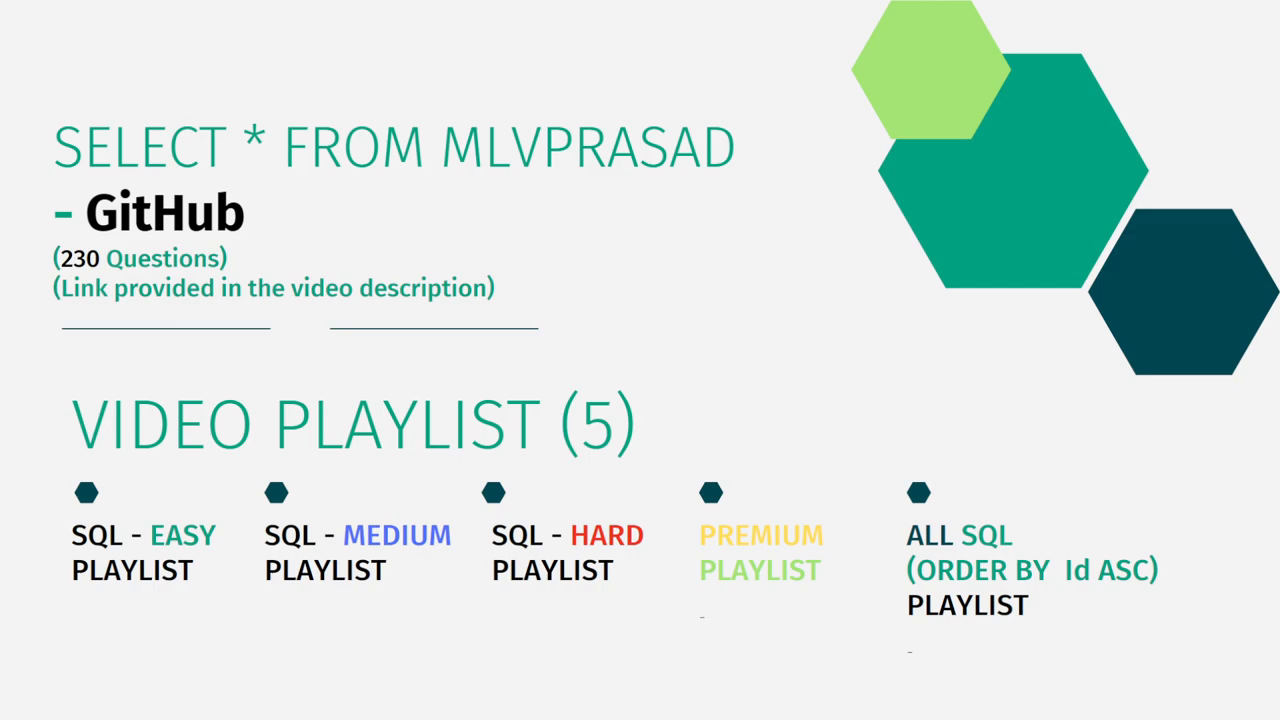
pyautogui.moveTo(1053, 277)
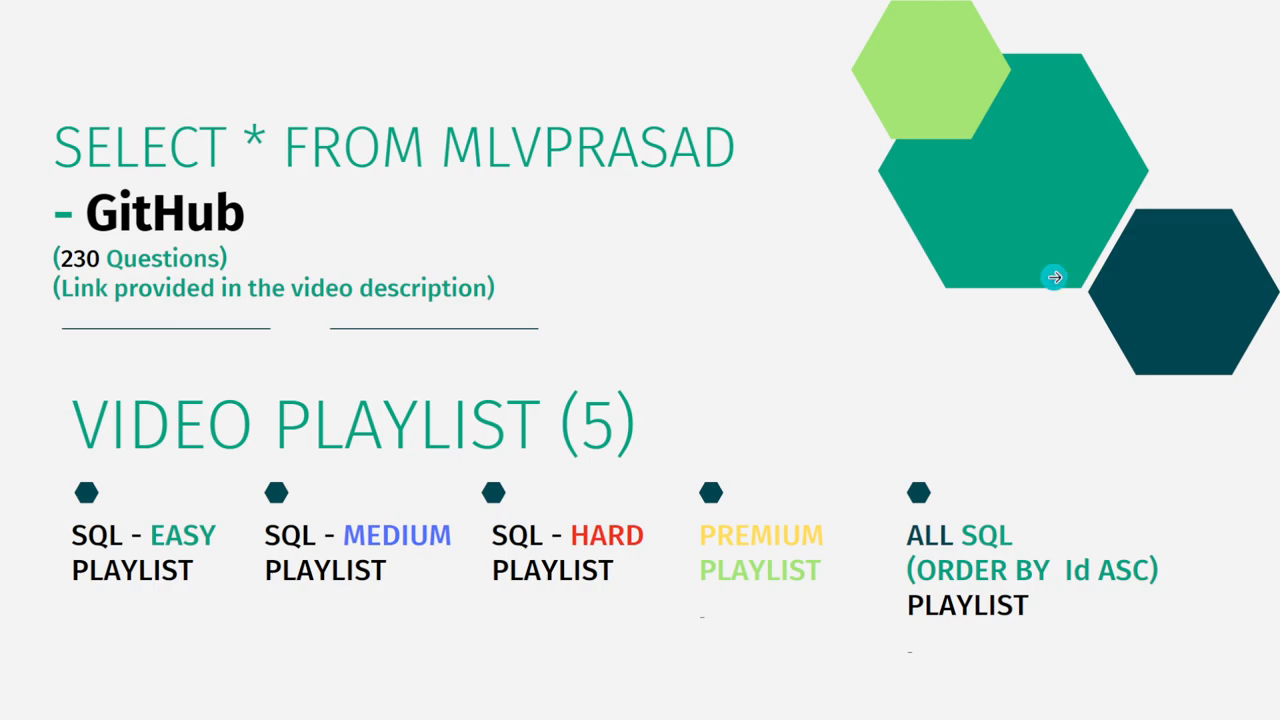
pyautogui.moveTo(1054, 277)
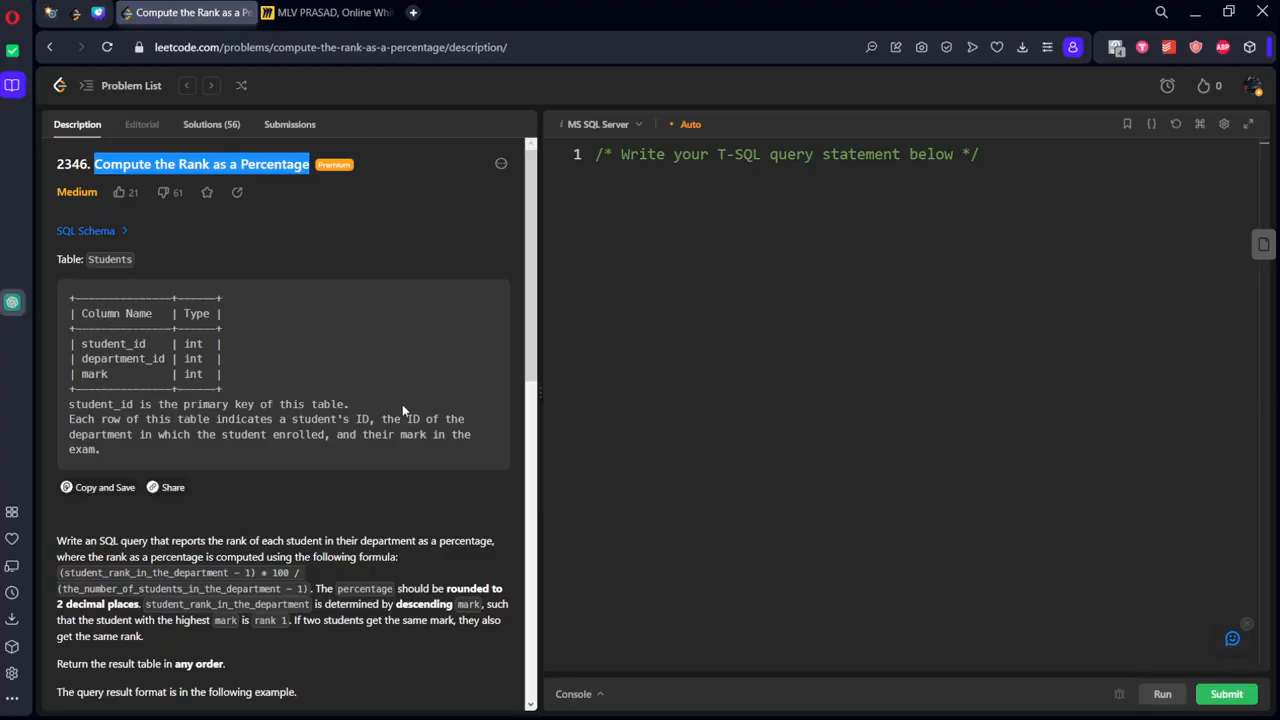
# Read through problem 2346's description and select Example 1's input and output tables for copying.
pyautogui.scroll(-3)
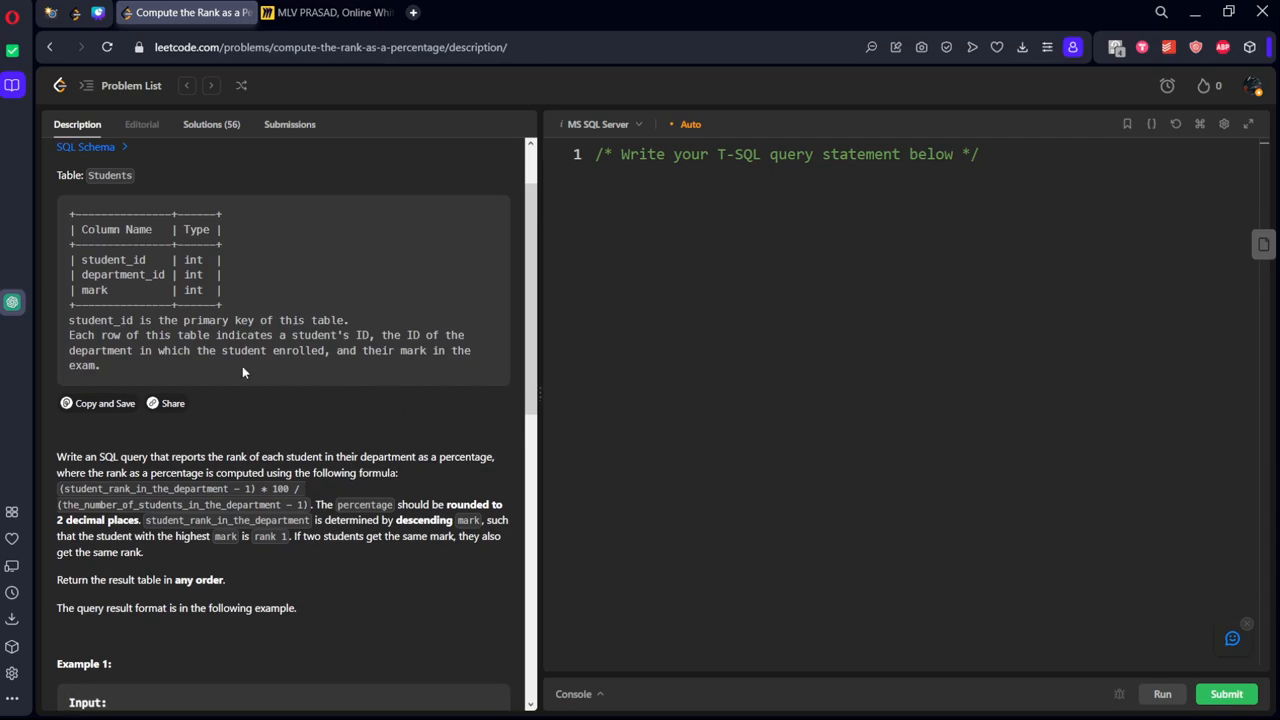
pyautogui.moveTo(130, 243)
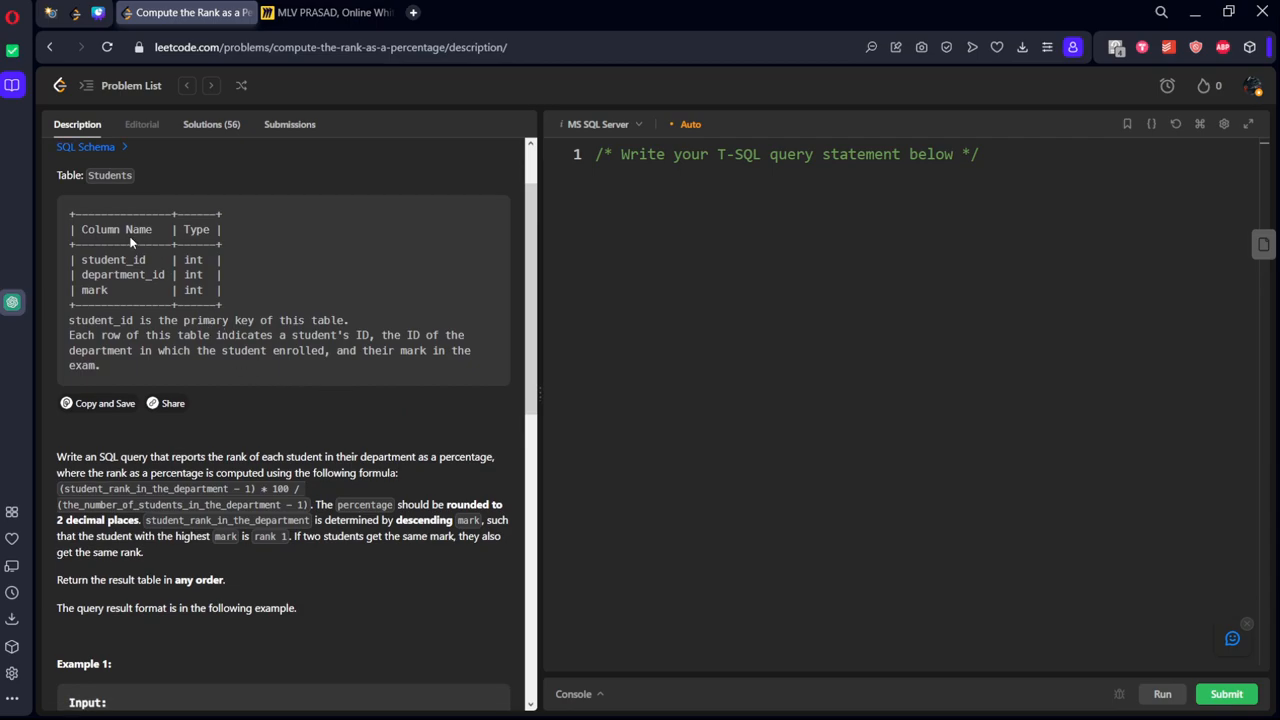
pyautogui.moveTo(120, 308)
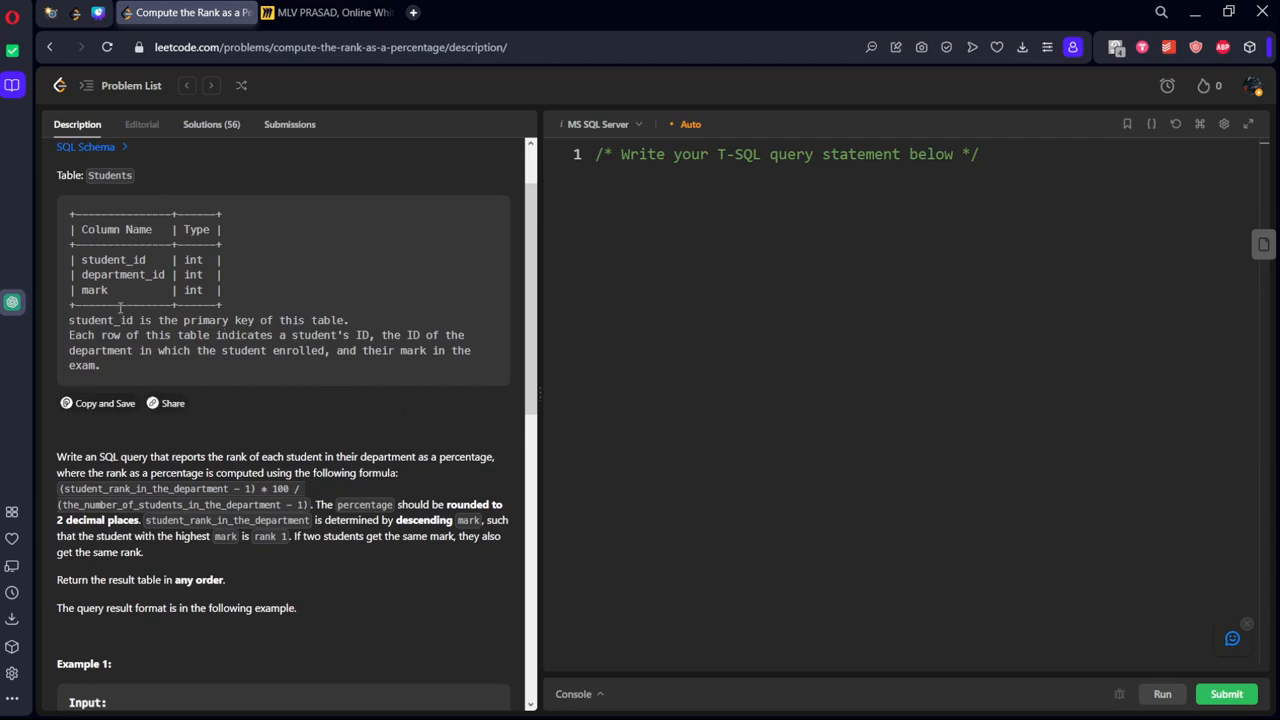
pyautogui.scroll(-3)
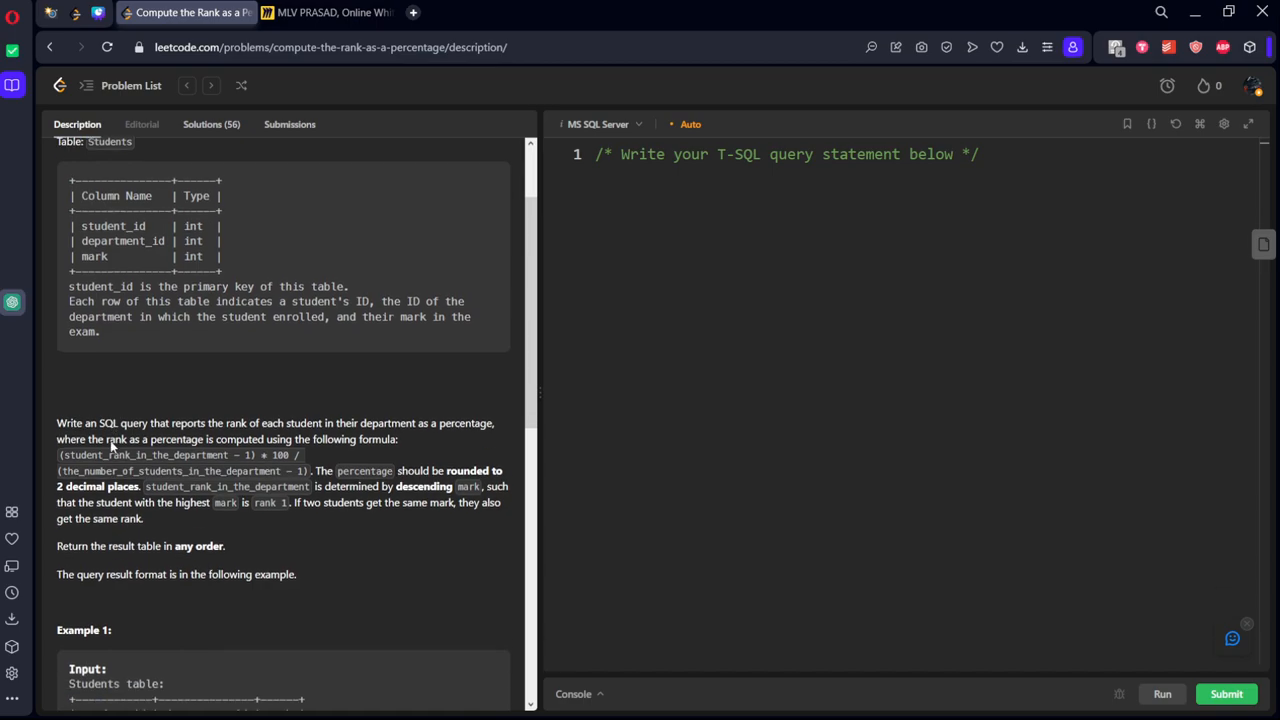
pyautogui.scroll(-3)
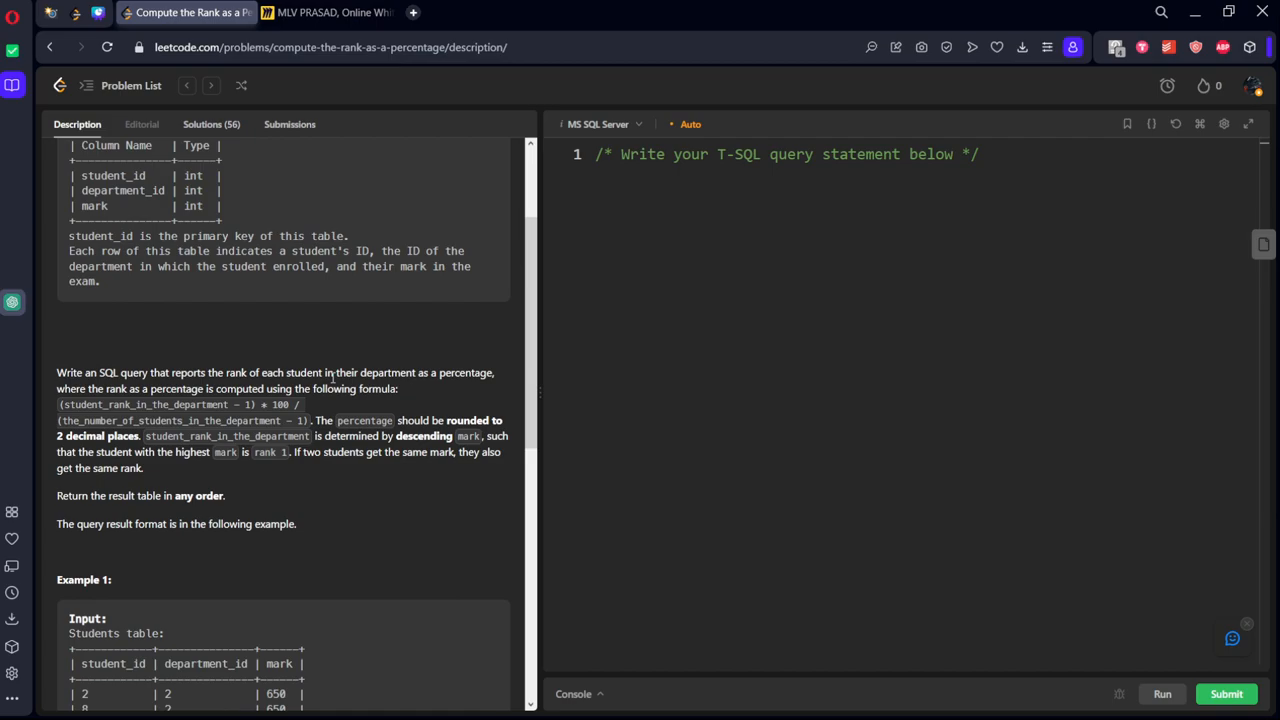
pyautogui.scroll(-3)
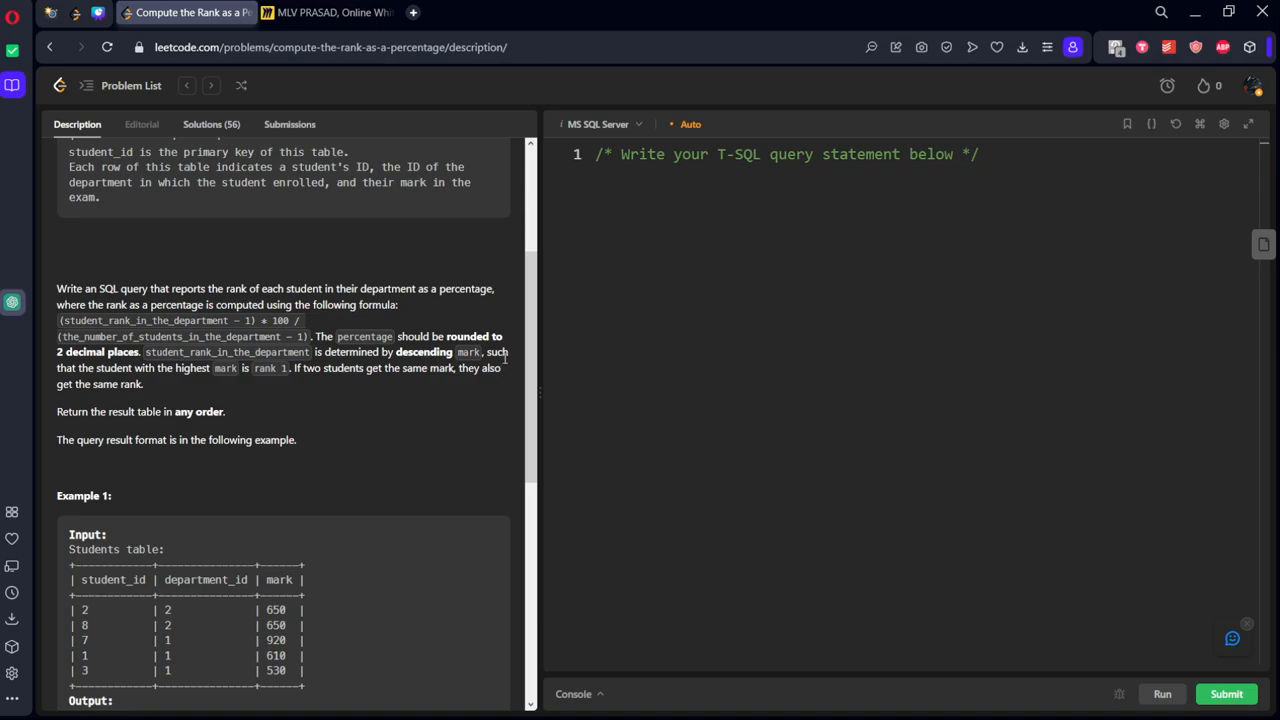
pyautogui.moveTo(251, 374)
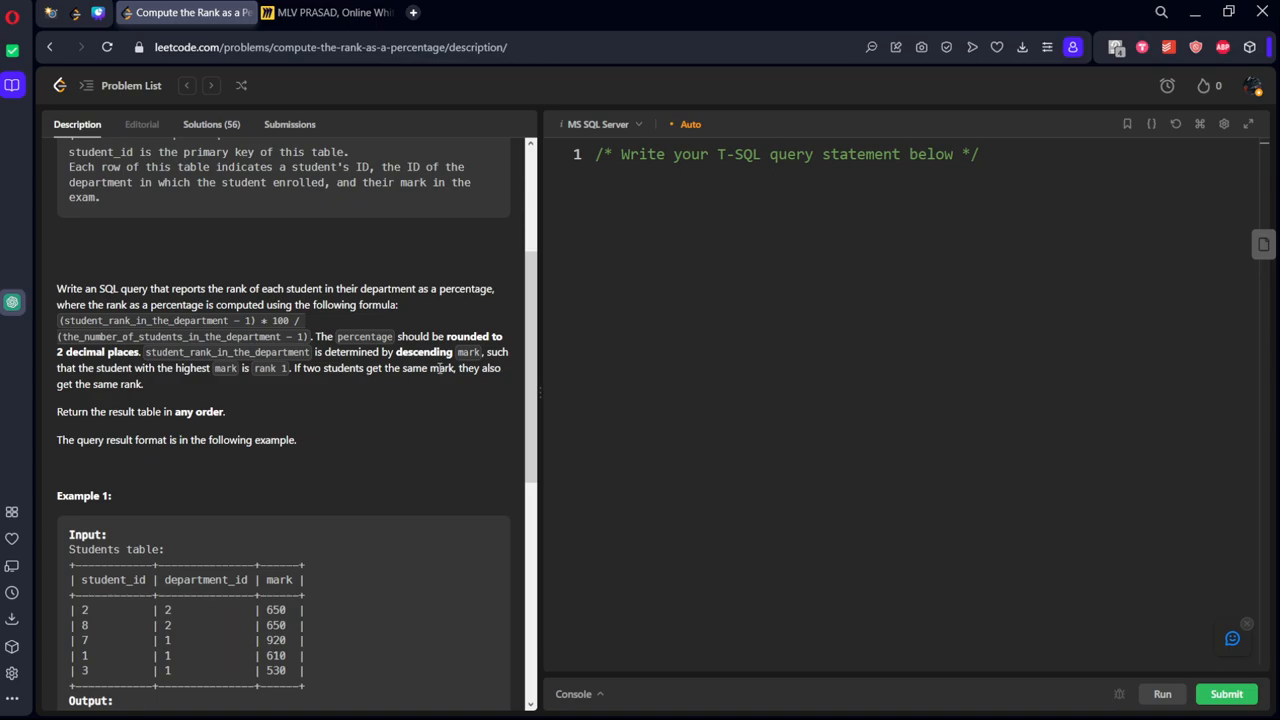
pyautogui.scroll(-3)
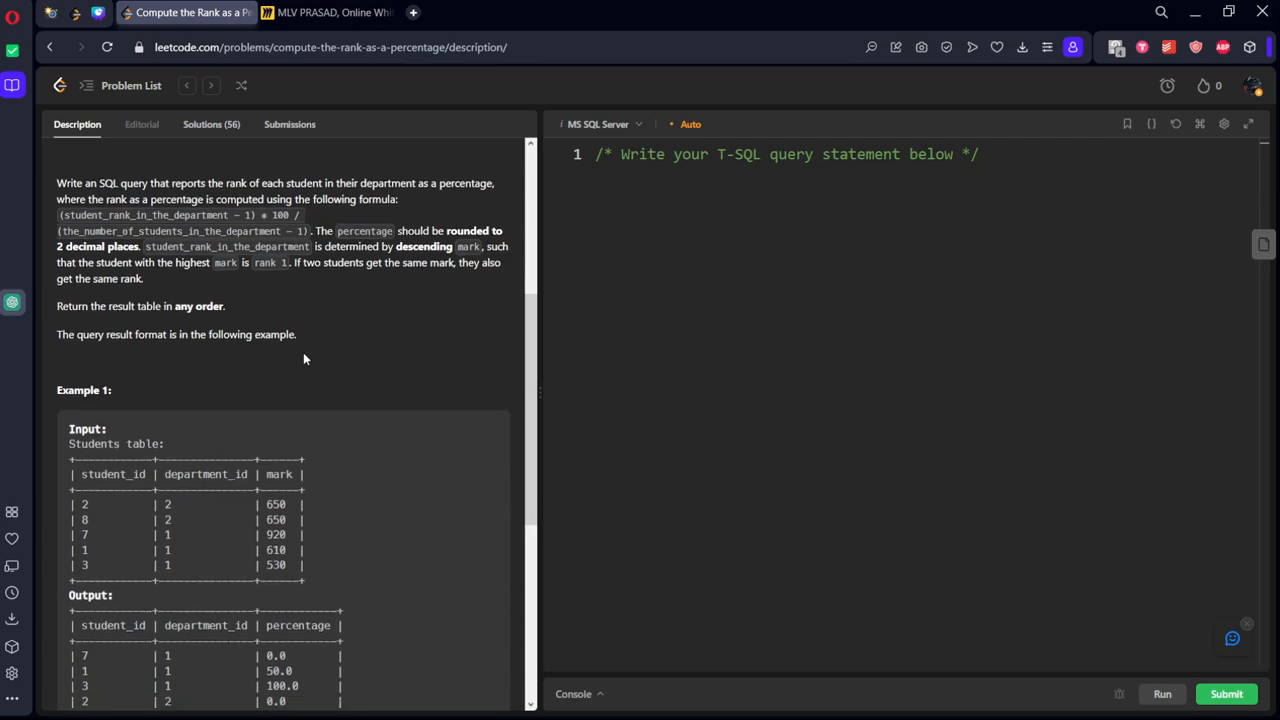
pyautogui.scroll(-3)
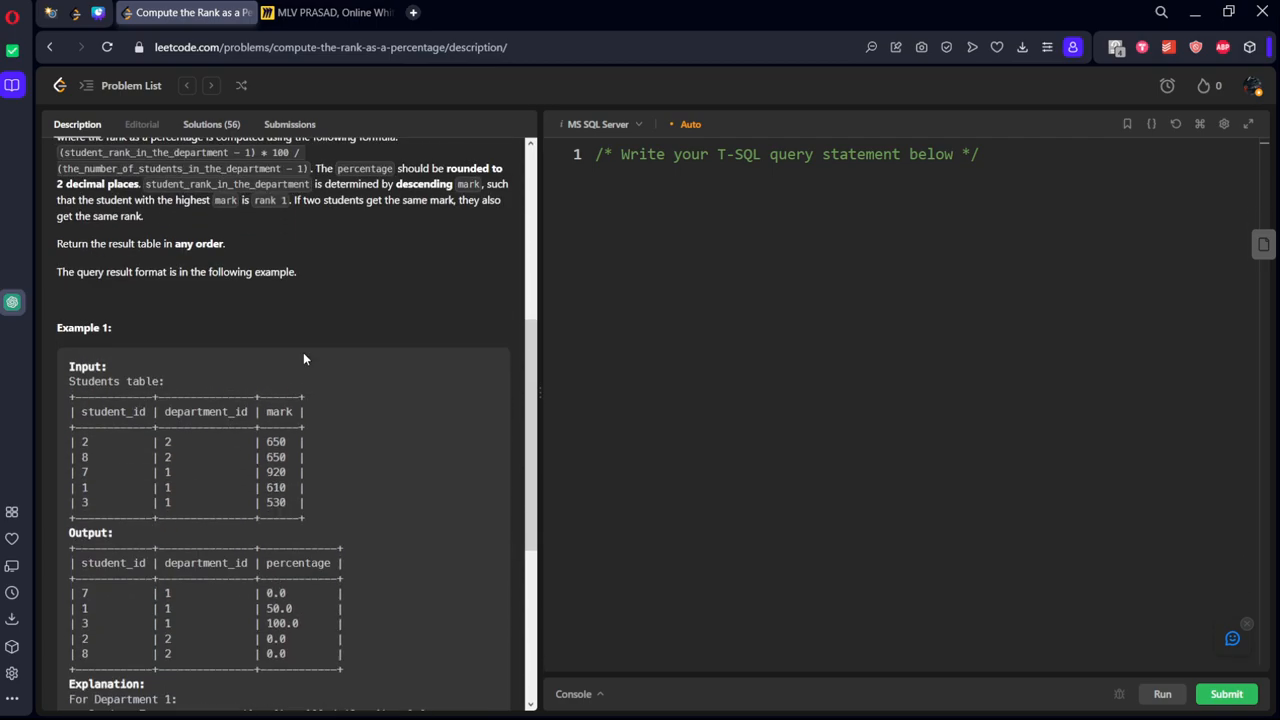
pyautogui.scroll(-3)
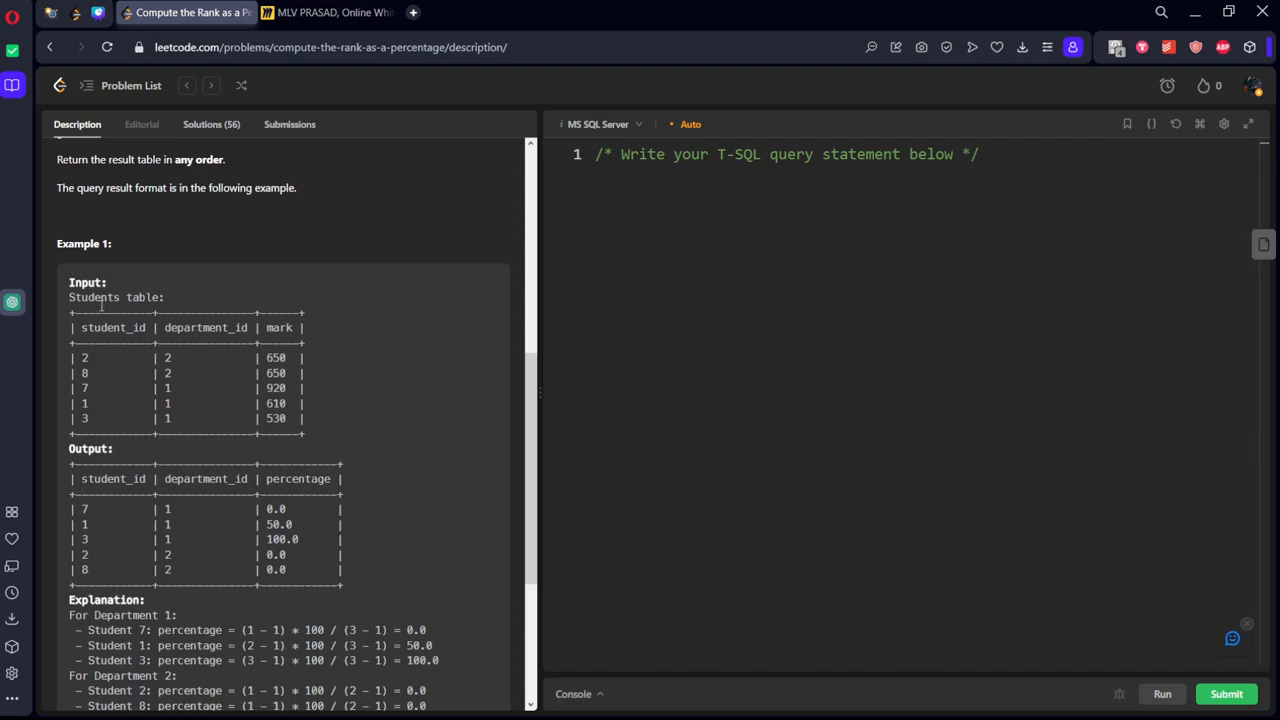
pyautogui.moveTo(100, 290); pyautogui.dragTo(180, 465)
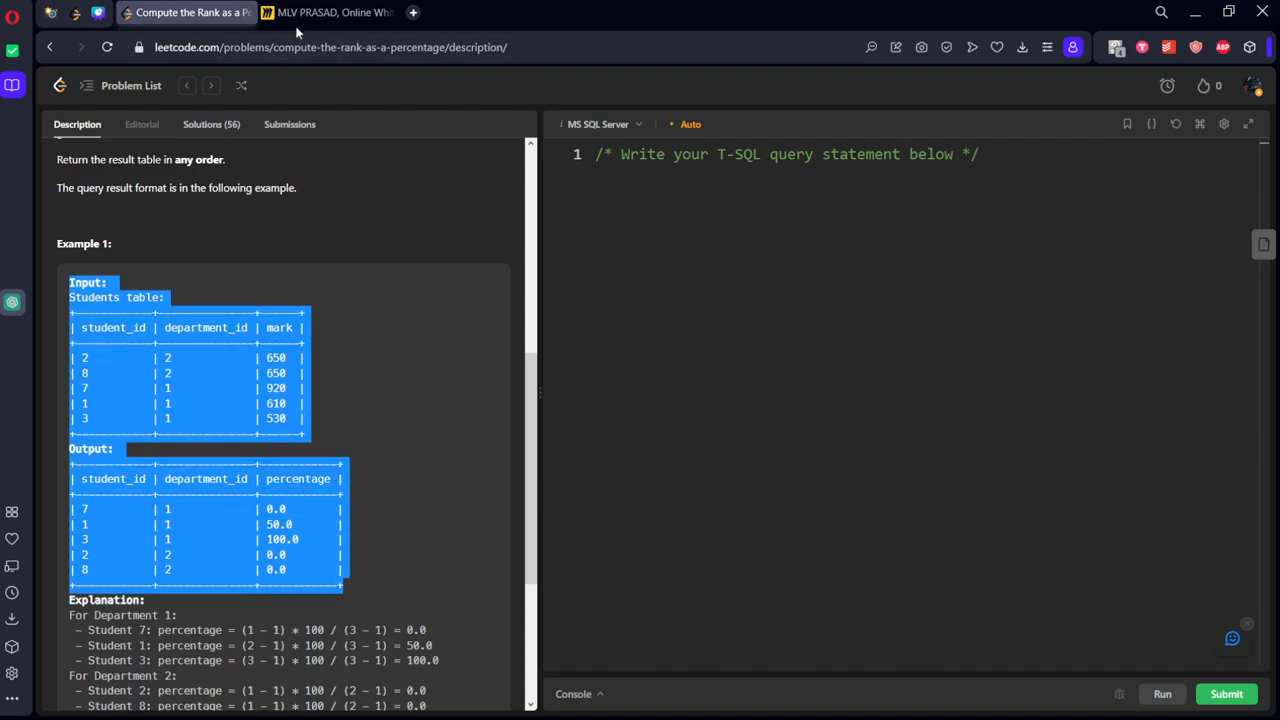
# Switch to the Miro whiteboard to paste Example 1's Students and output tables.
pyautogui.click(330, 12)
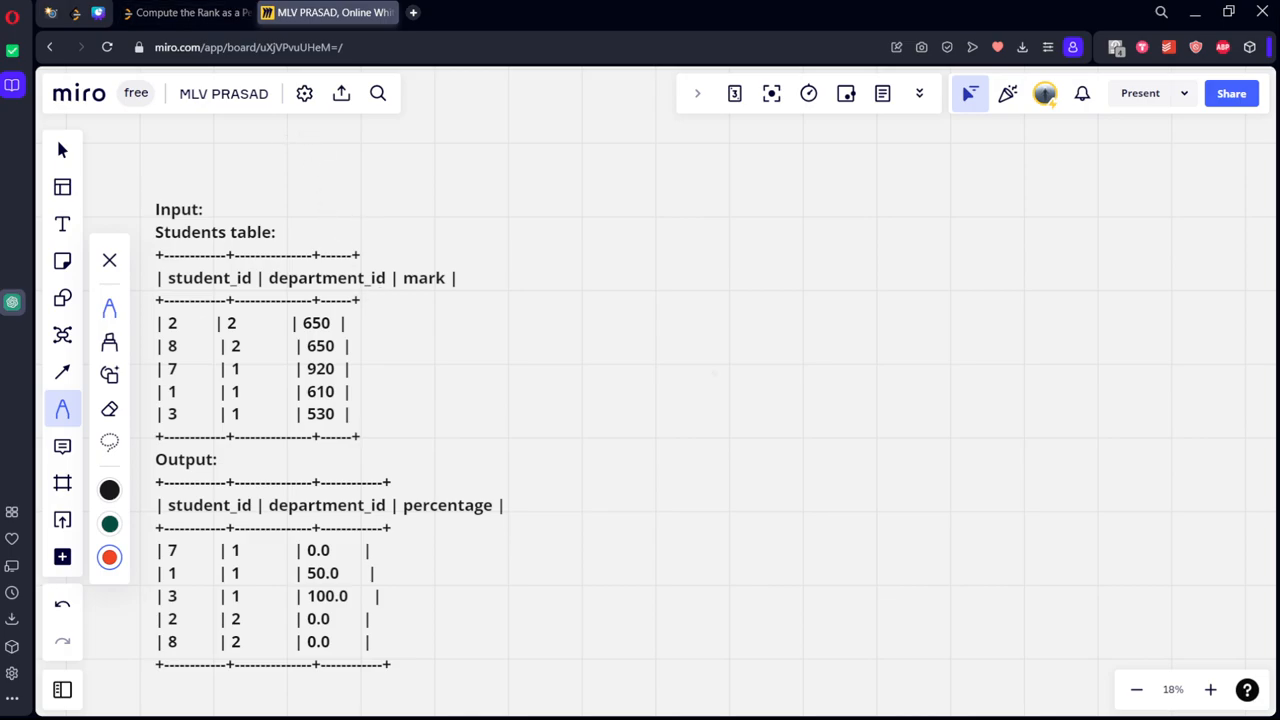
pyautogui.moveTo(278, 347)
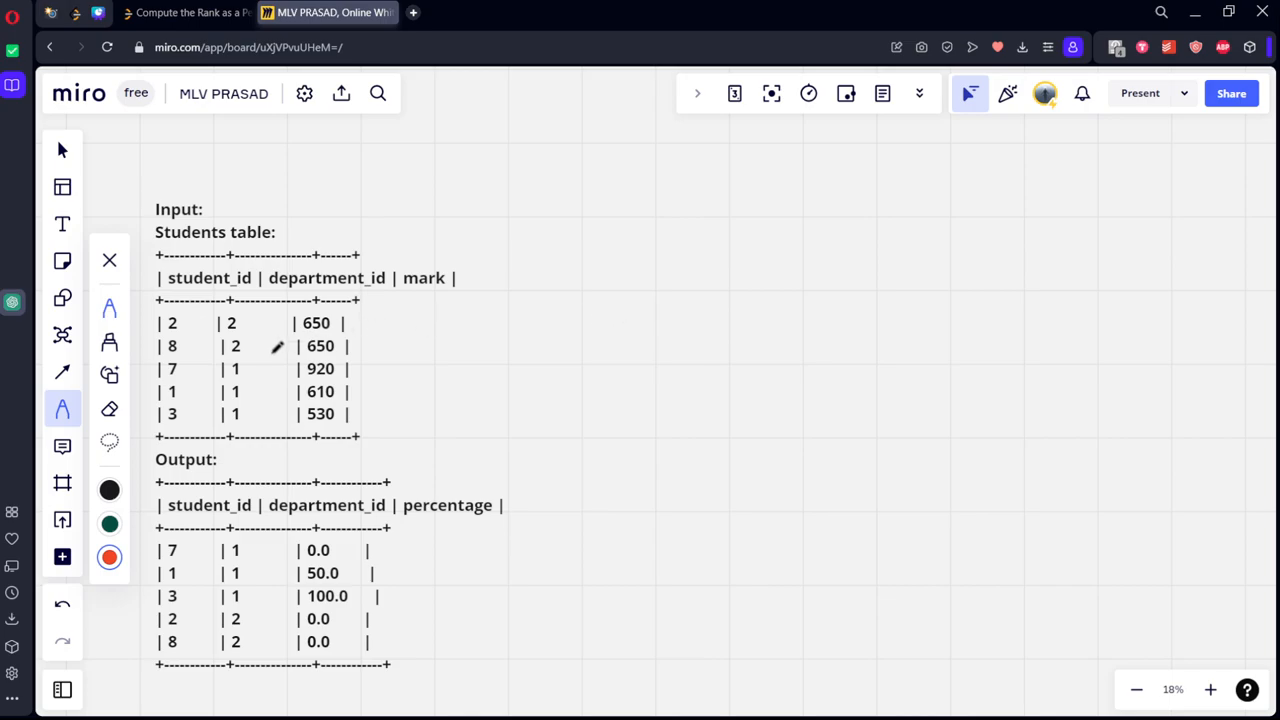
# Bracket rows by department and mark ranks 1,1,1,2,3 beside the marks in red.
pyautogui.moveTo(250, 365); pyautogui.dragTo(250, 430)
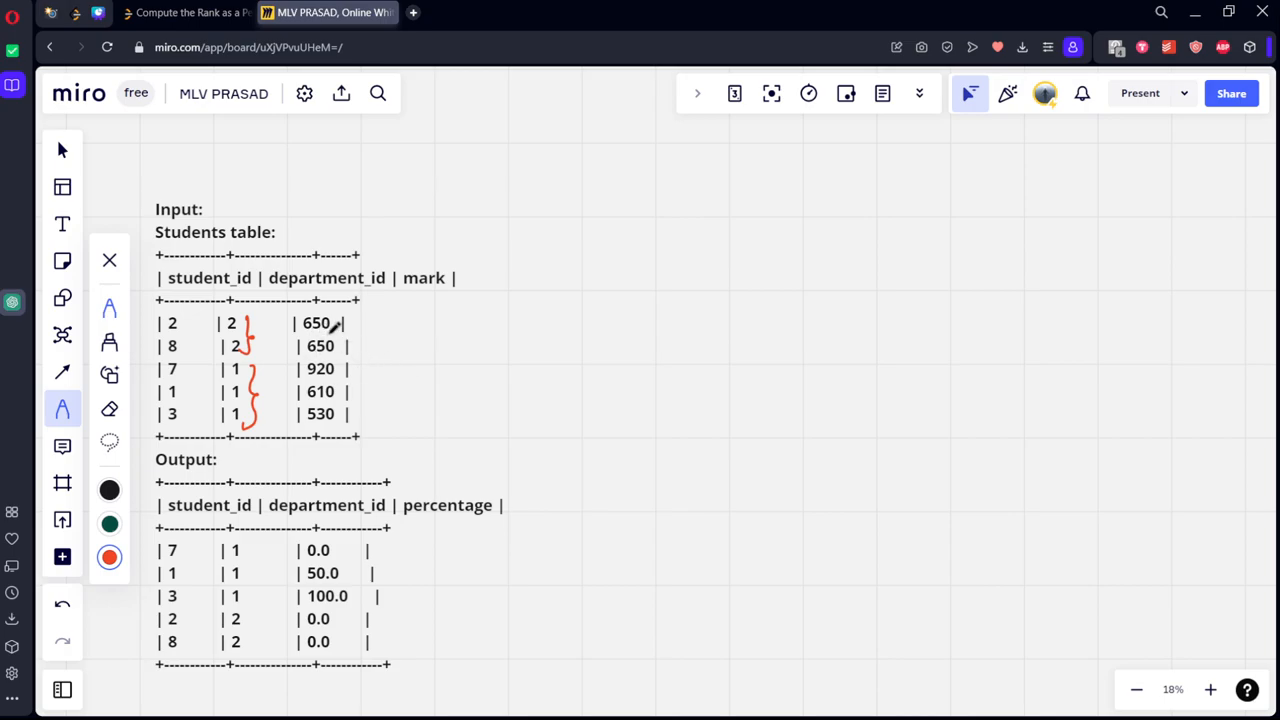
pyautogui.moveTo(338, 323); pyautogui.dragTo(360, 323)
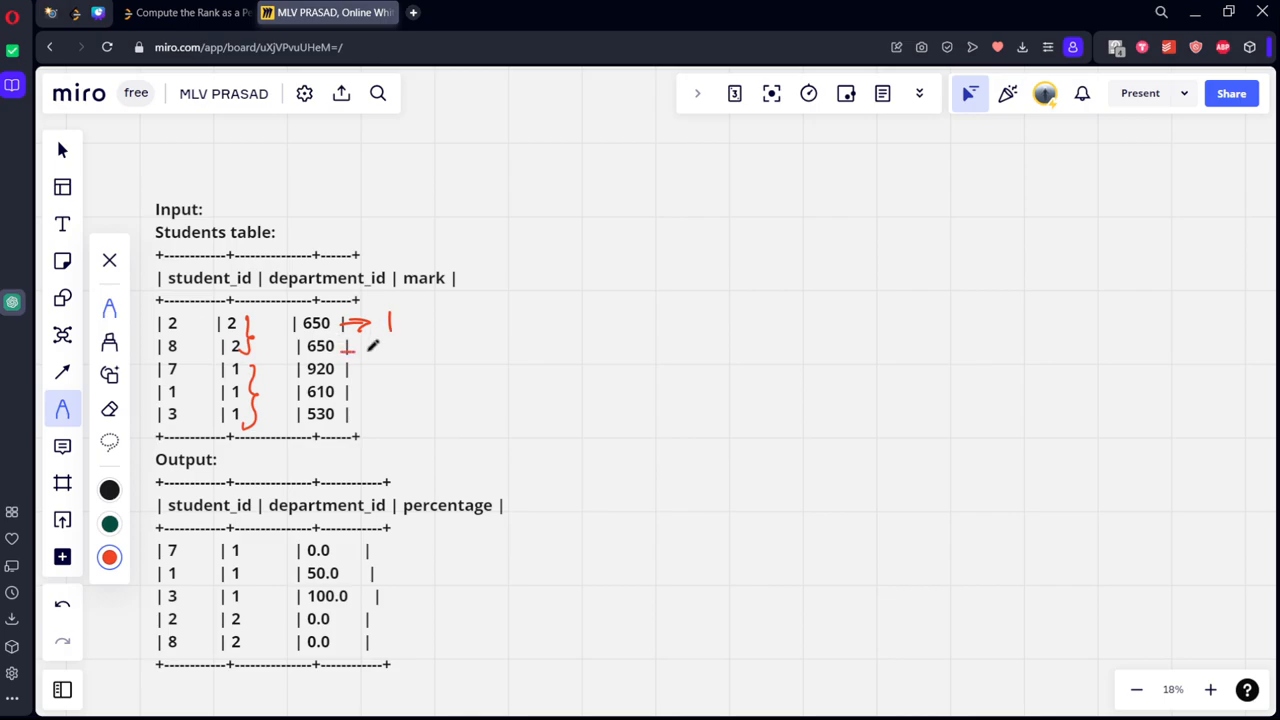
pyautogui.moveTo(345, 346); pyautogui.dragTo(395, 346)
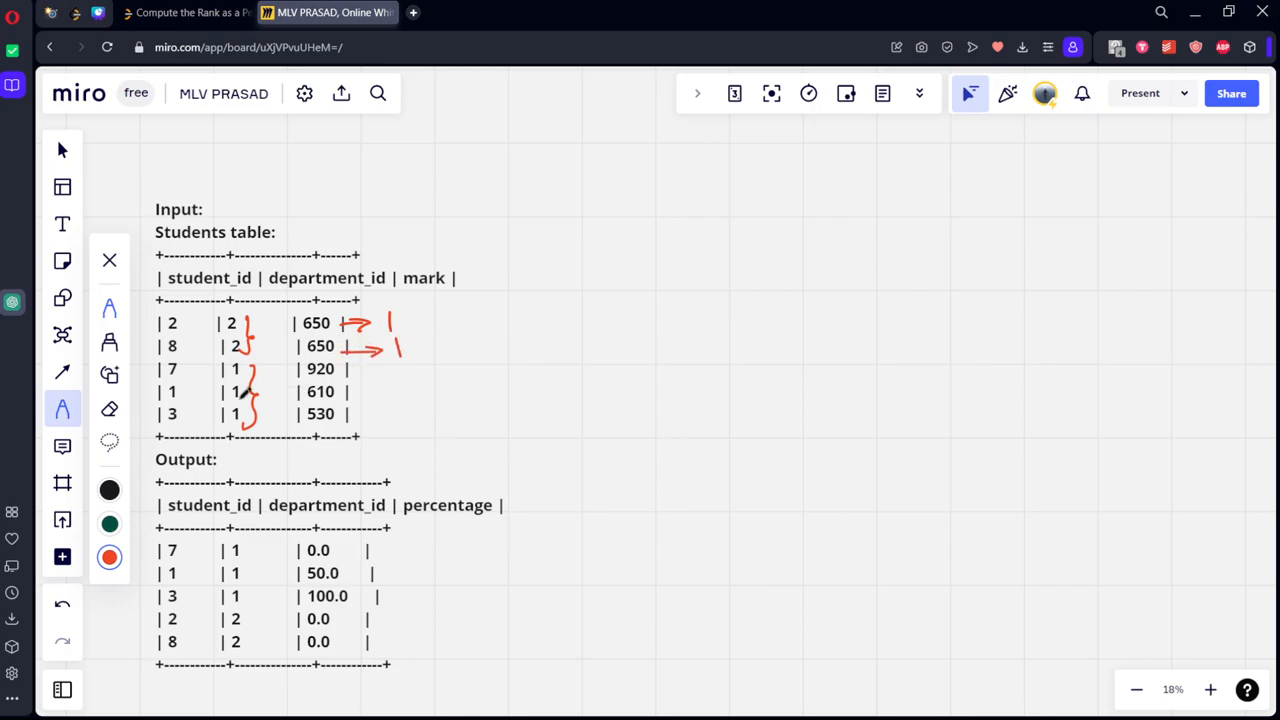
pyautogui.moveTo(345, 368); pyautogui.dragTo(375, 362)
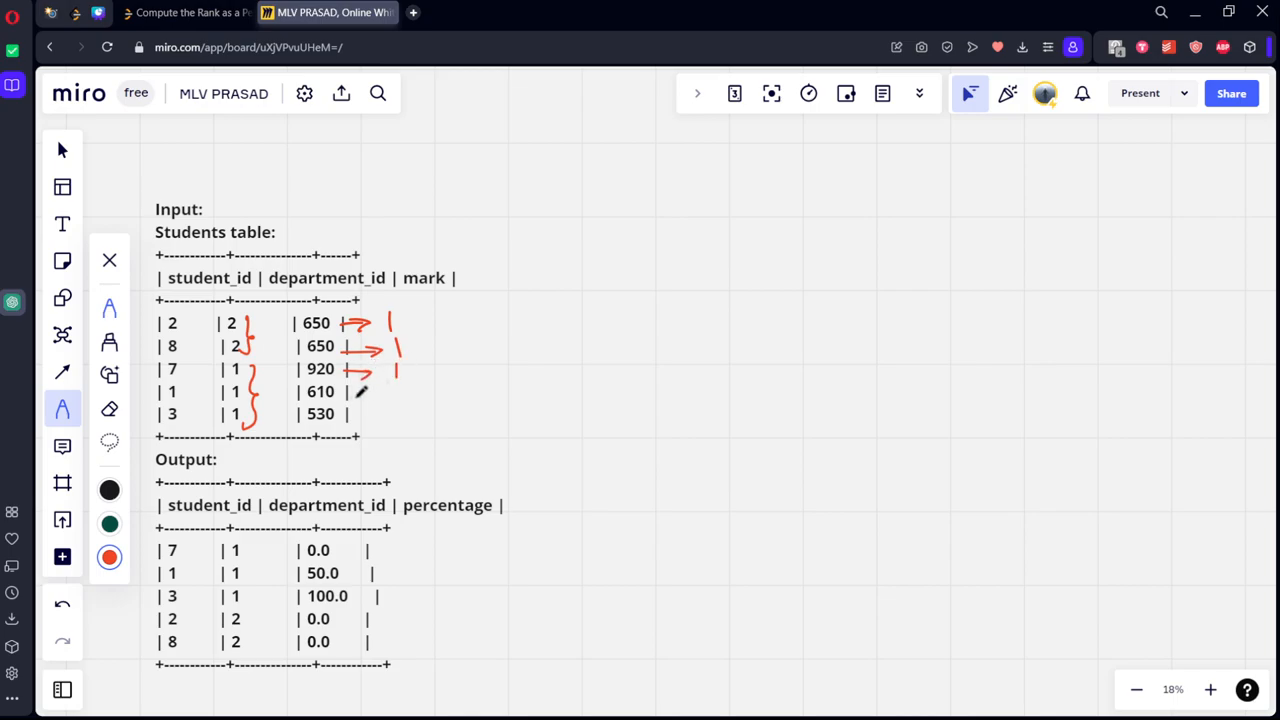
pyautogui.moveTo(345, 393); pyautogui.dragTo(390, 391)
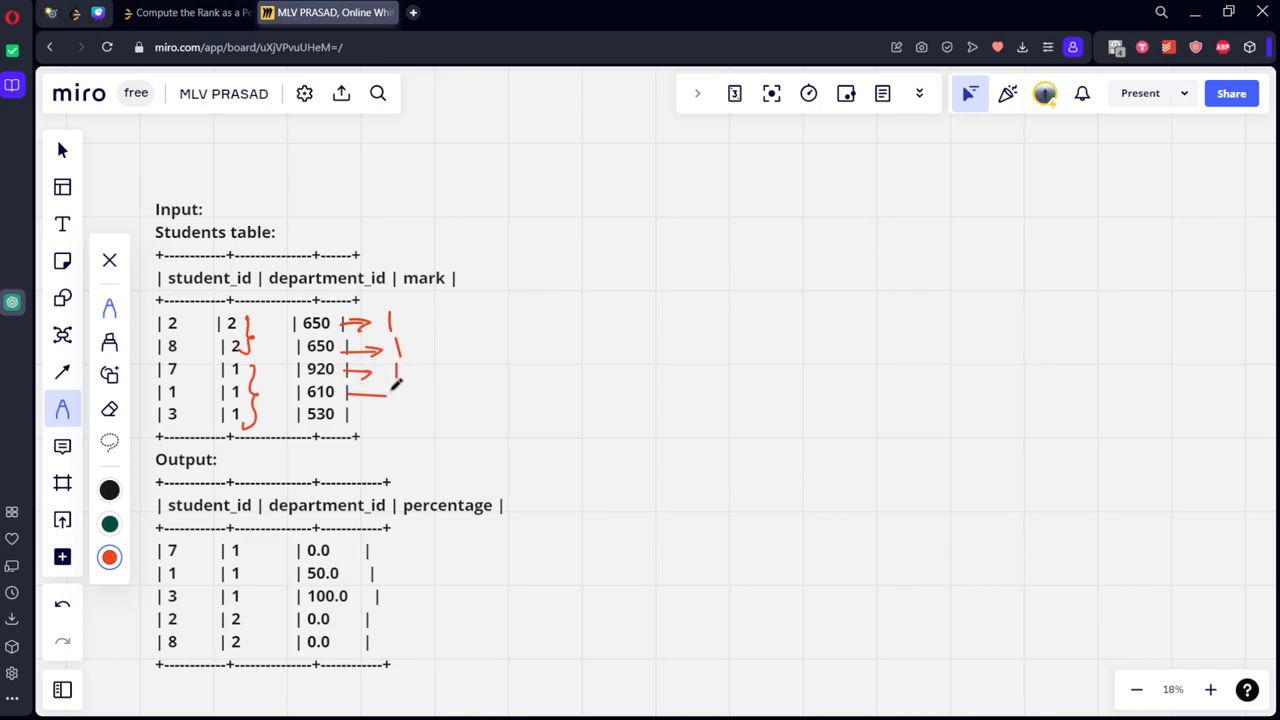
pyautogui.moveTo(360, 391); pyautogui.dragTo(410, 413)
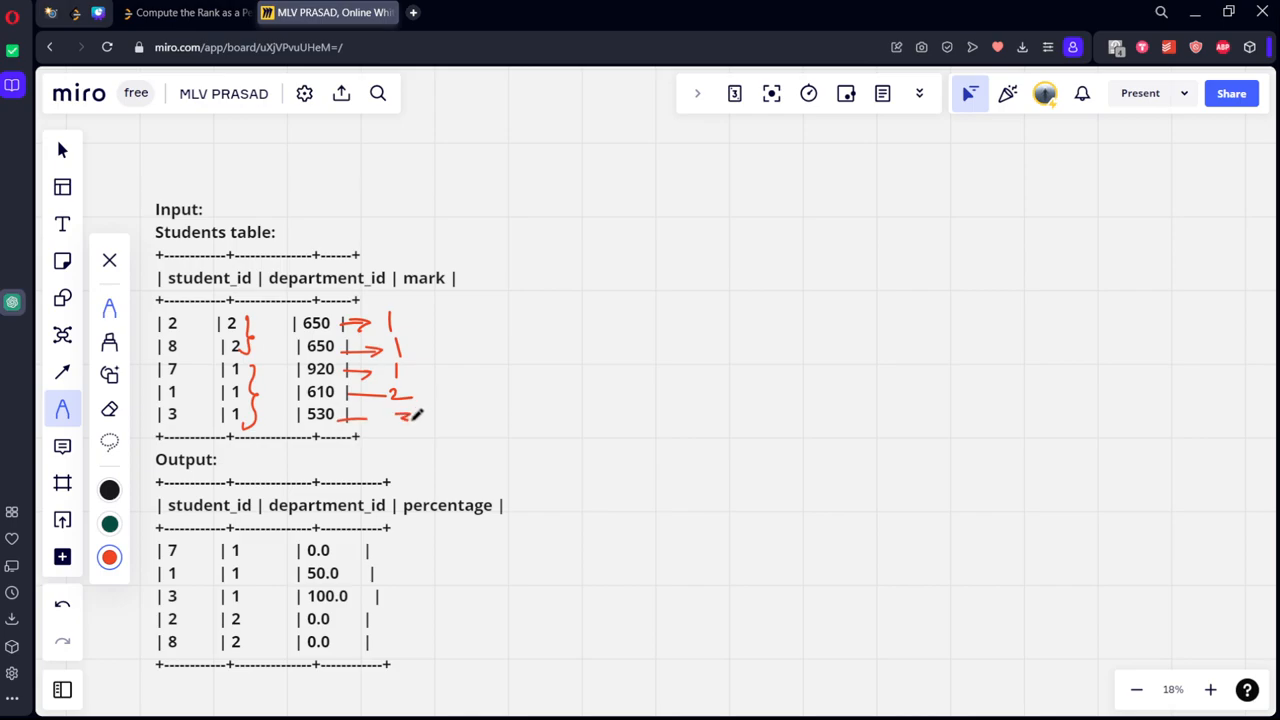
pyautogui.moveTo(395, 425); pyautogui.dragTo(415, 425)
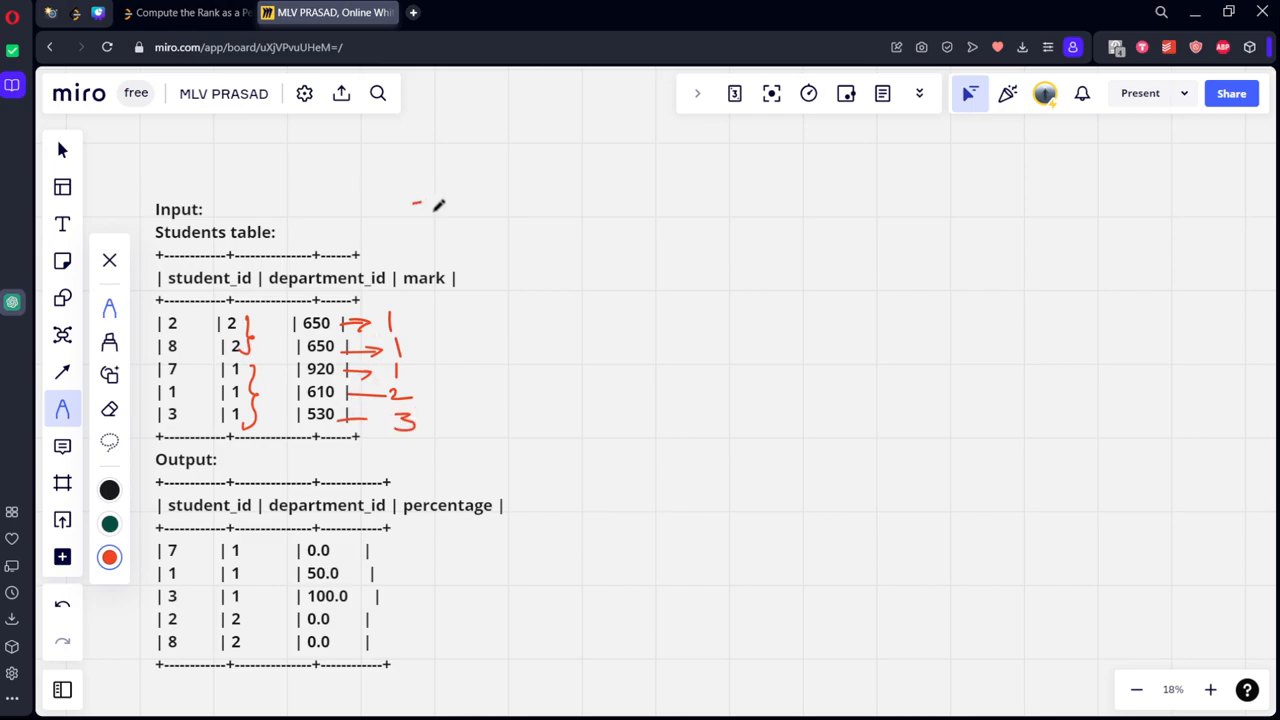
# Write 'rk 1' and the formula rk-1 / total-1 above the table.
pyautogui.moveTo(415, 215); pyautogui.dragTo(470, 200)
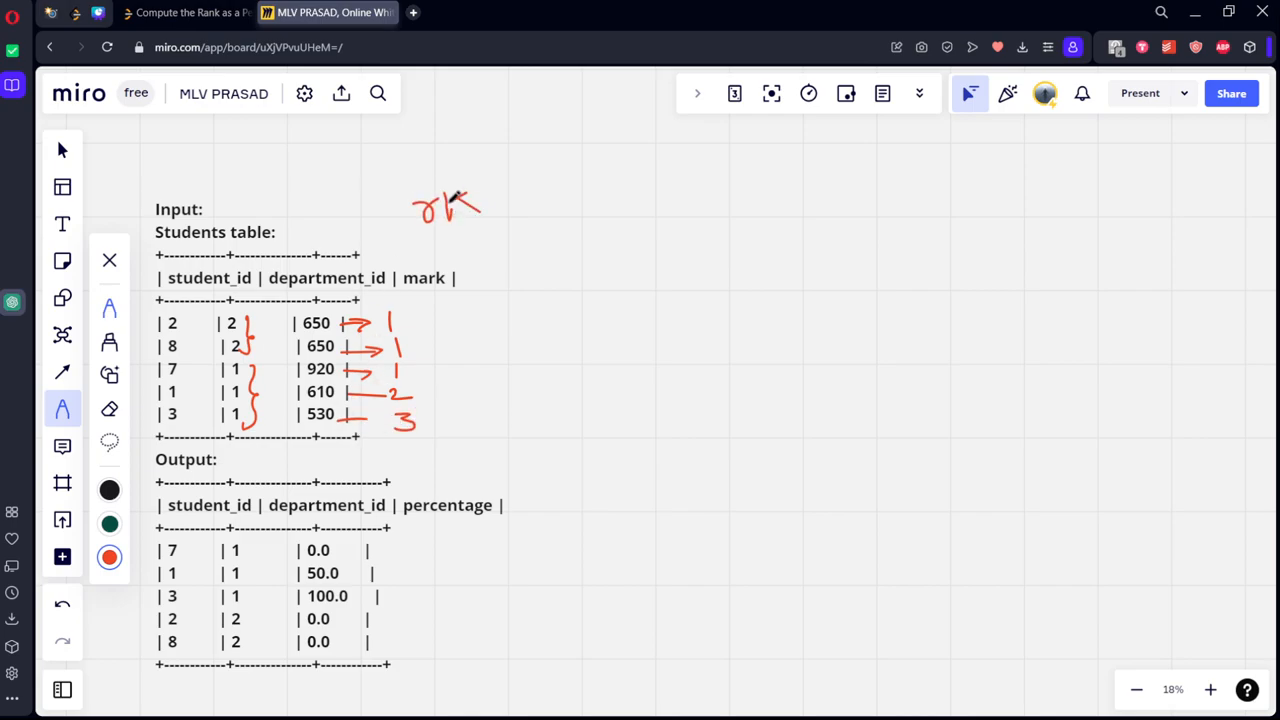
pyautogui.moveTo(520, 195); pyautogui.dragTo(520, 230)
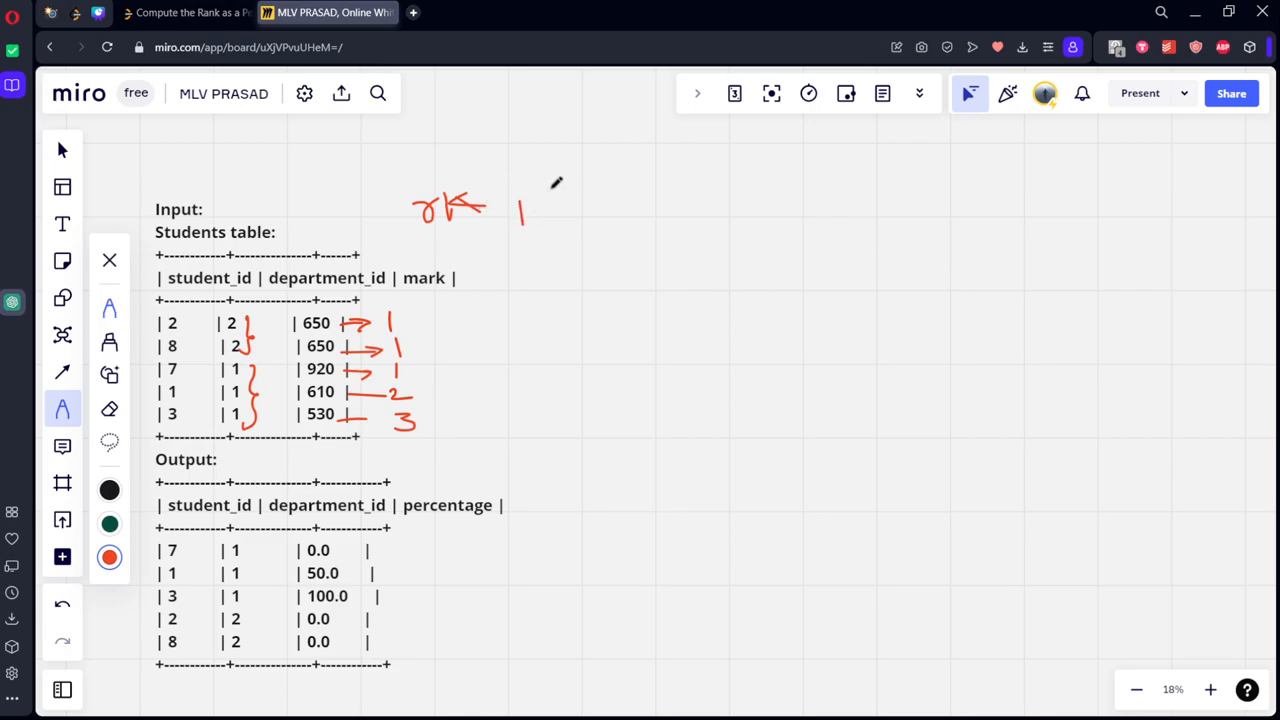
pyautogui.moveTo(575, 195); pyautogui.dragTo(600, 175)
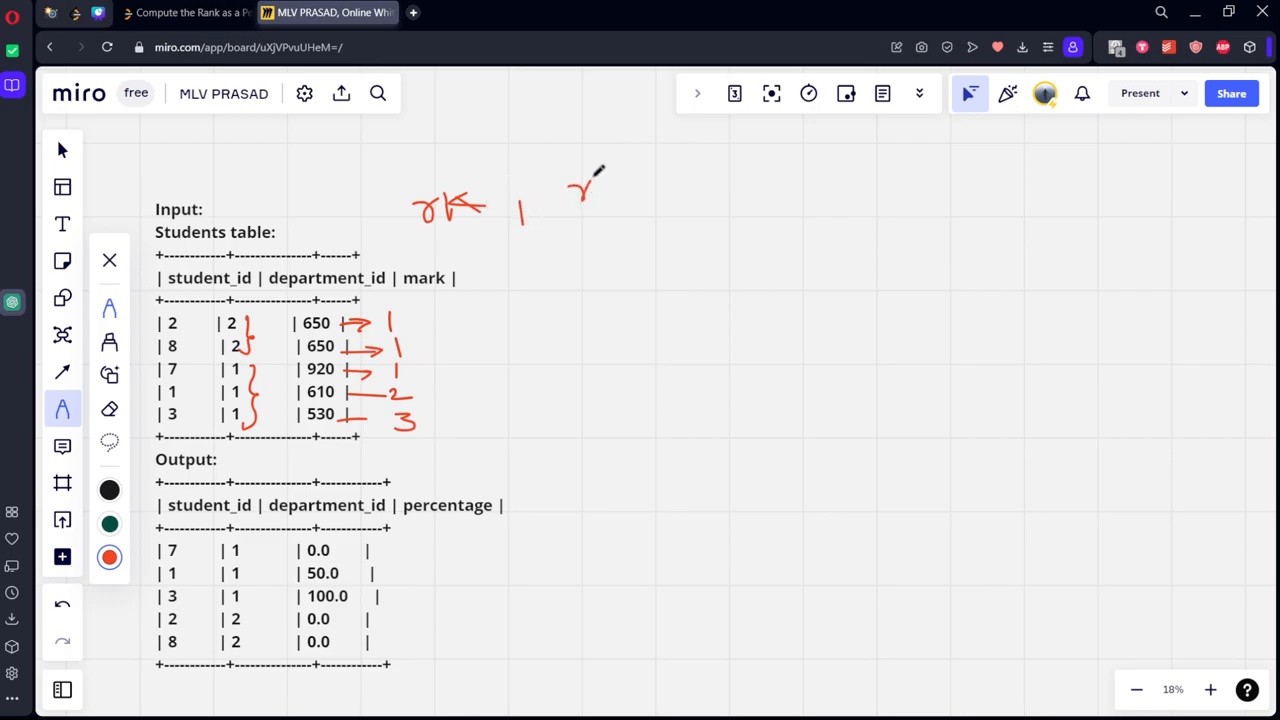
pyautogui.moveTo(575, 185); pyautogui.dragTo(650, 185)
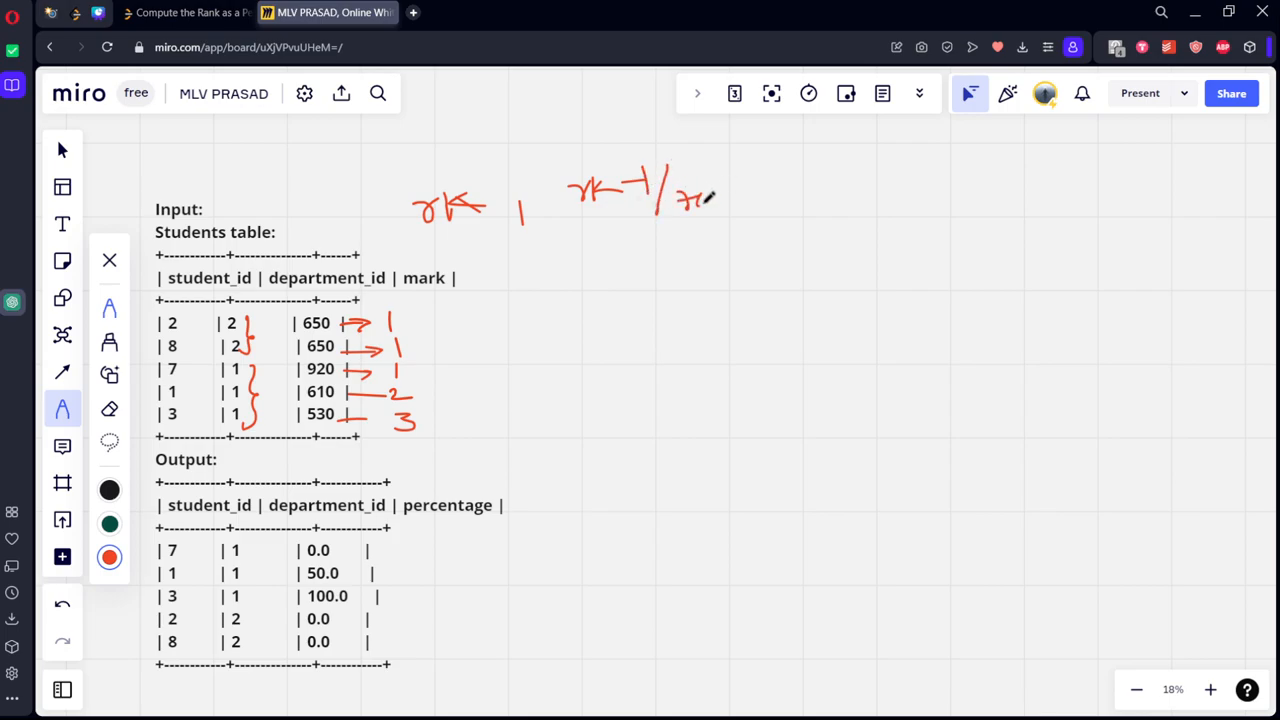
pyautogui.moveTo(685, 197); pyautogui.dragTo(730, 197)
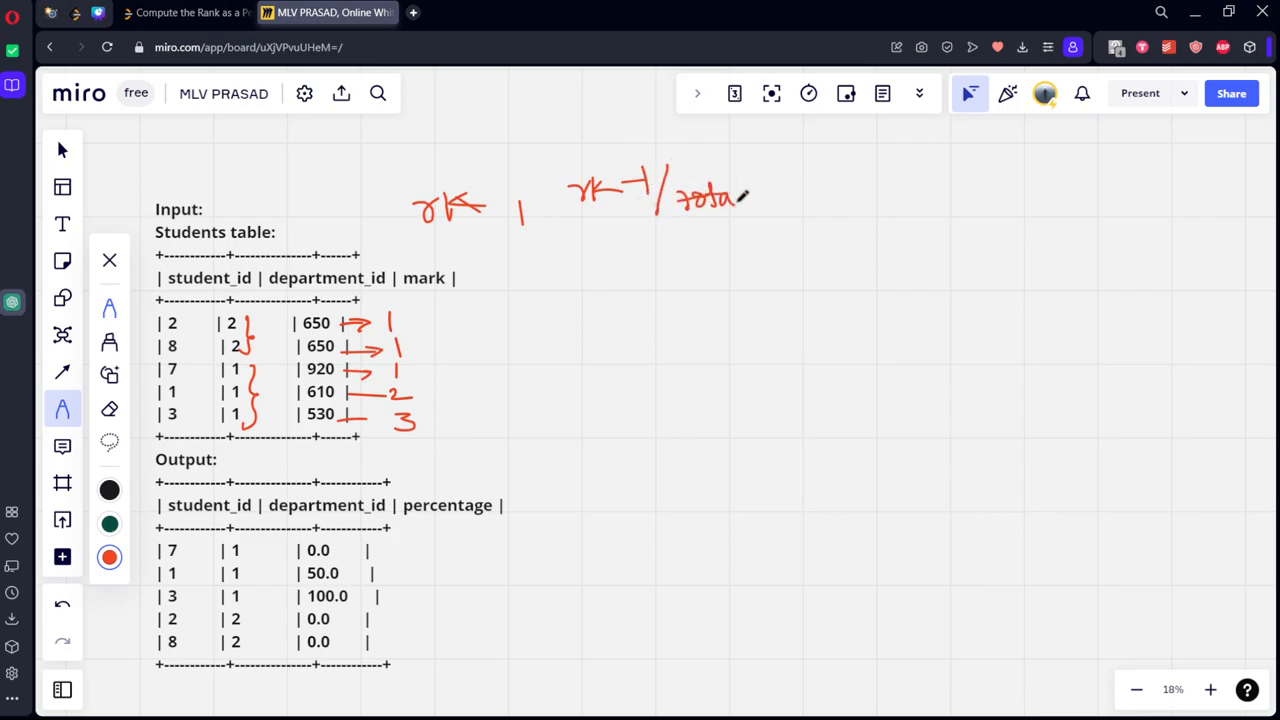
pyautogui.moveTo(760, 195); pyautogui.dragTo(800, 205)
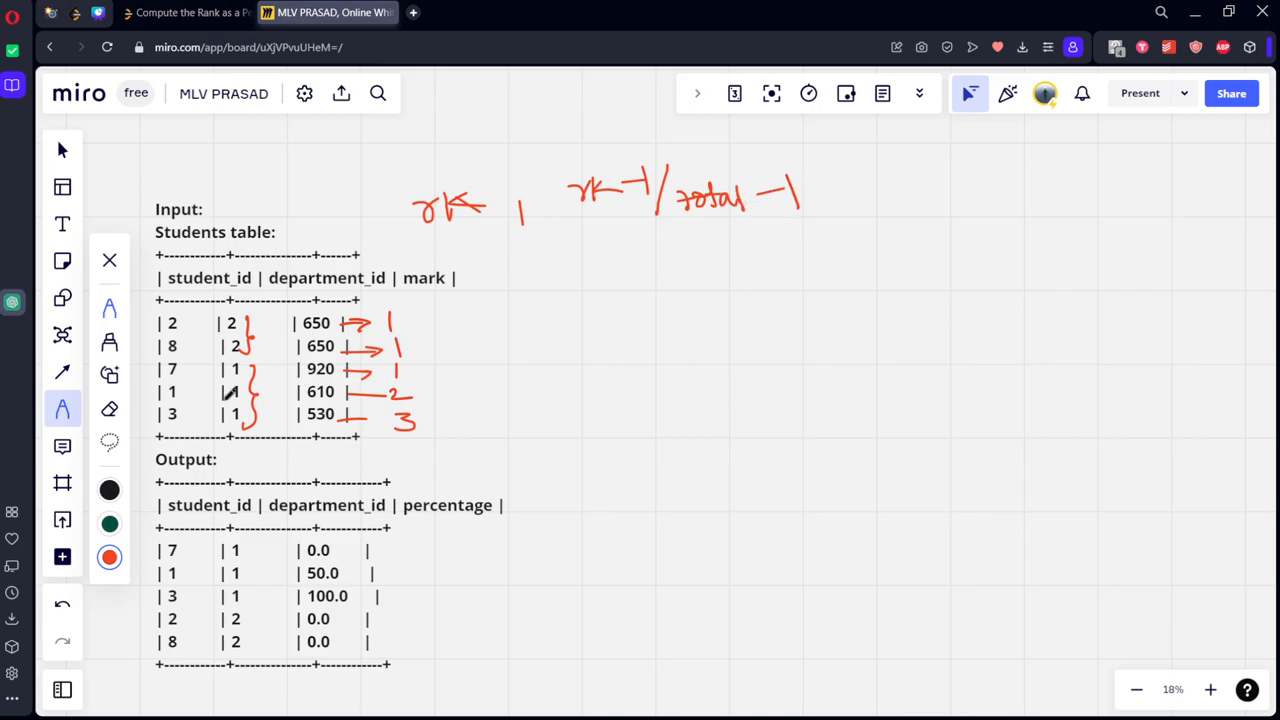
# Write the department 2 calculations (1−1)/(2−1) = 0 for both 650 marks.
pyautogui.moveTo(453, 293); pyautogui.dragTo(466, 430)
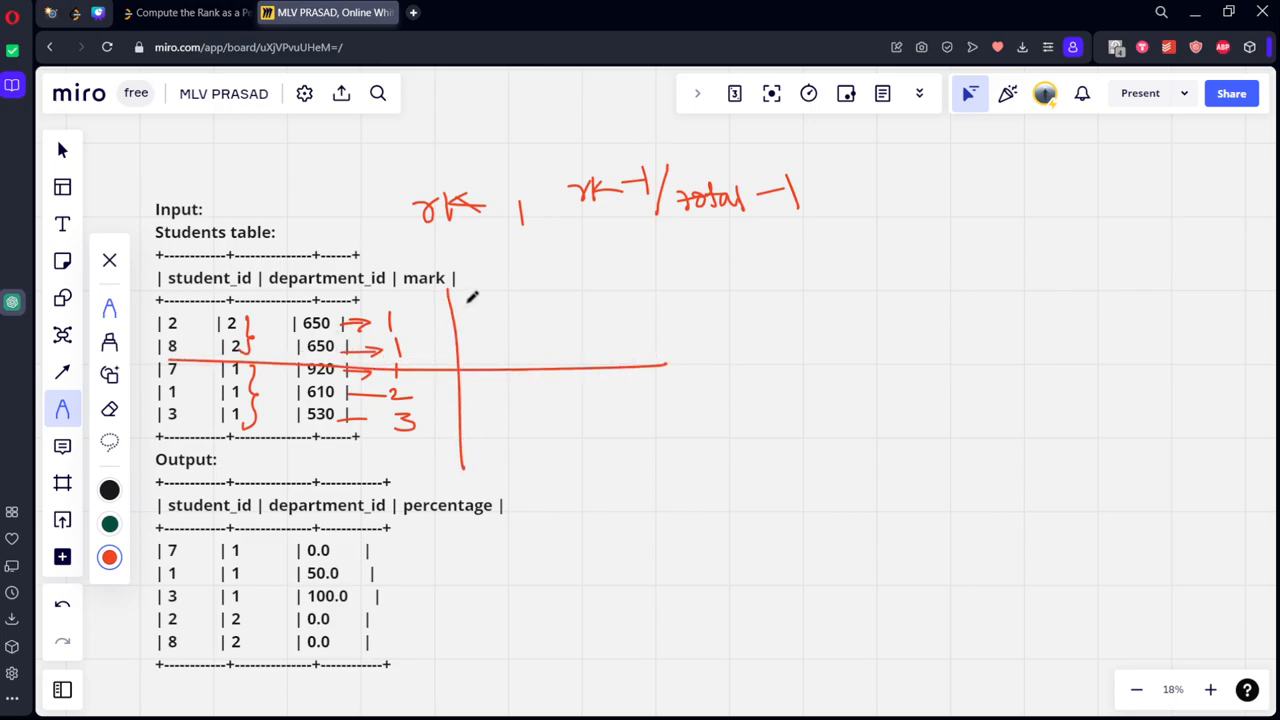
pyautogui.moveTo(460, 315); pyautogui.dragTo(510, 310)
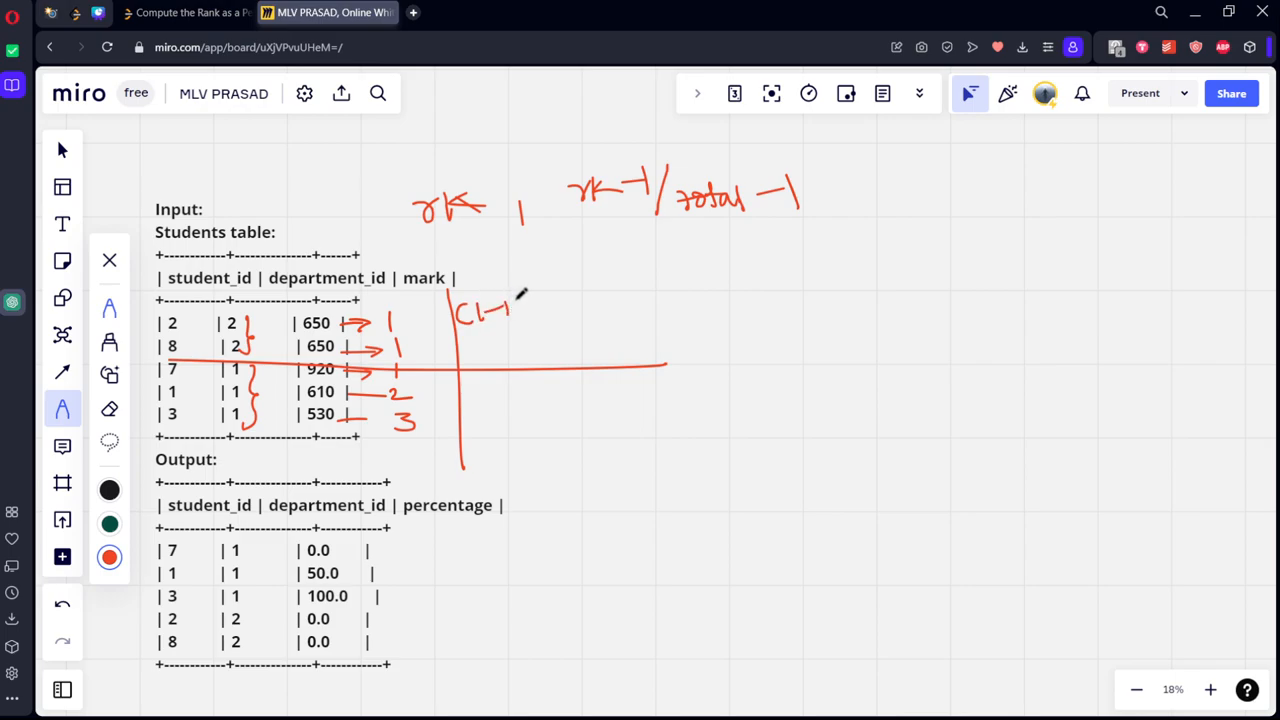
pyautogui.moveTo(515, 310); pyautogui.dragTo(540, 315)
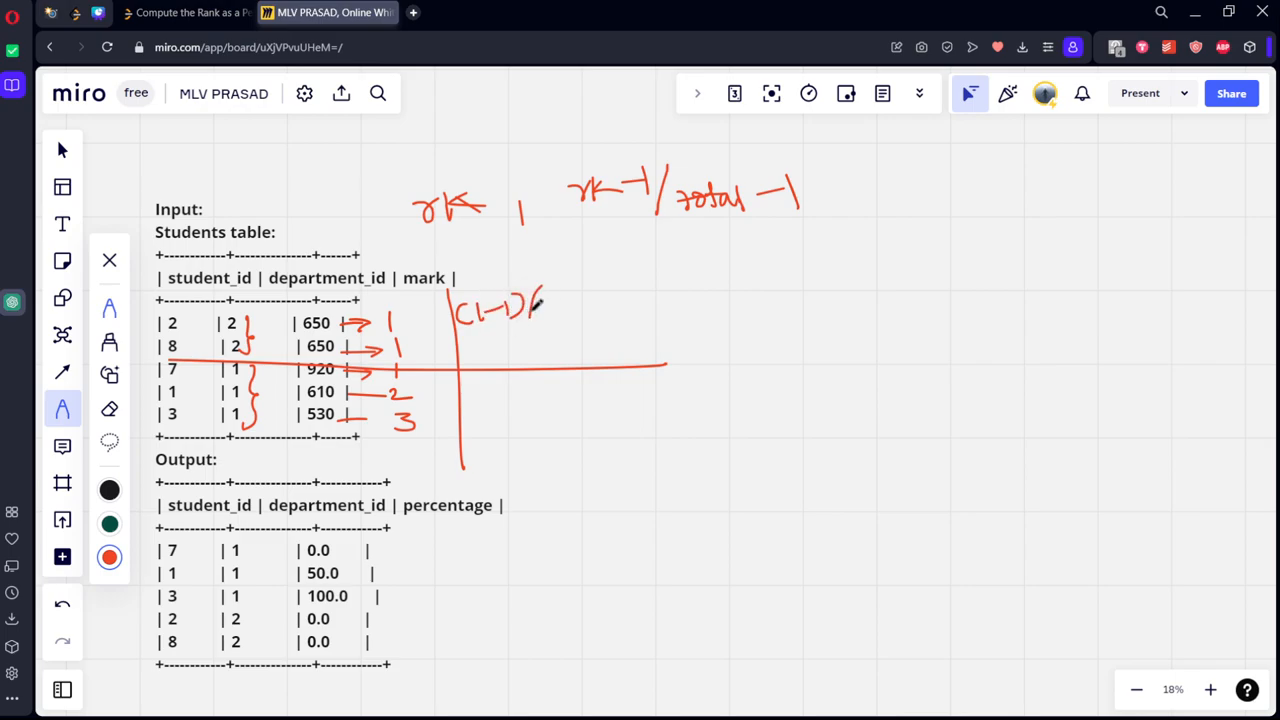
pyautogui.moveTo(530, 310); pyautogui.dragTo(610, 300)
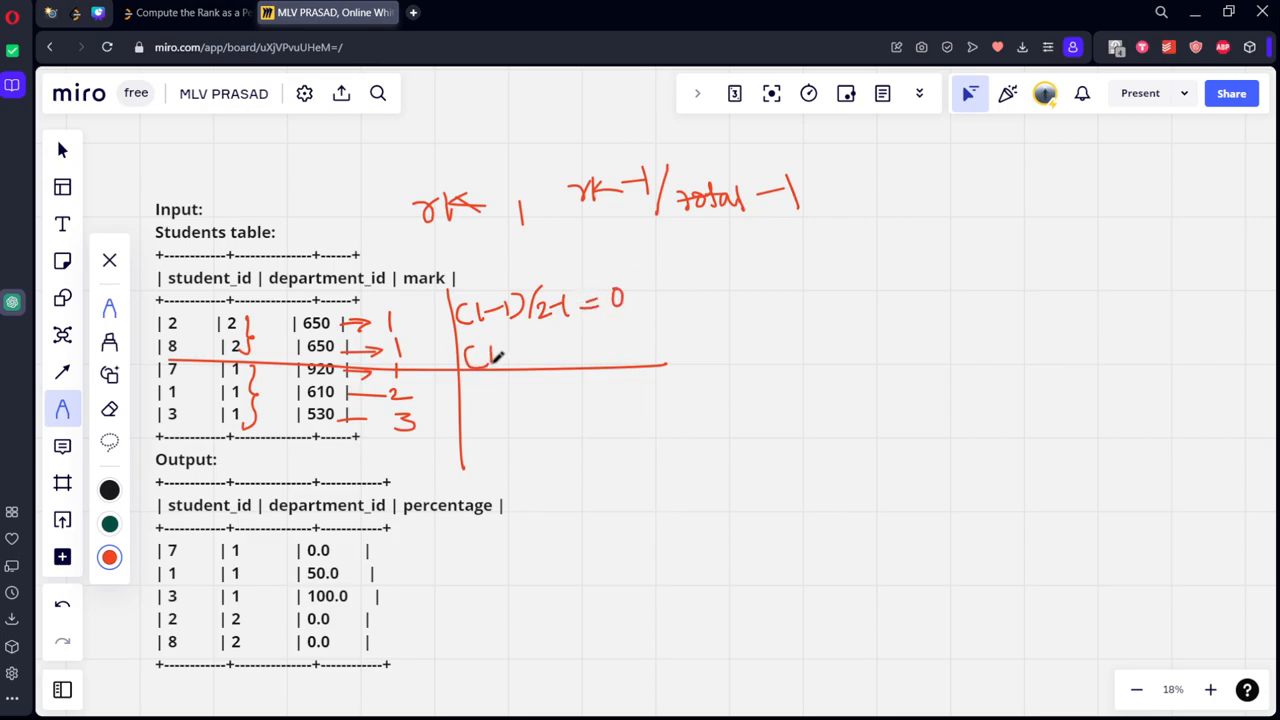
pyautogui.moveTo(480, 355); pyautogui.dragTo(585, 355)
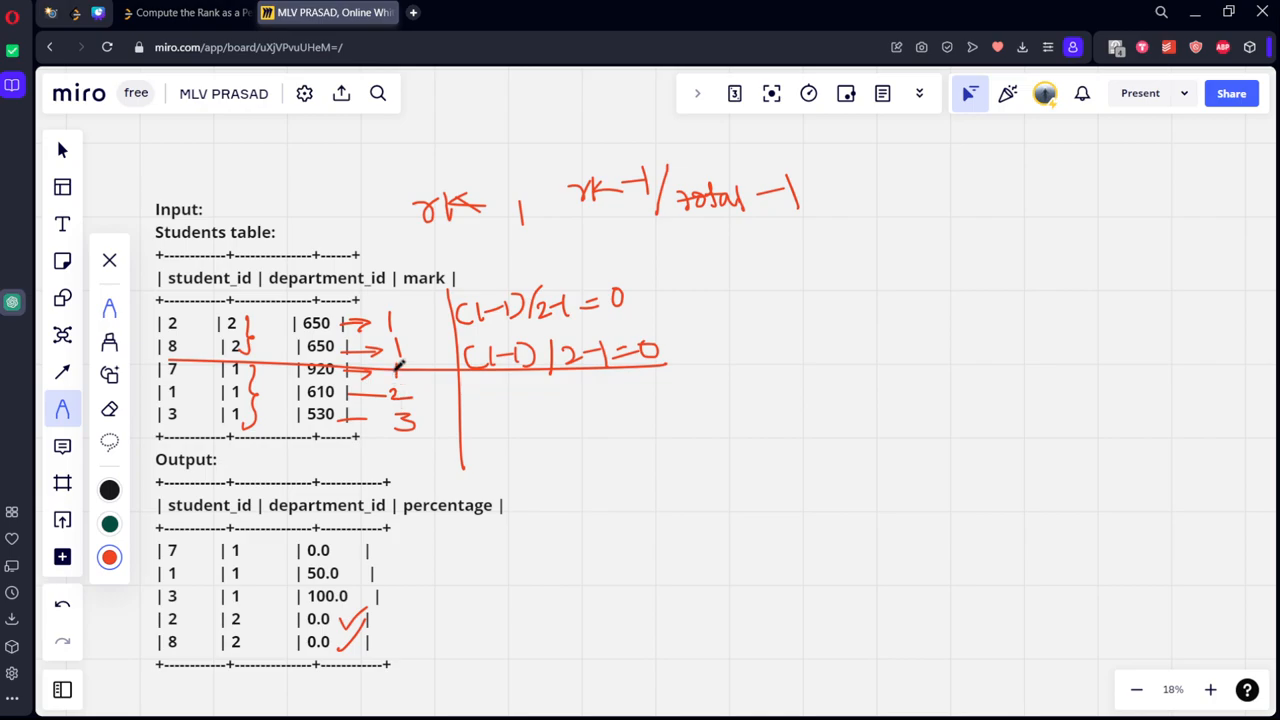
# Work out student 7 as (1−1)/(3−1) = 0 and student 1 as (2−1)/(3−1) = 1/2 → 50.
pyautogui.moveTo(460, 385); pyautogui.dragTo(490, 390)
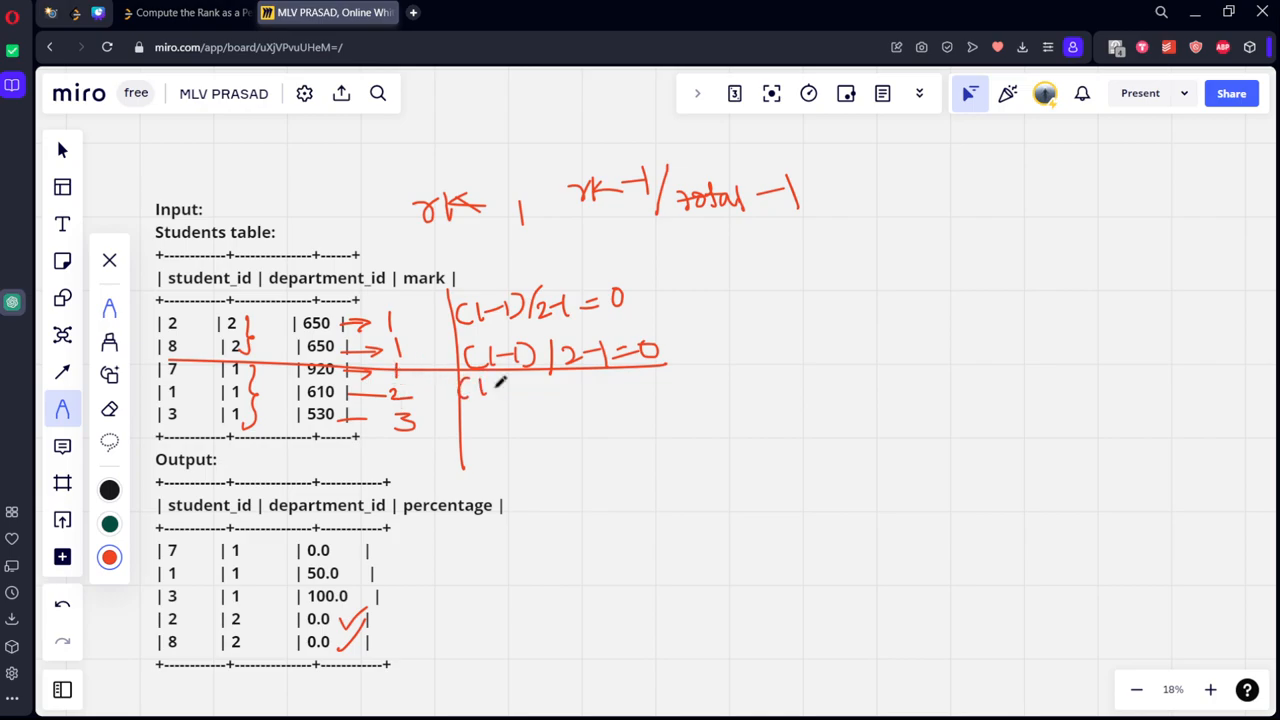
pyautogui.moveTo(480, 385); pyautogui.dragTo(535, 390)
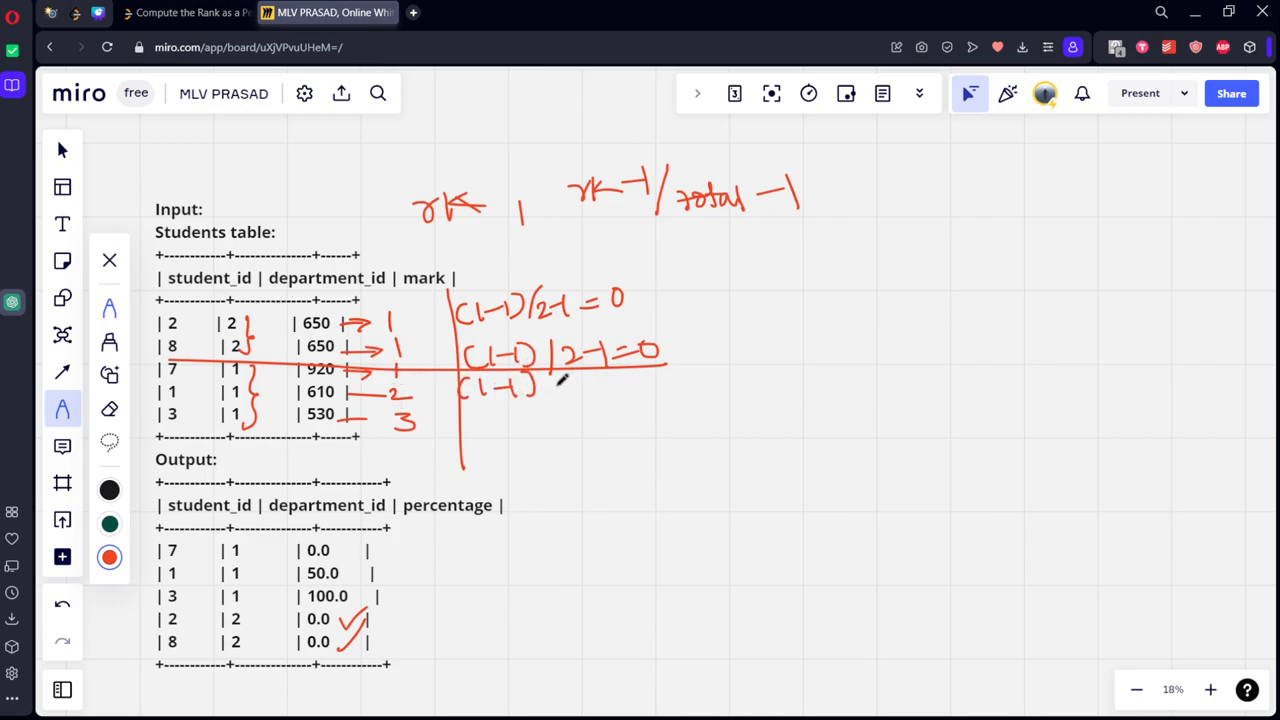
pyautogui.moveTo(550, 390); pyautogui.dragTo(615, 390)
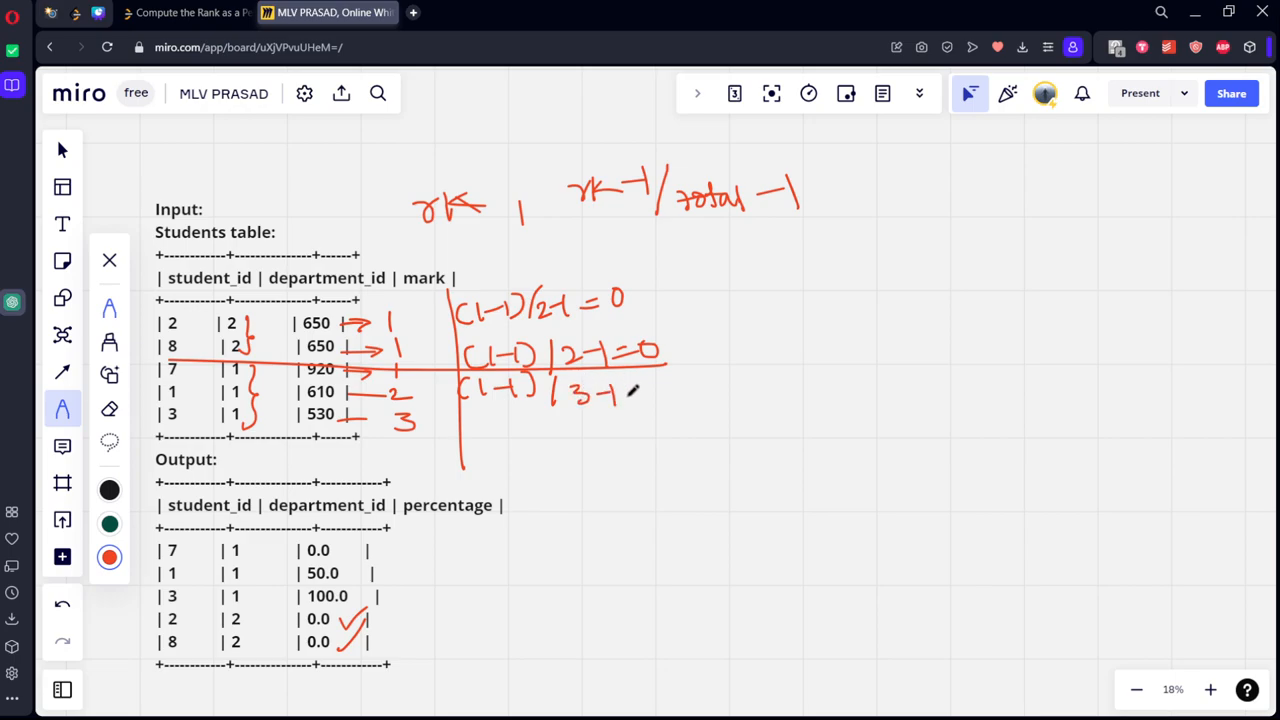
pyautogui.moveTo(620, 392); pyautogui.dragTo(655, 392)
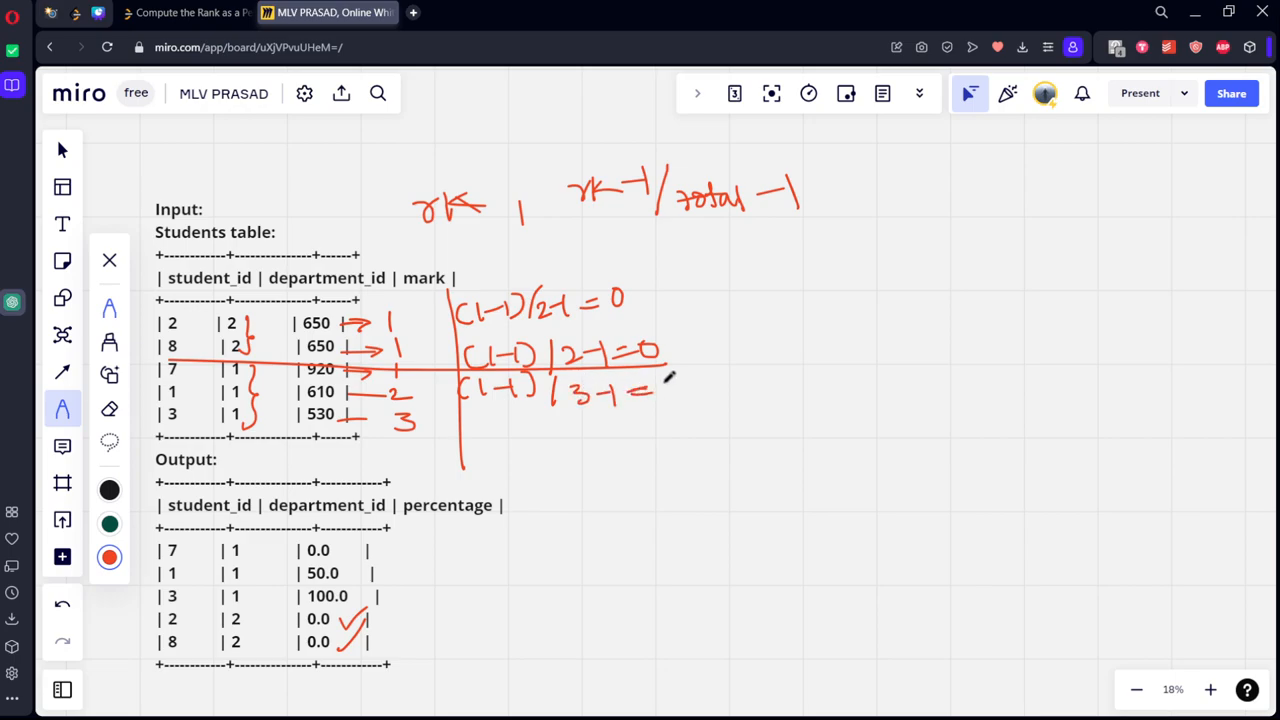
pyautogui.moveTo(660, 375); pyautogui.dragTo(680, 400)
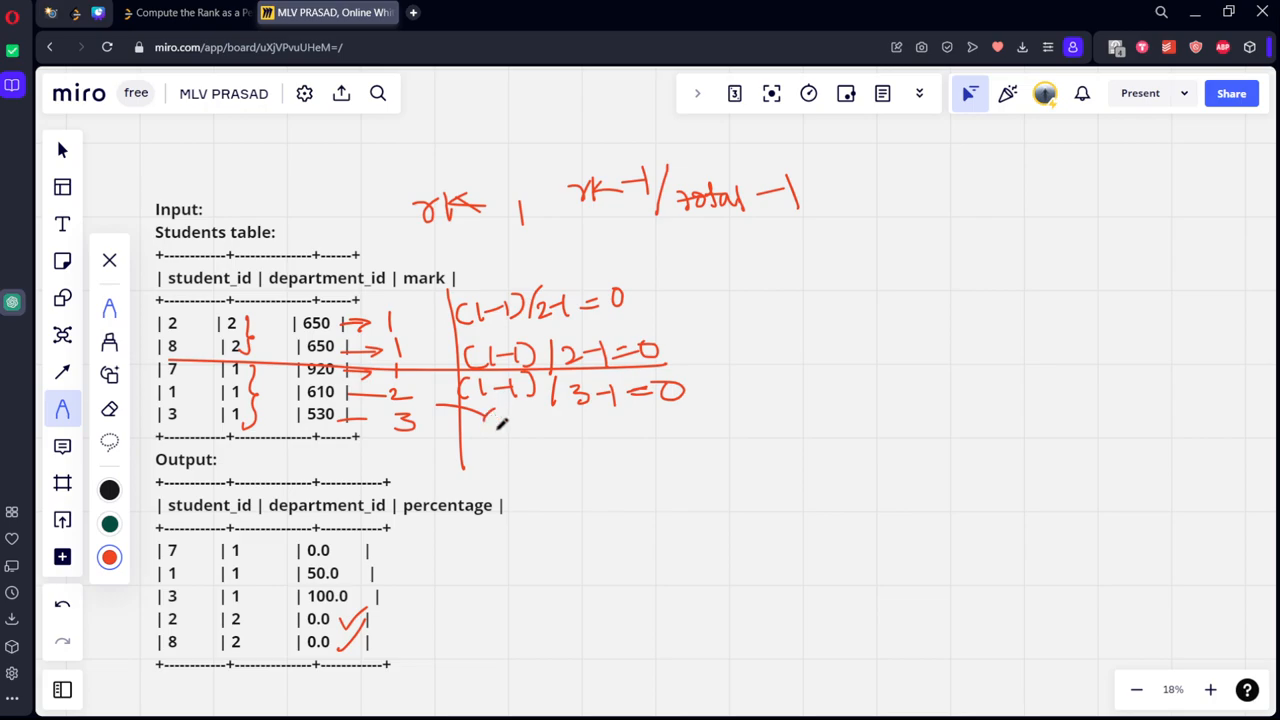
pyautogui.moveTo(485, 420); pyautogui.dragTo(580, 425)
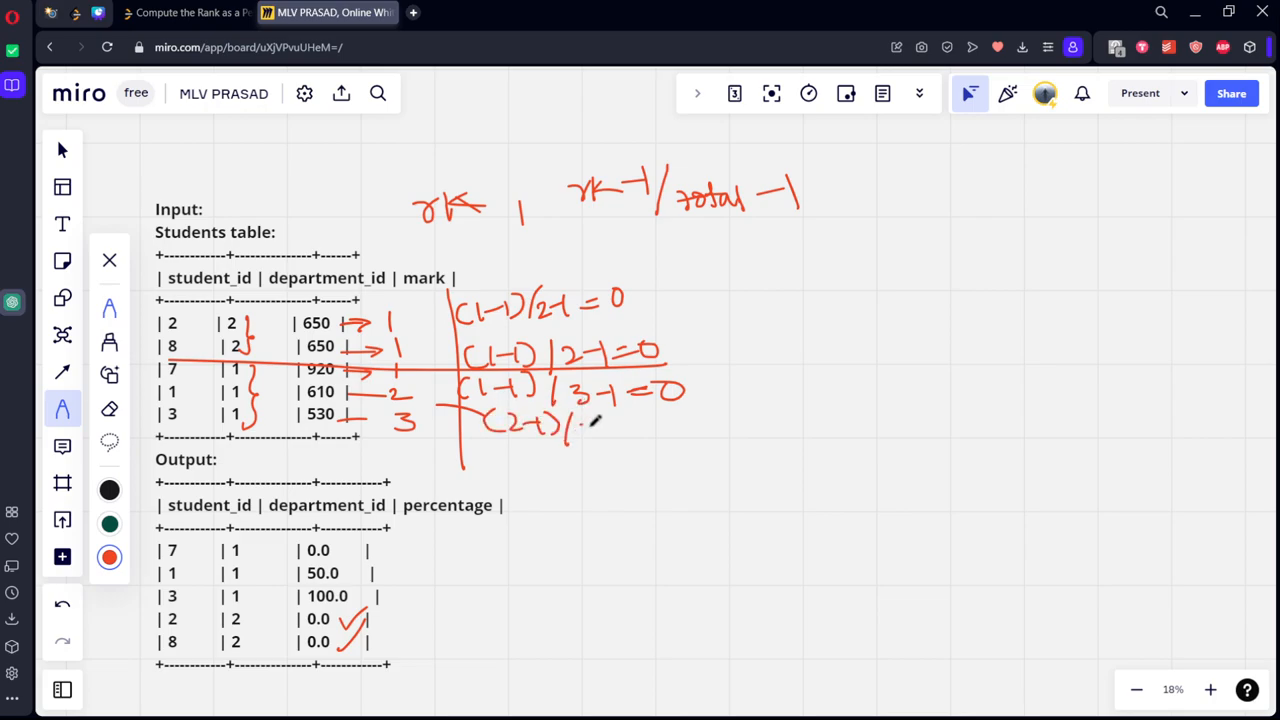
pyautogui.moveTo(570, 430); pyautogui.dragTo(670, 425)
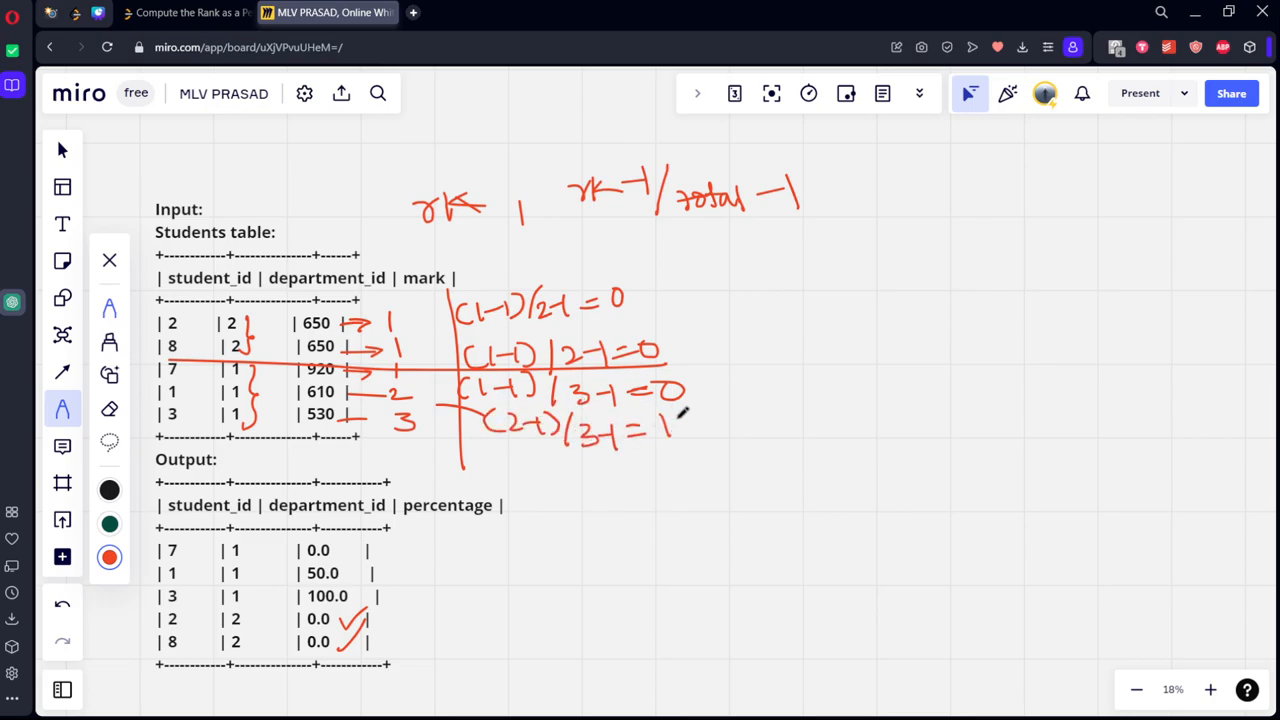
pyautogui.moveTo(670, 420); pyautogui.dragTo(760, 430)
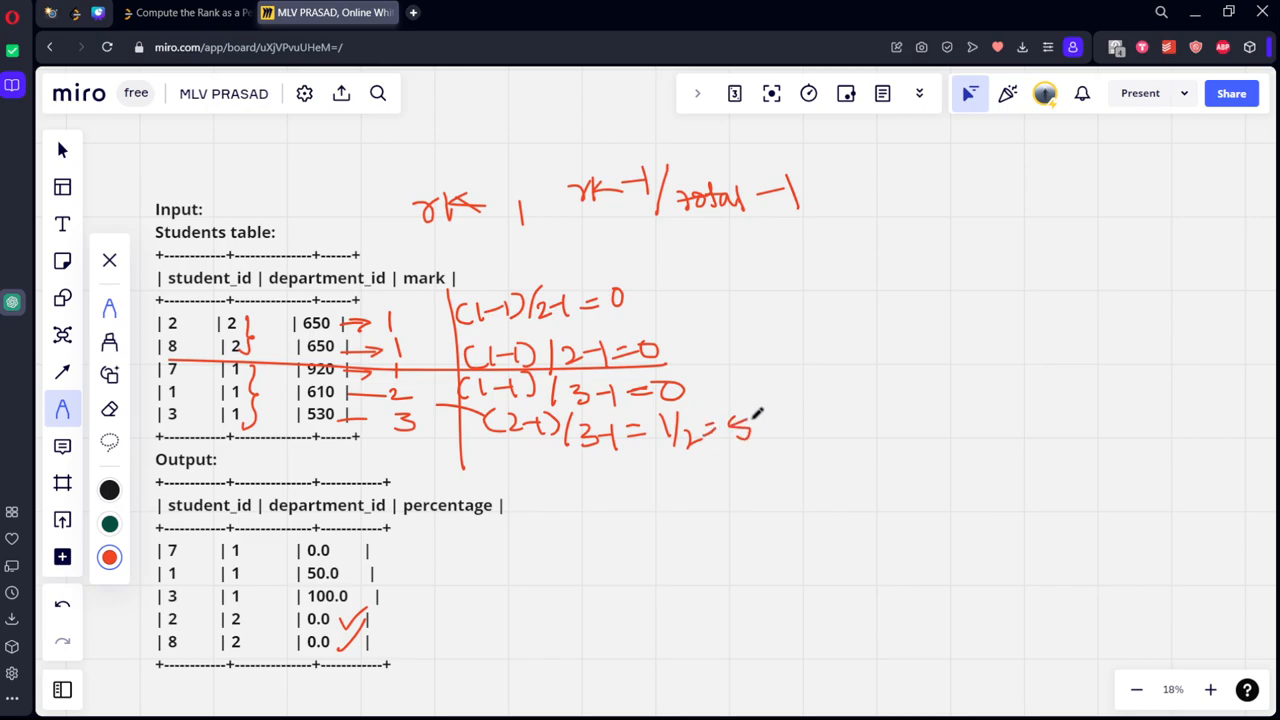
pyautogui.moveTo(745, 430); pyautogui.dragTo(775, 425)
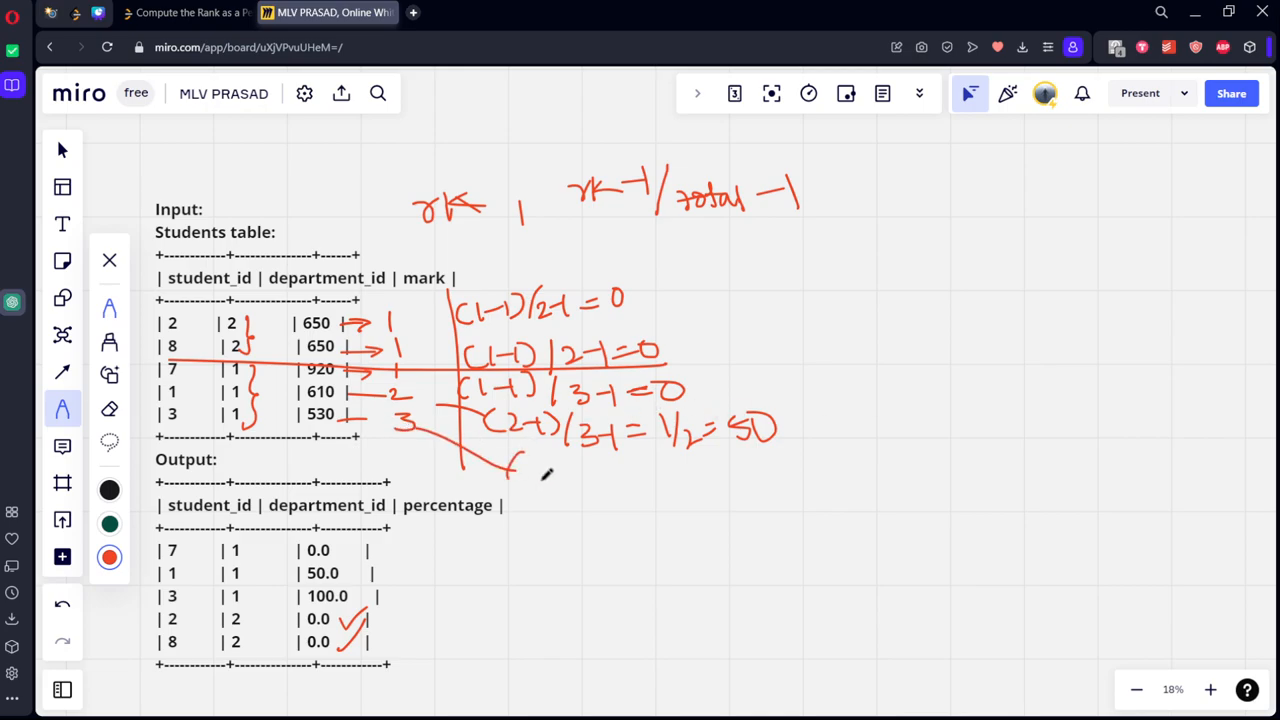
# Work out student 3 as (3−1)/(3−1) = 2/2 = 1 ×100, circle the workings and return to LeetCode.
pyautogui.moveTo(510, 465); pyautogui.dragTo(585, 475)
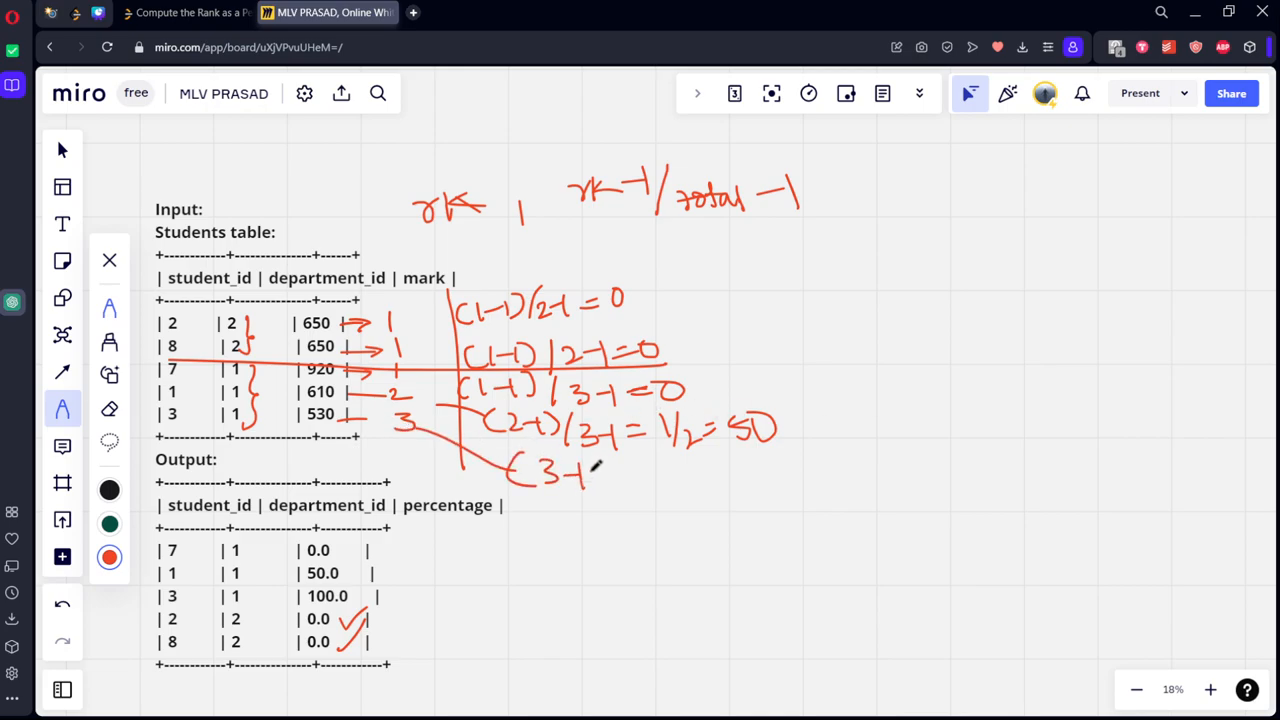
pyautogui.moveTo(590, 480); pyautogui.dragTo(700, 490)
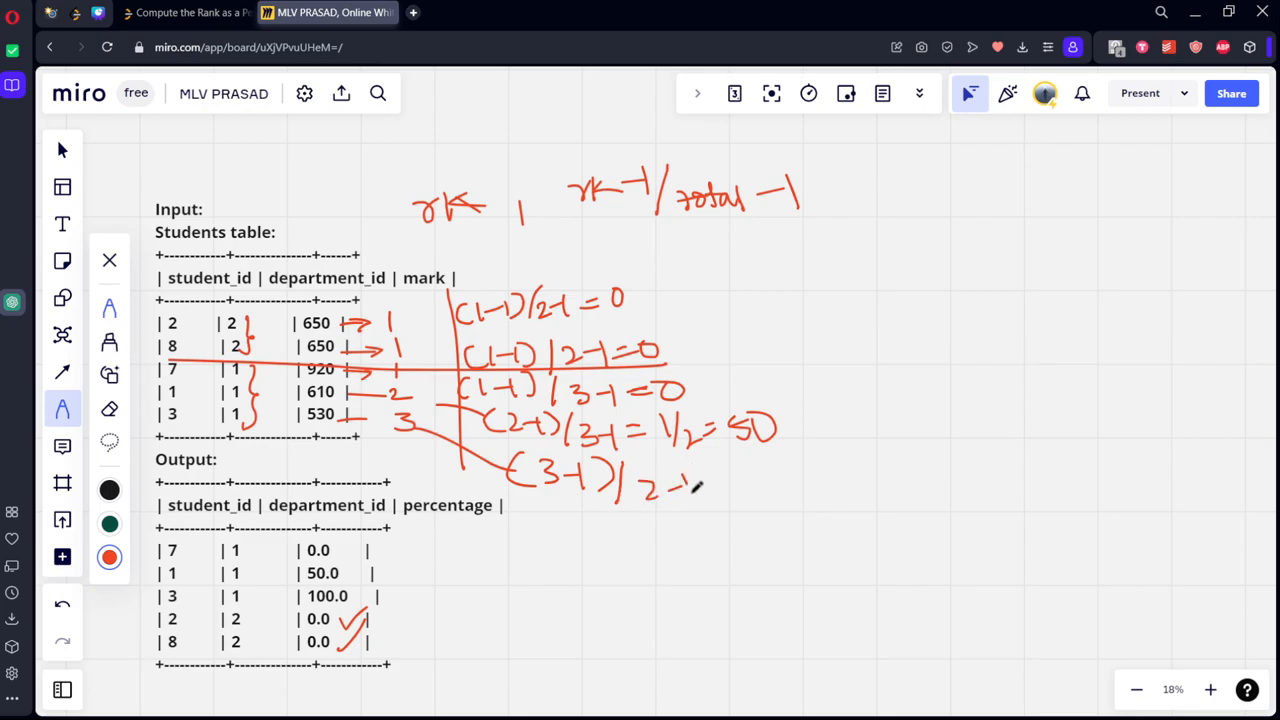
pyautogui.moveTo(690, 490); pyautogui.dragTo(745, 485)
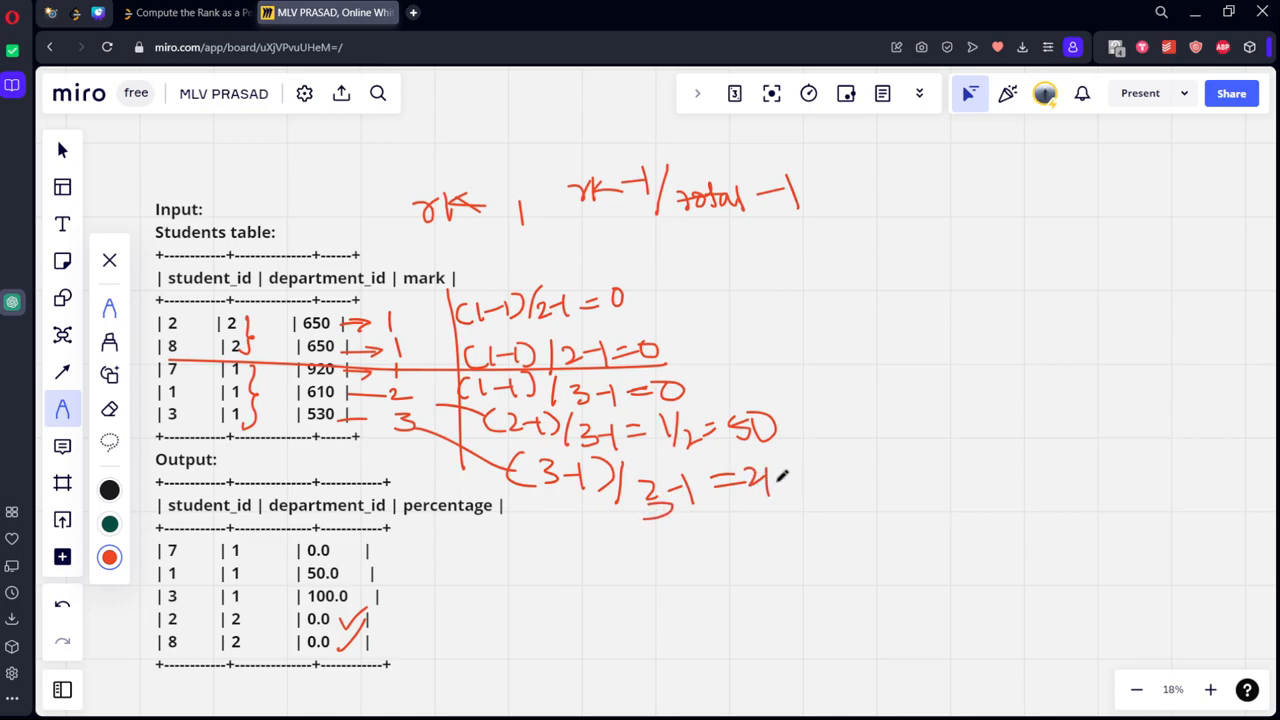
pyautogui.moveTo(780, 490); pyautogui.dragTo(825, 470)
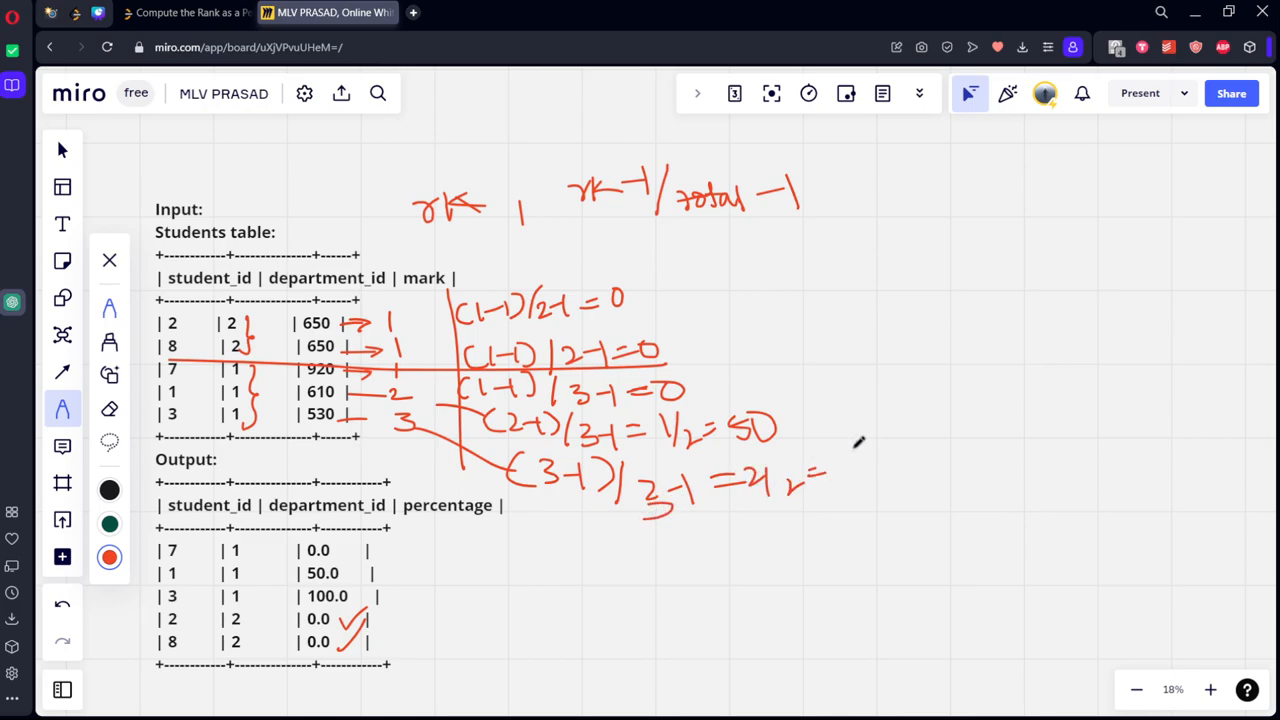
pyautogui.moveTo(840, 470); pyautogui.dragTo(870, 450)
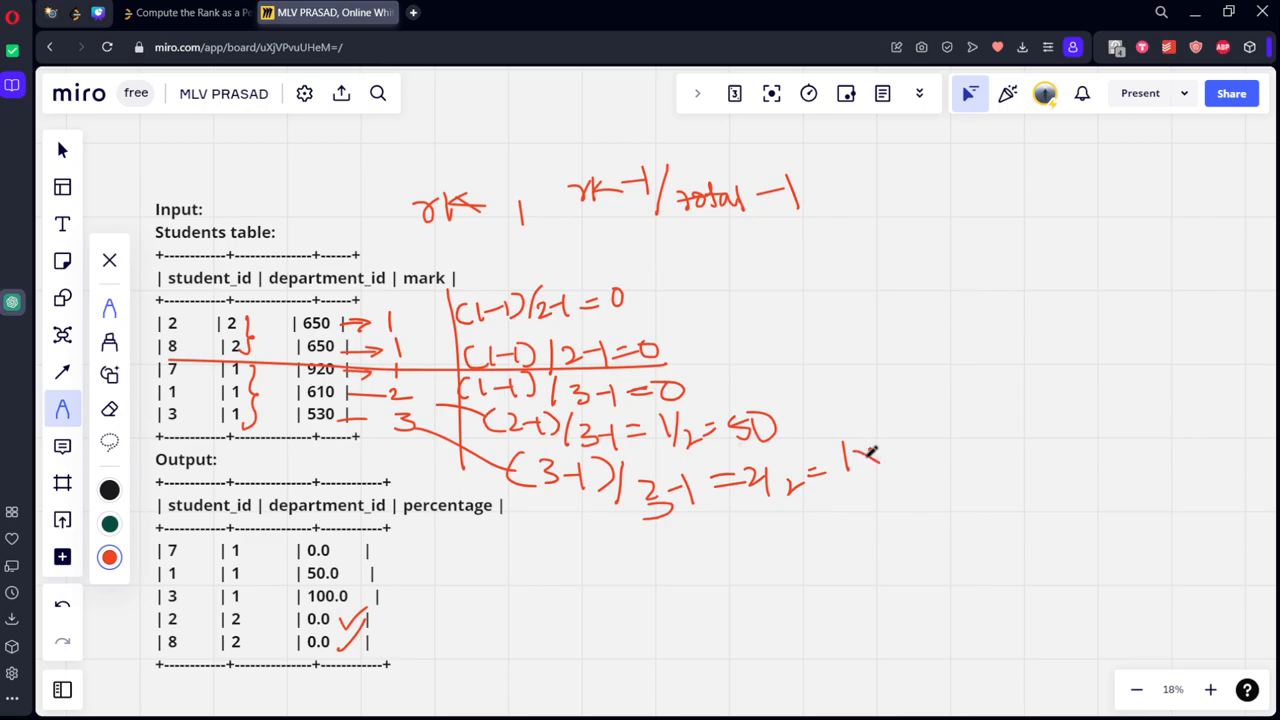
pyautogui.moveTo(855, 460); pyautogui.dragTo(965, 460)
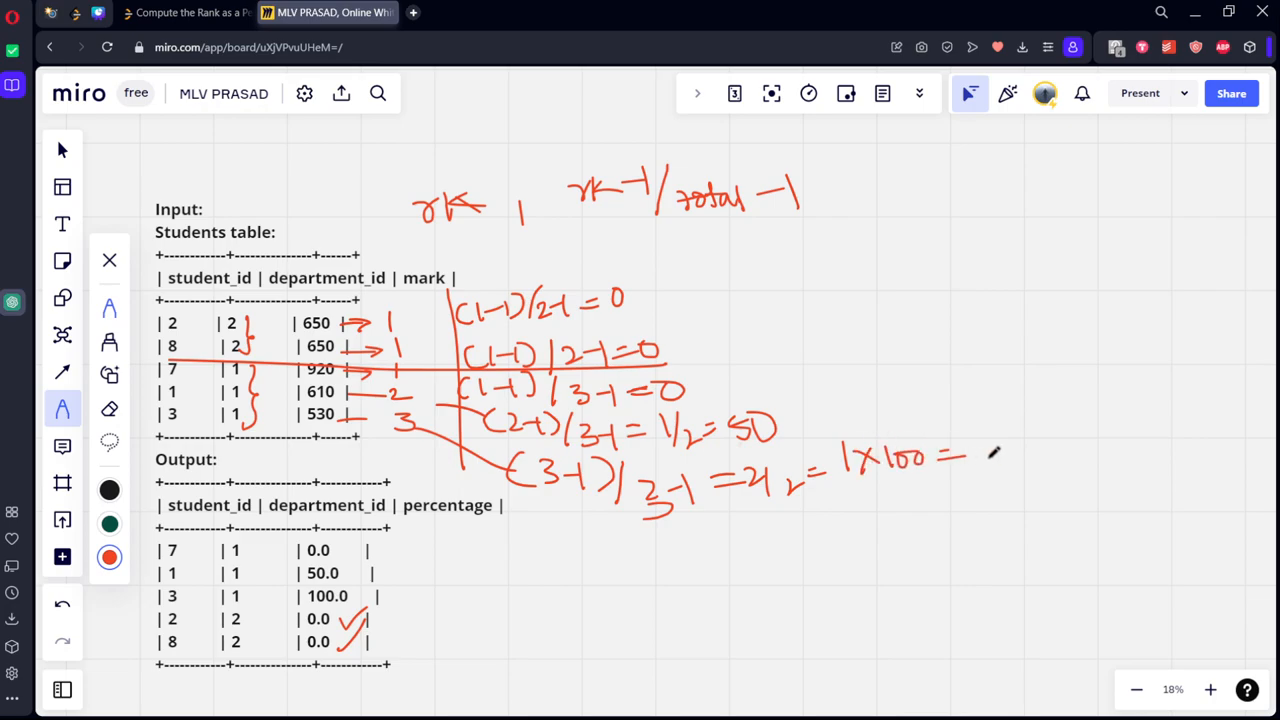
pyautogui.moveTo(580, 255); pyautogui.dragTo(658, 260)
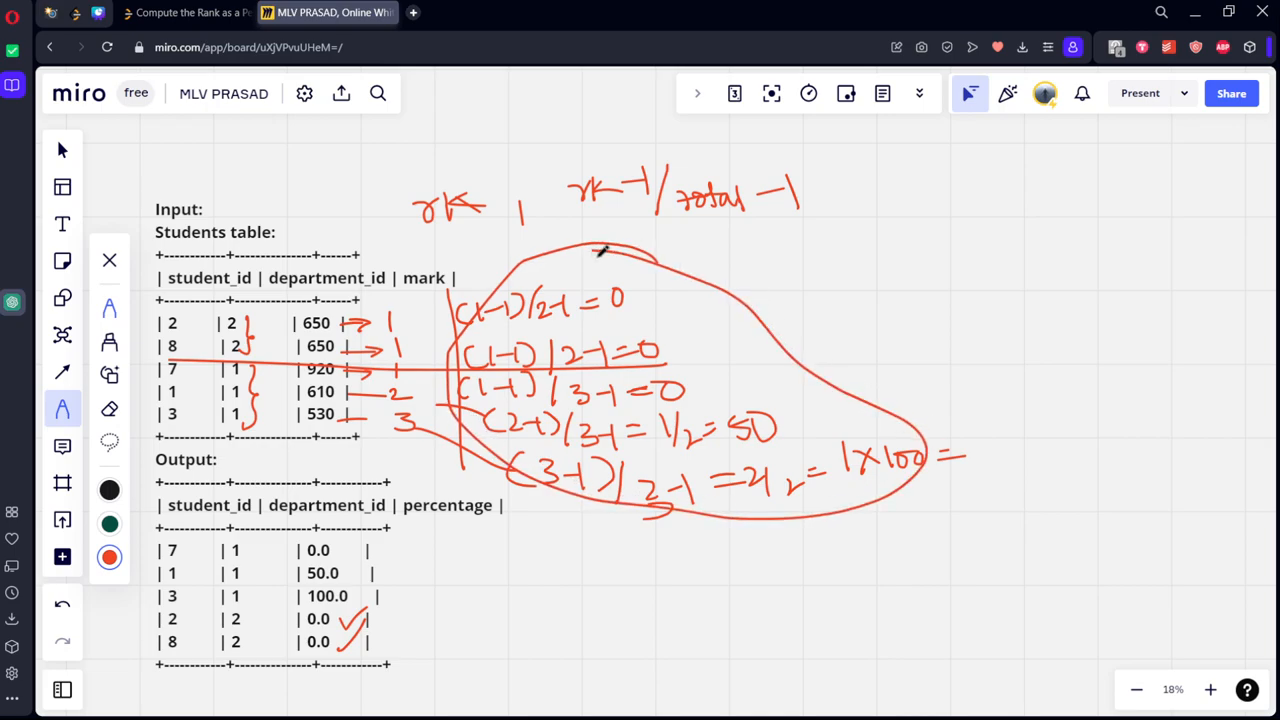
pyautogui.click(185, 12)
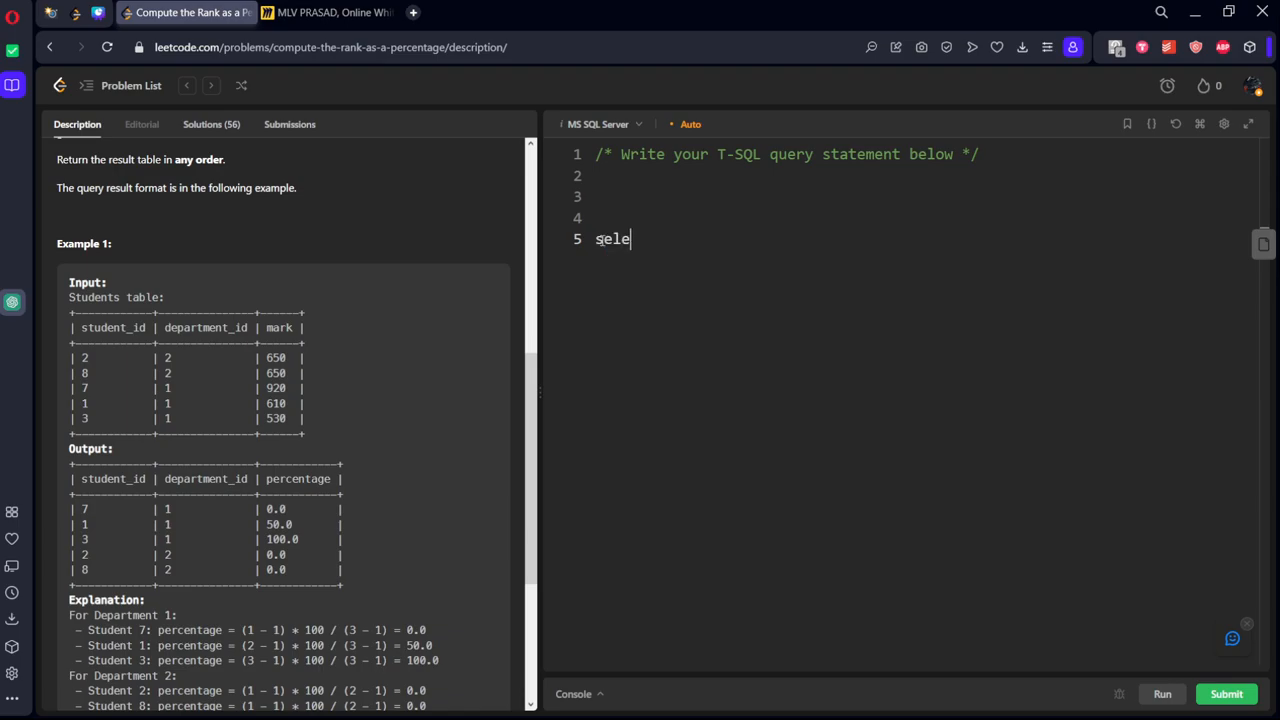
# Write select *, percent_rank() over (partition by department_id order by mark desc) pr from Students.
pyautogui.write('ct * , perc')
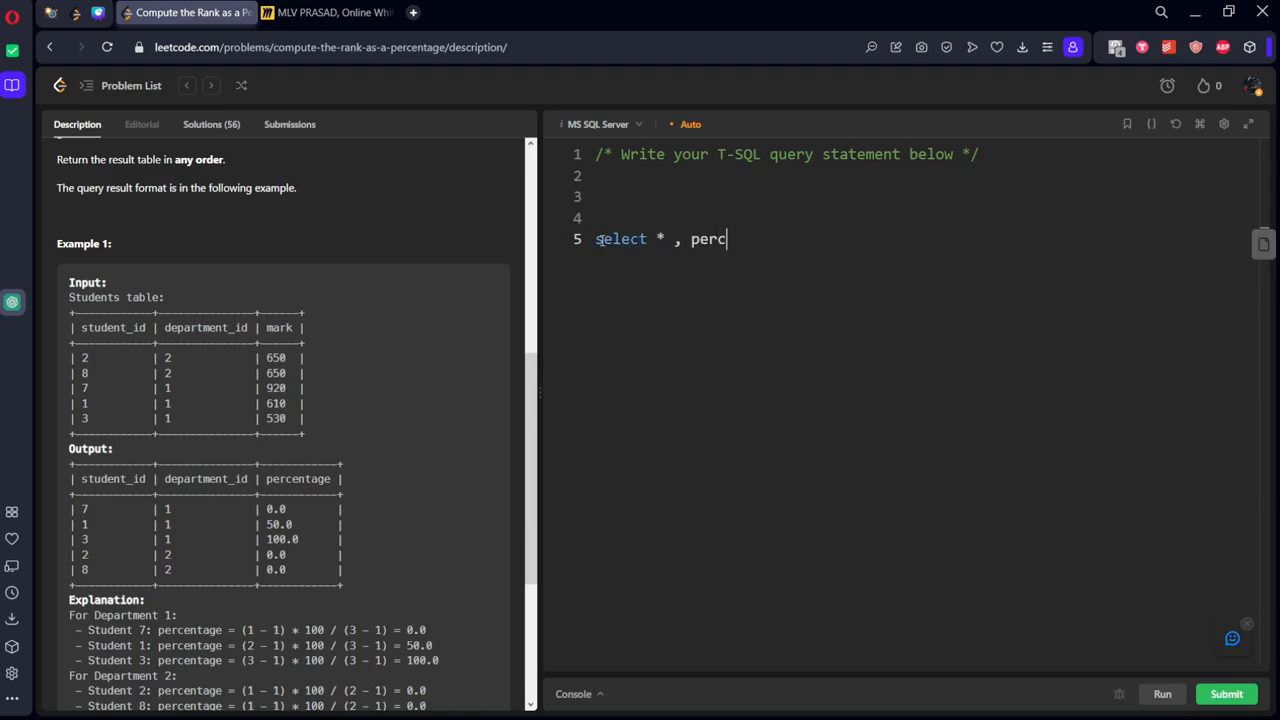
pyautogui.write('ent_rank')
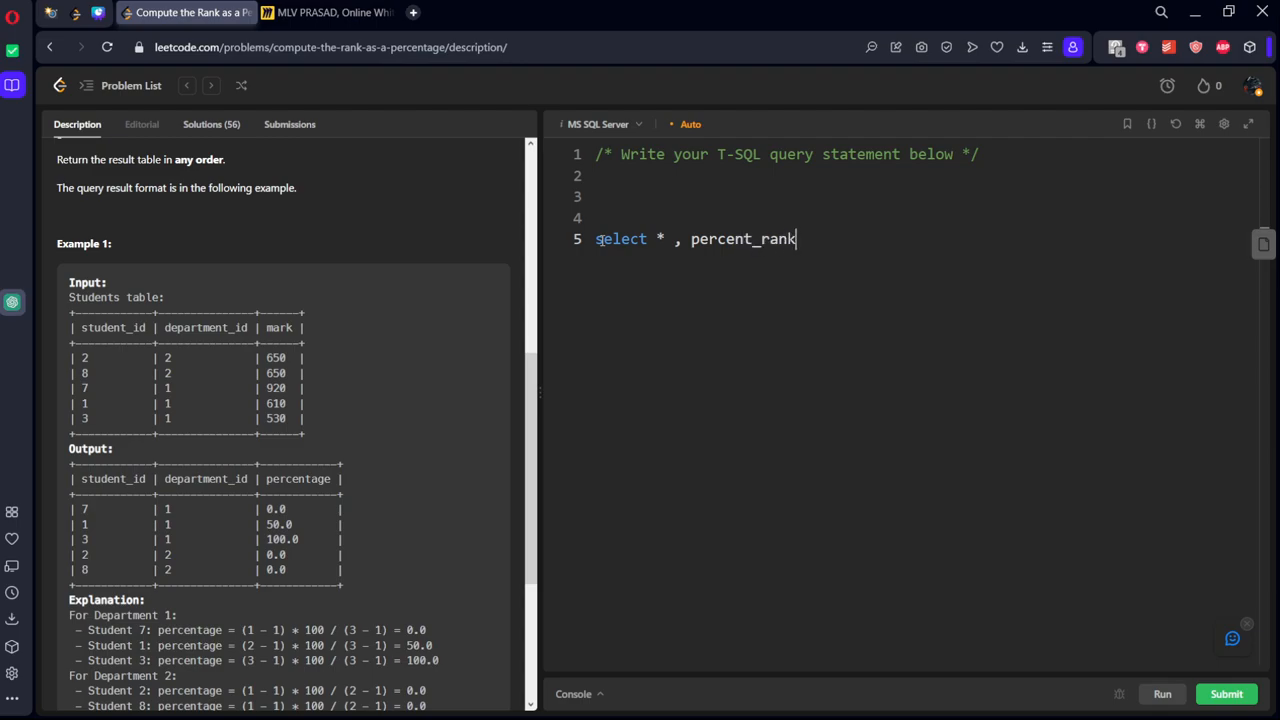
pyautogui.write('()')
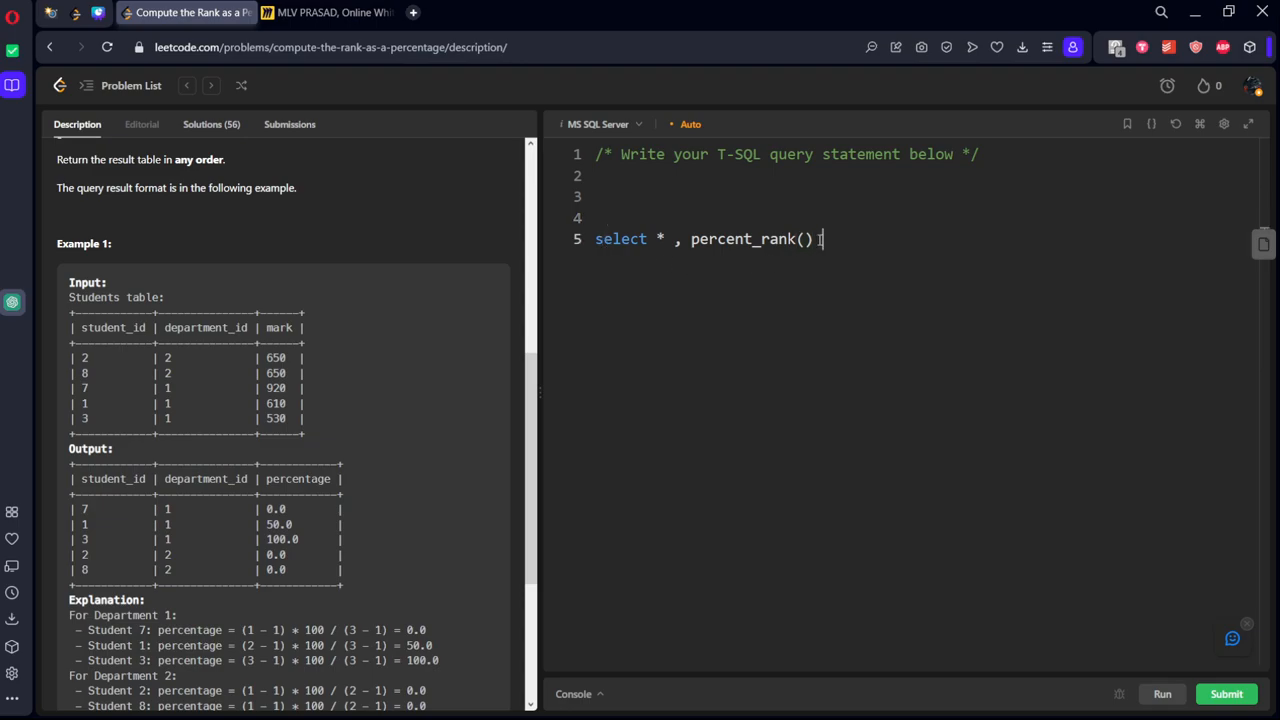
pyautogui.write('over (partitio')
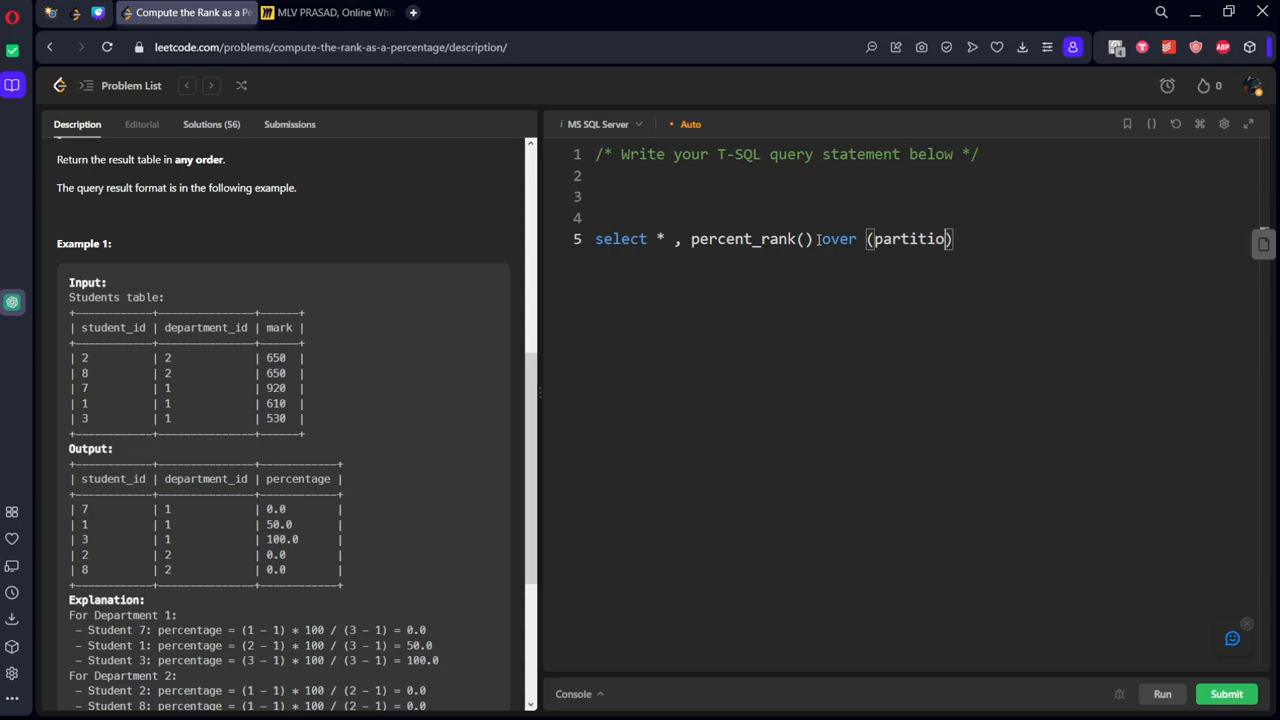
pyautogui.write('by department')
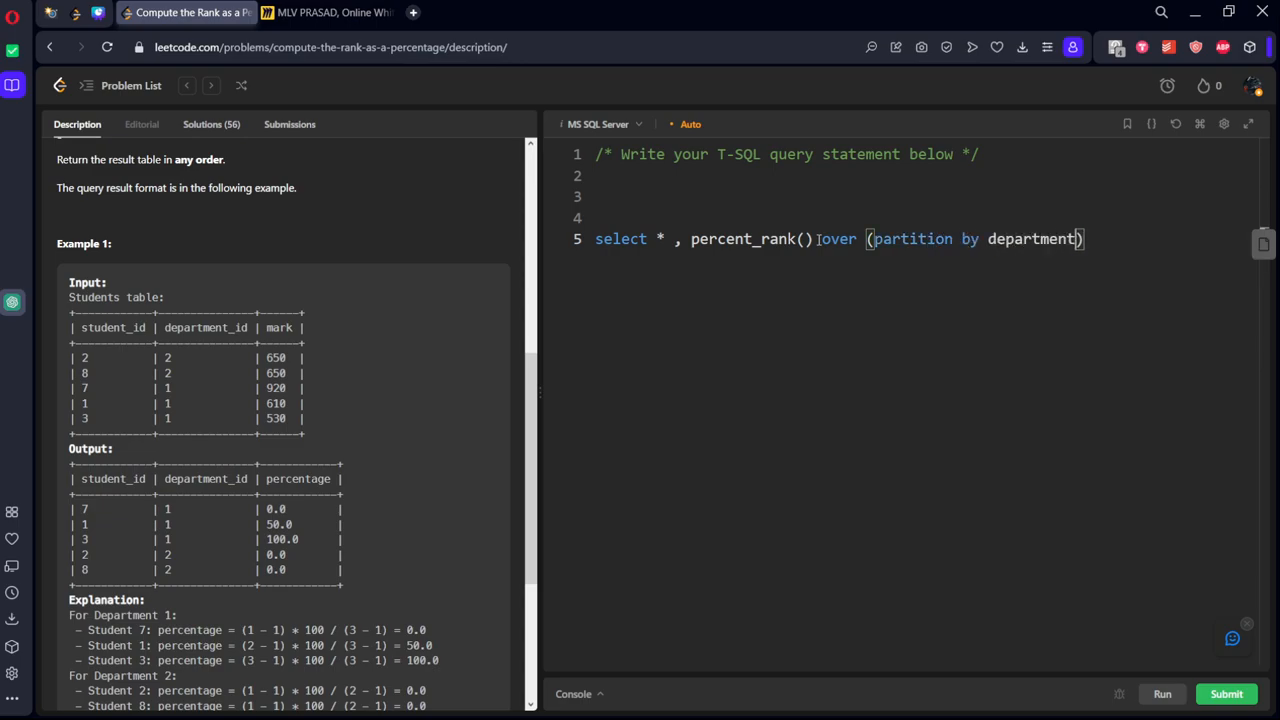
pyautogui.write('_')
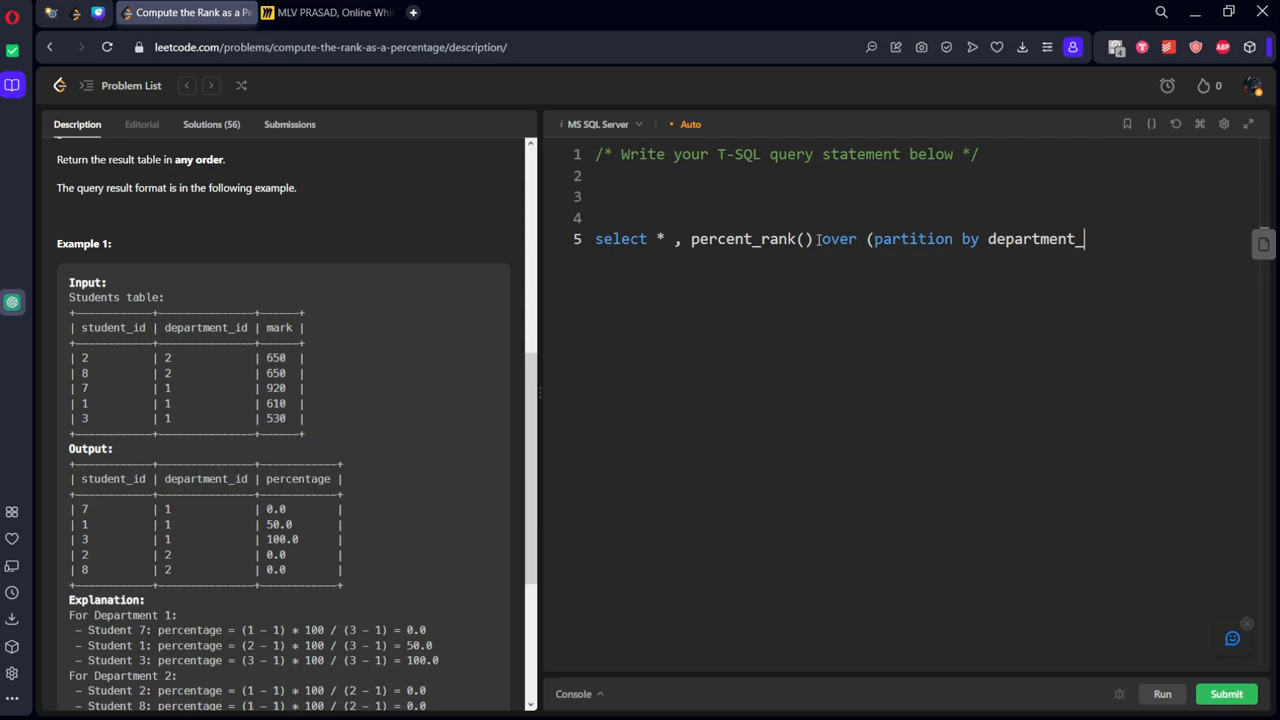
pyautogui.write('id order by ma')
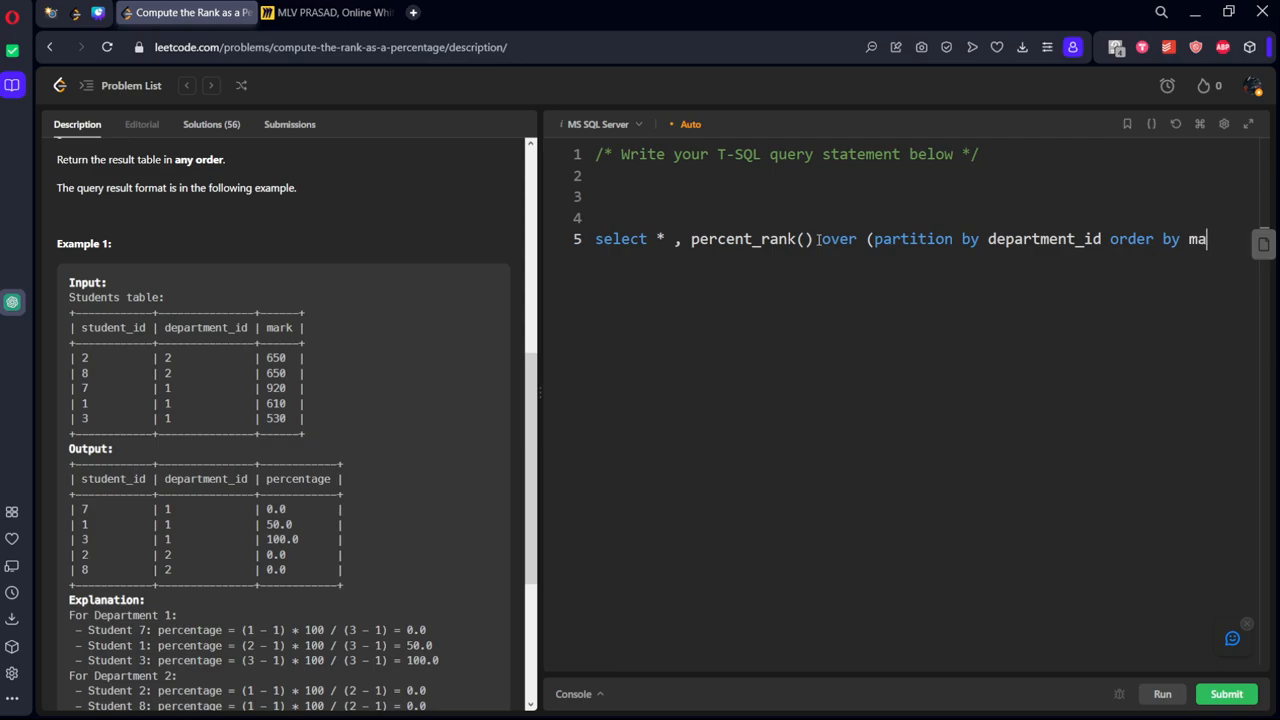
pyautogui.write('rk des')
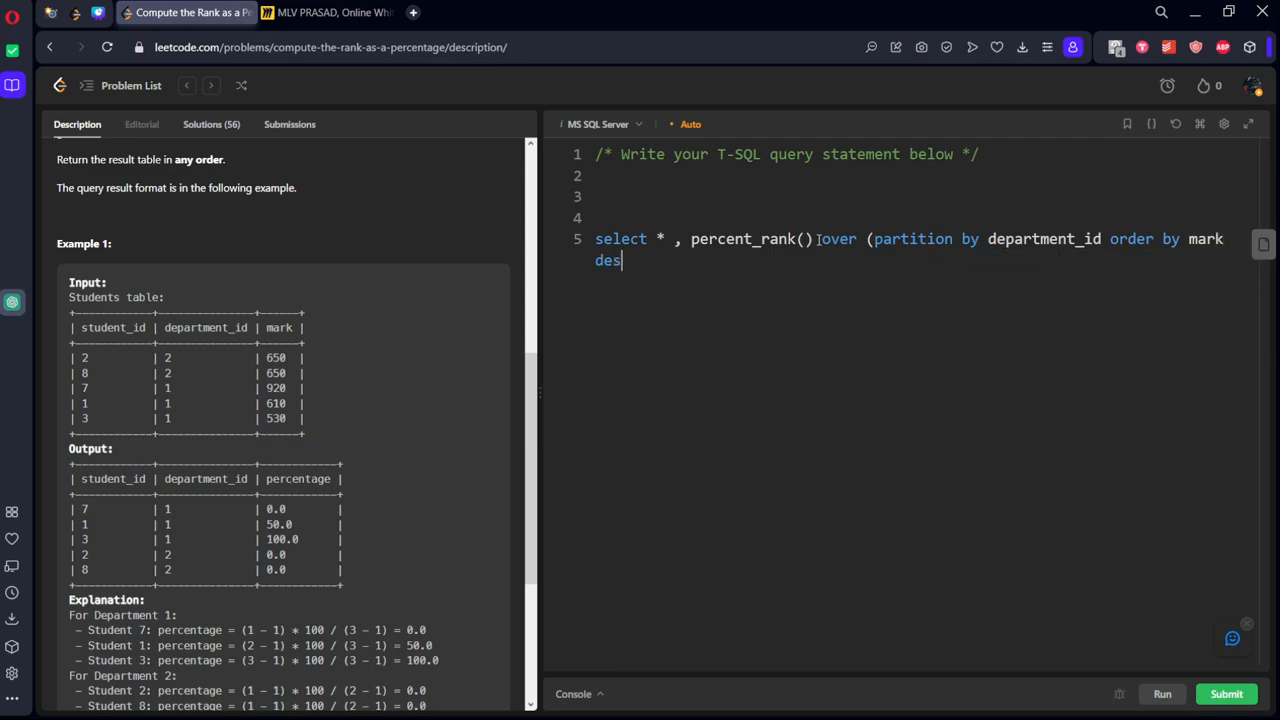
pyautogui.write(')')
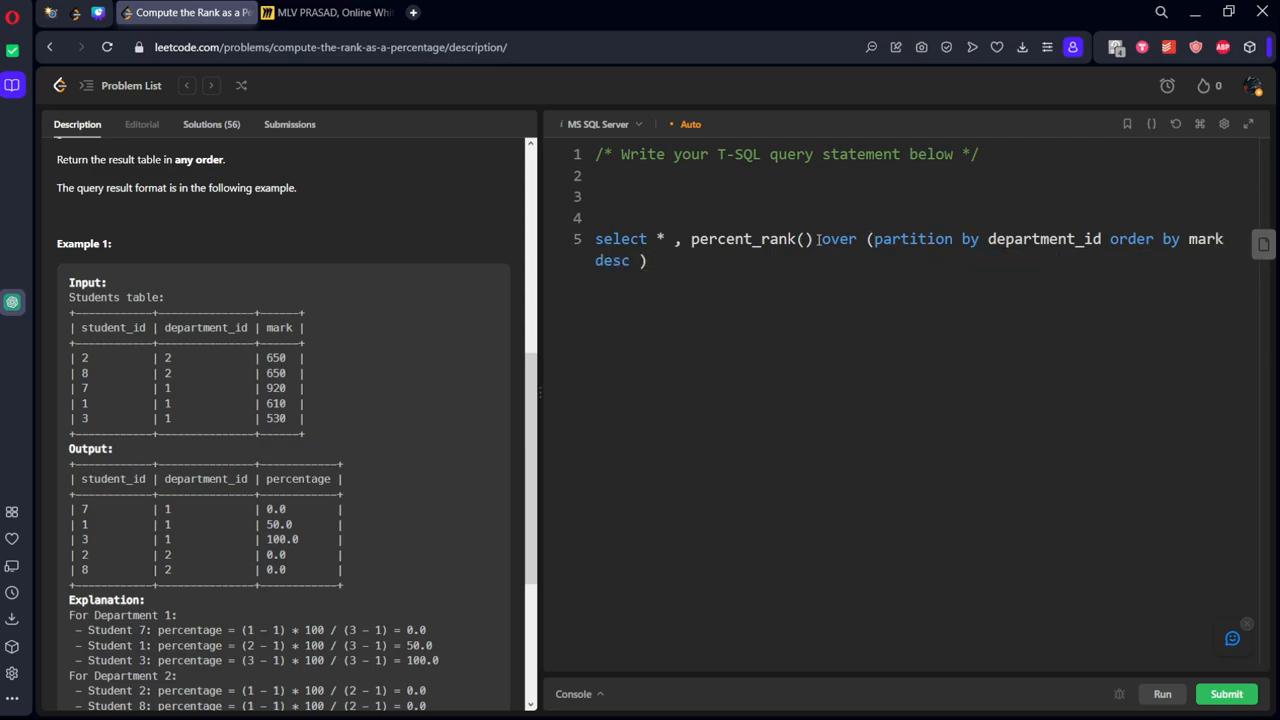
pyautogui.write('parti')
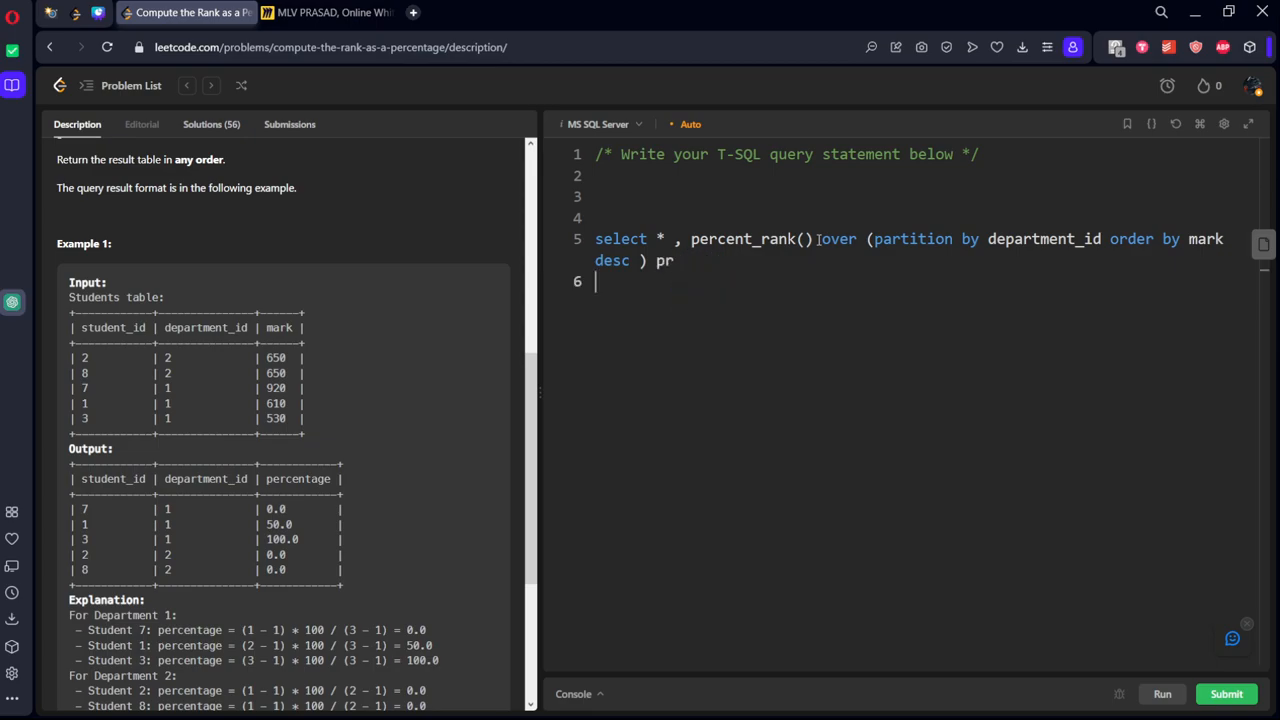
pyautogui.write('from')
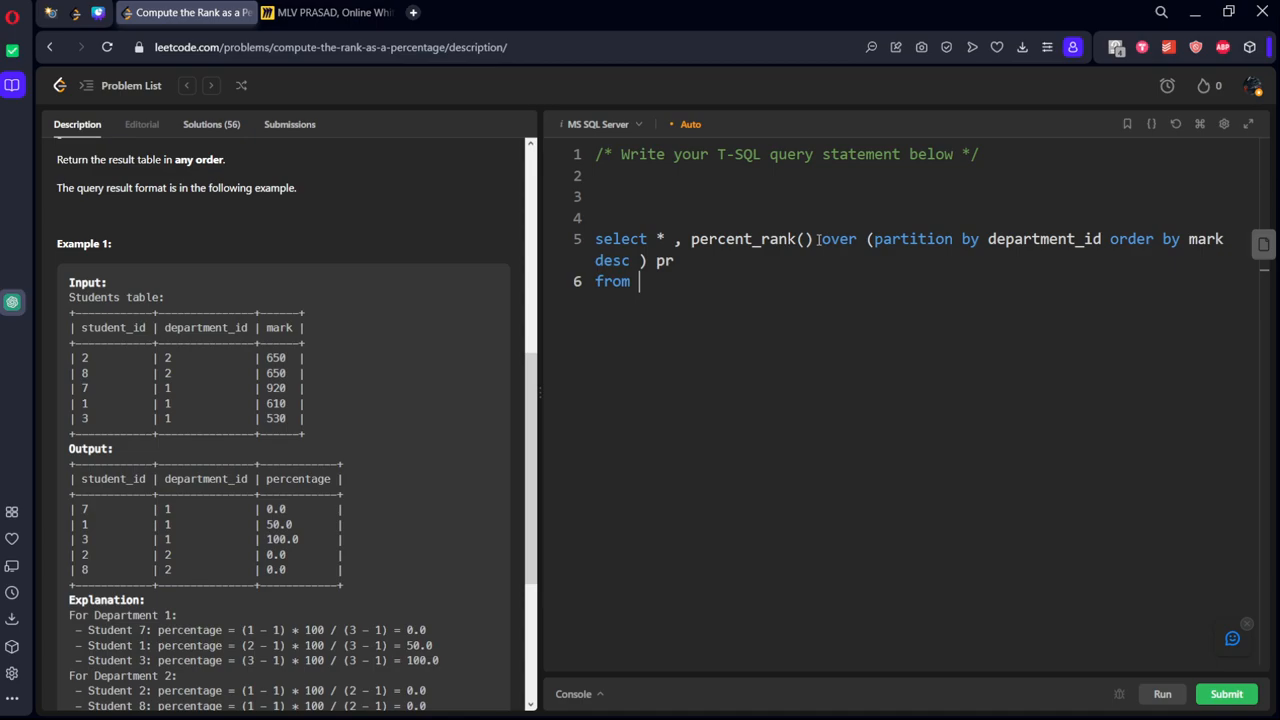
pyautogui.write('Studn')
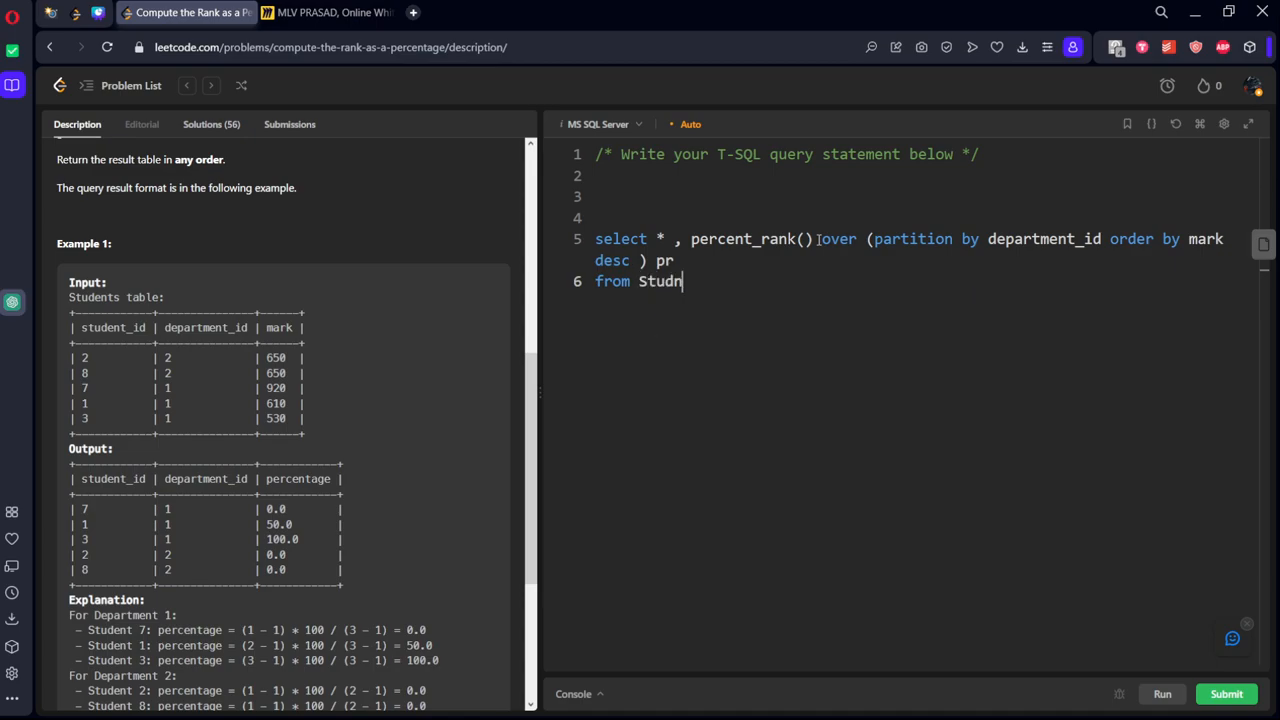
pyautogui.write('ents')
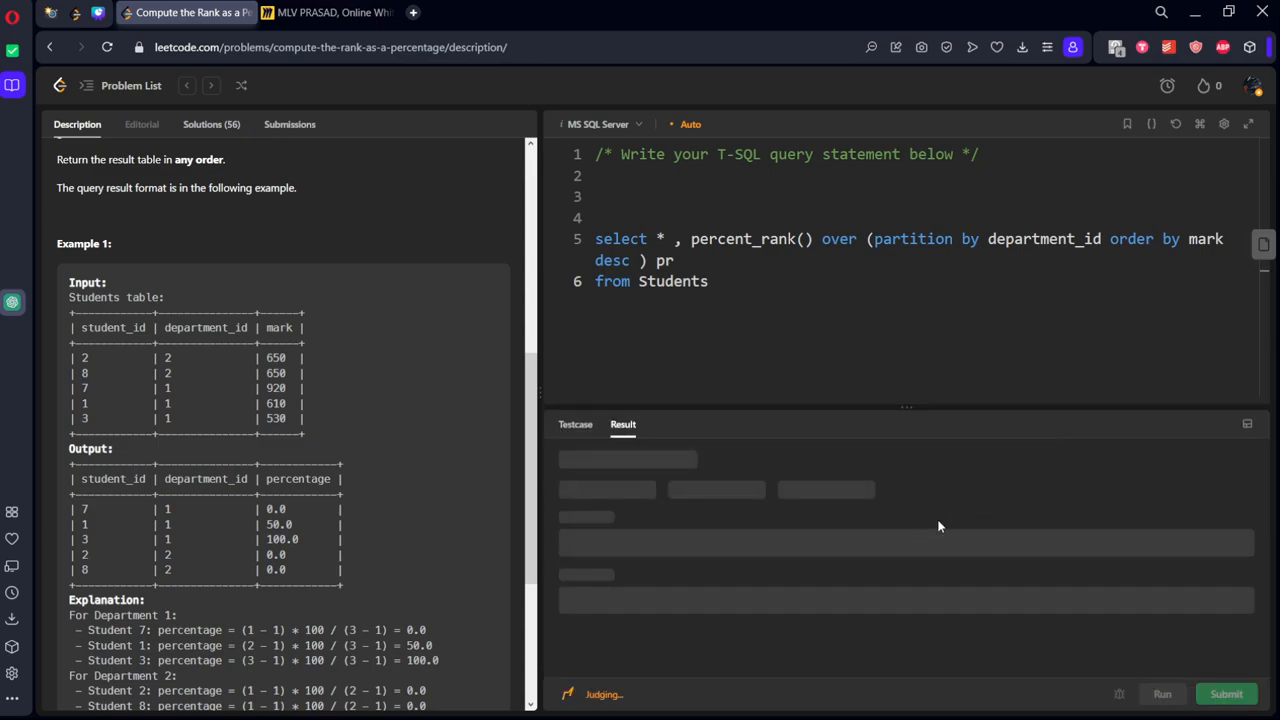
pyautogui.moveTo(910, 517)
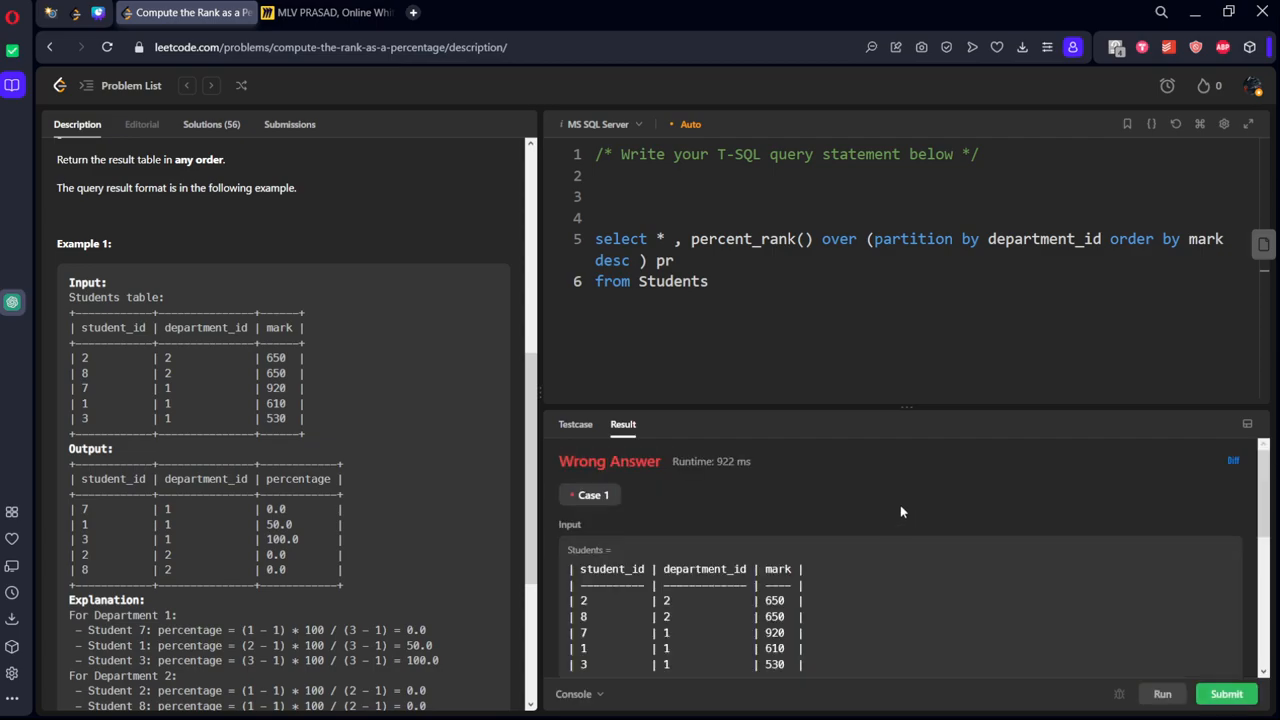
# Multiply percent_rank() by 100.0 and run the query on the example, giving 0, 50, 100.
pyautogui.scroll(-3)
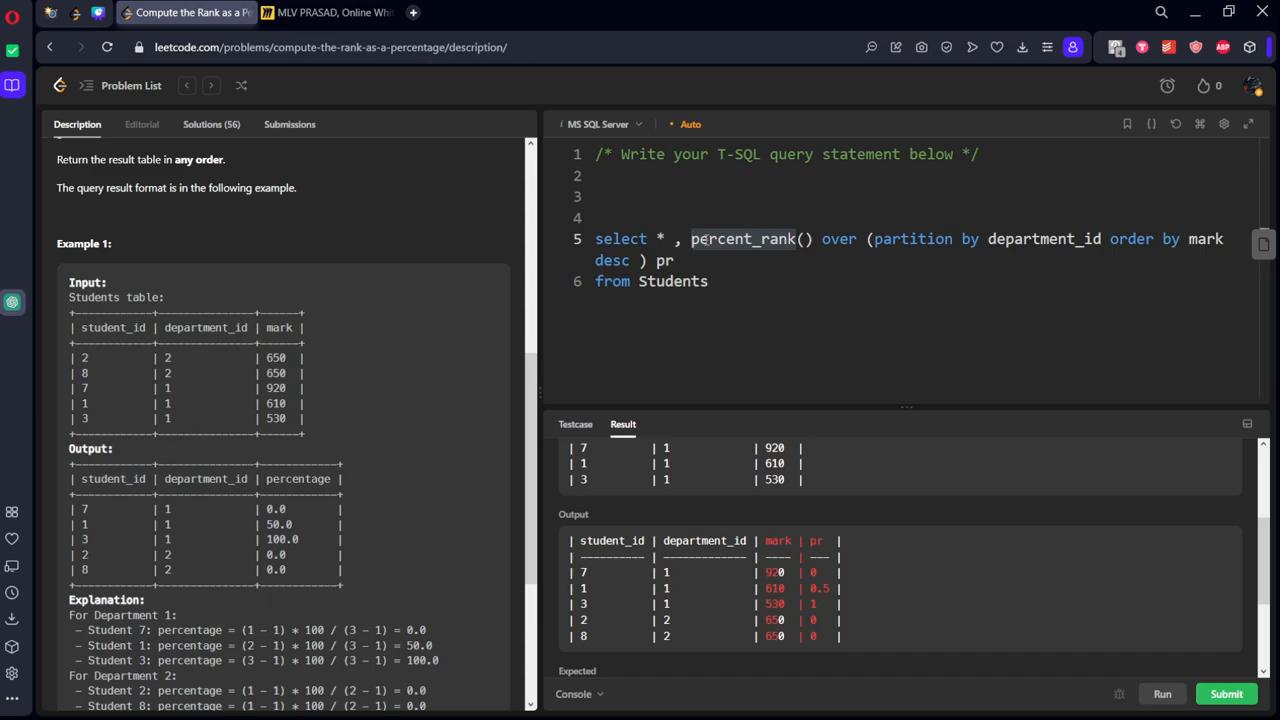
pyautogui.write('100')
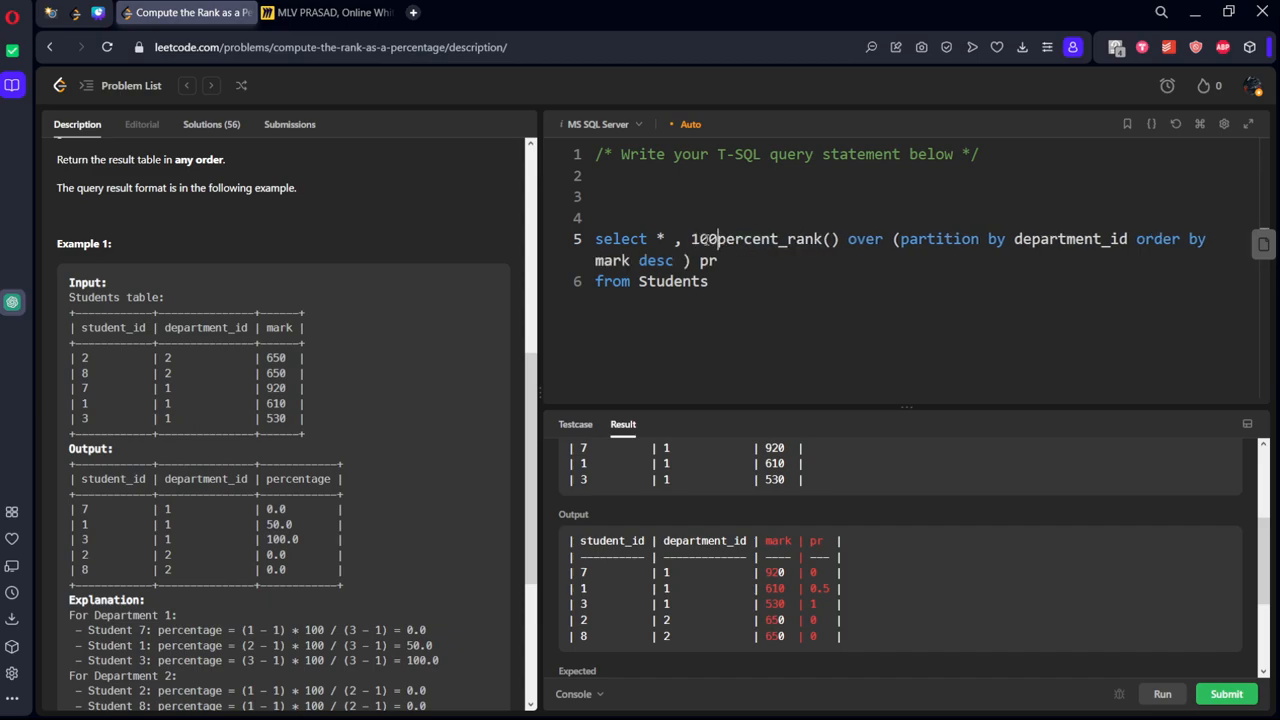
pyautogui.write('*')
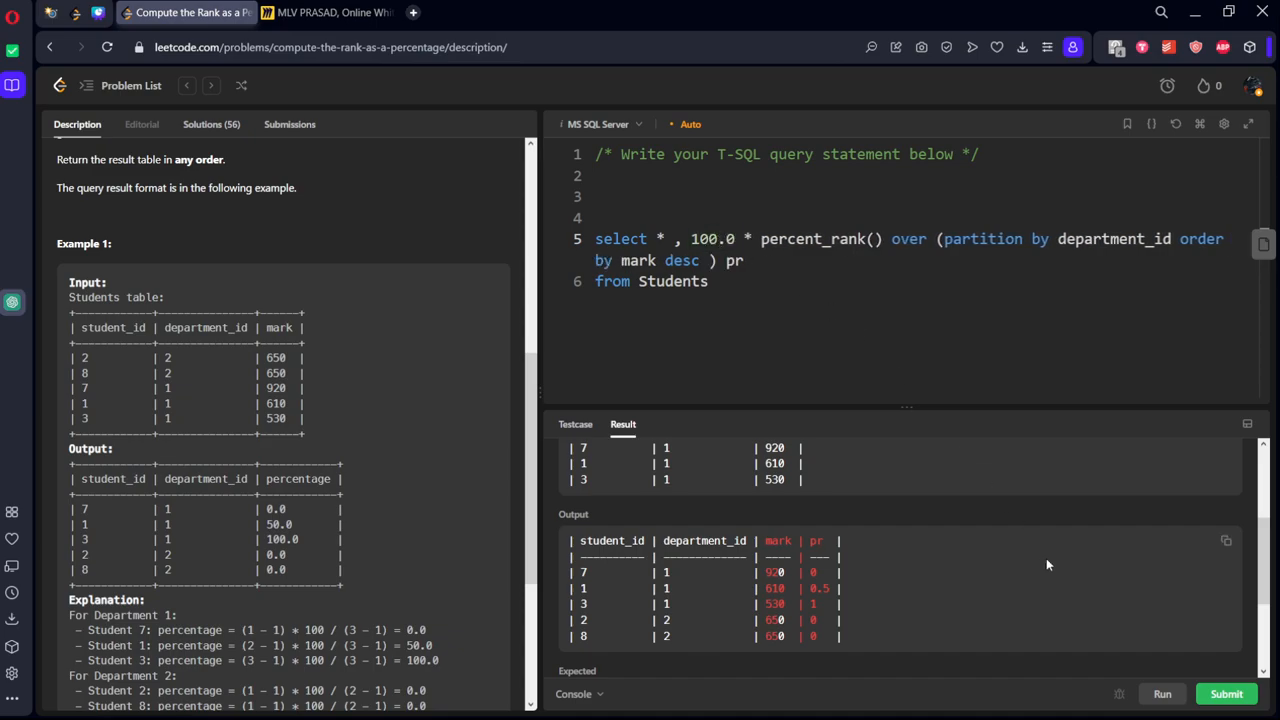
pyautogui.click(1226, 693)
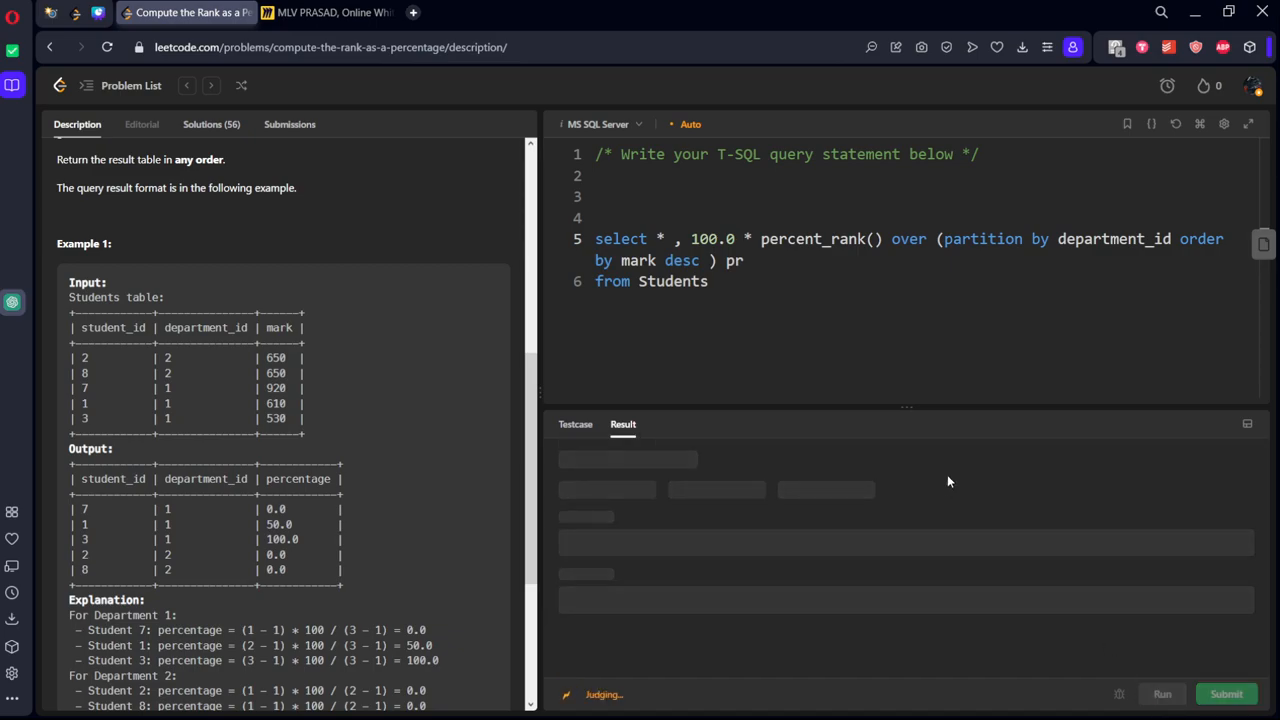
pyautogui.moveTo(430, 416)
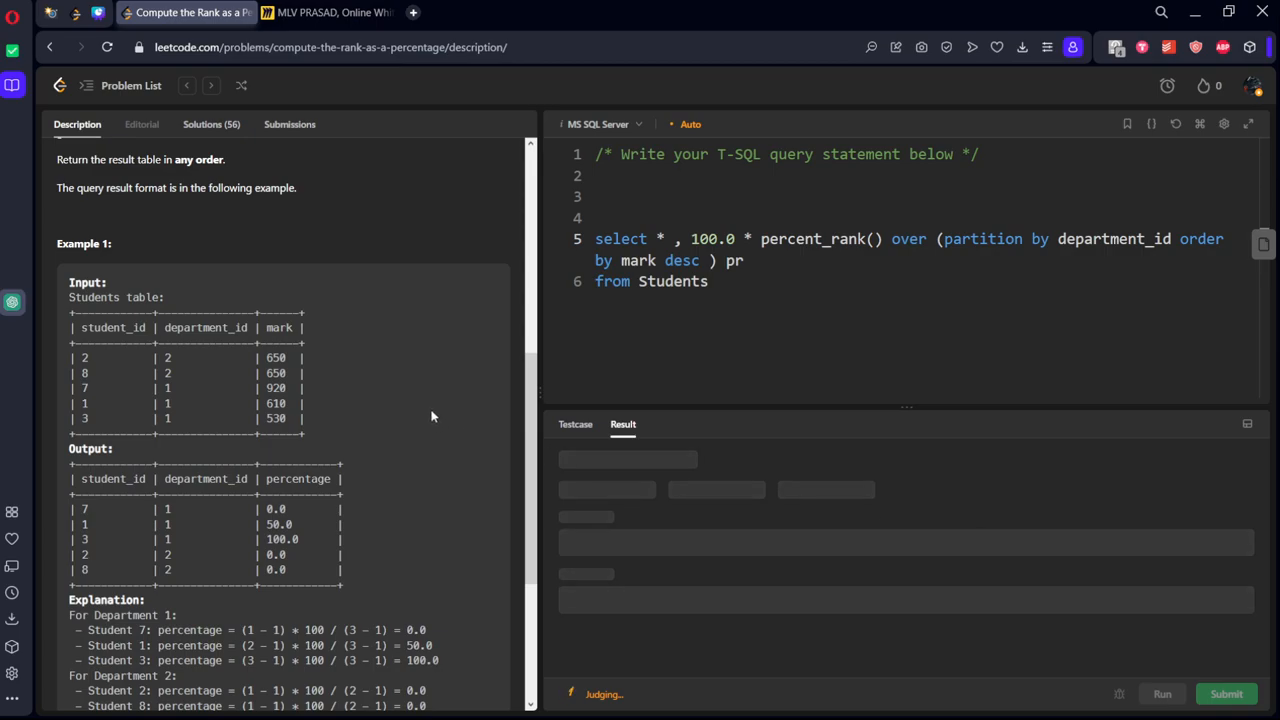
pyautogui.scroll(3)
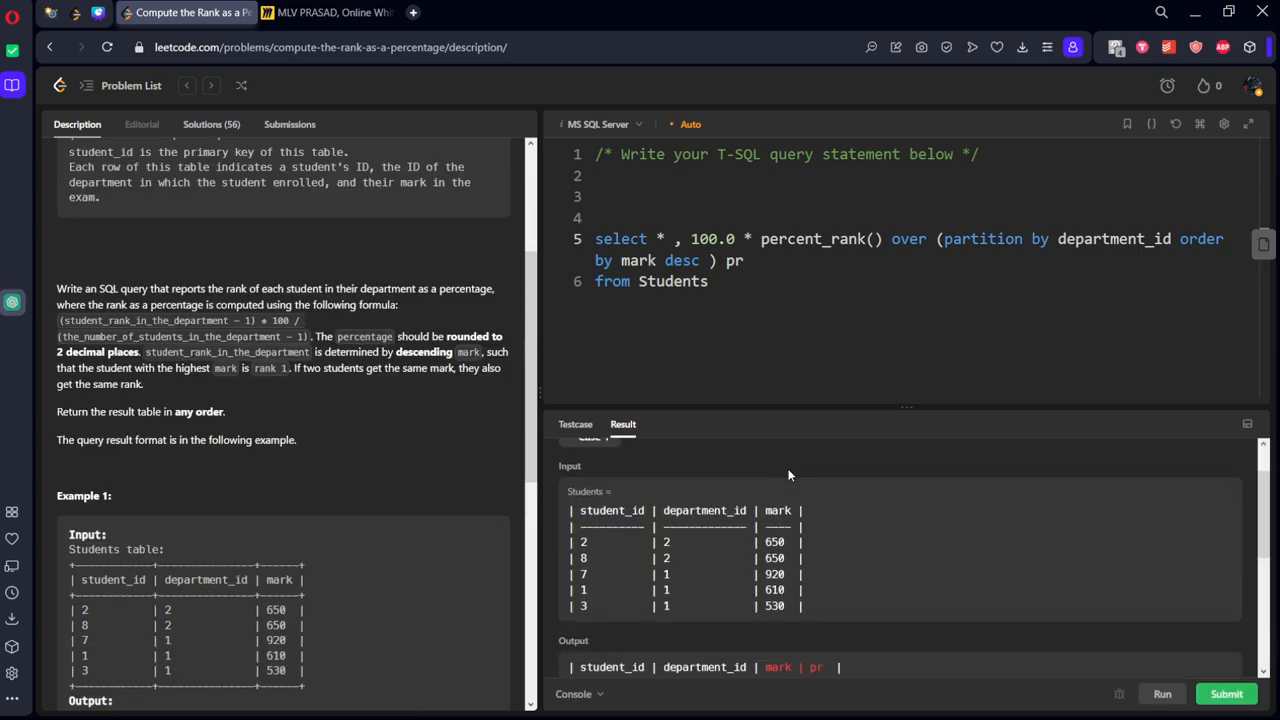
pyautogui.click(1162, 693)
pyautogui.write('studnet')
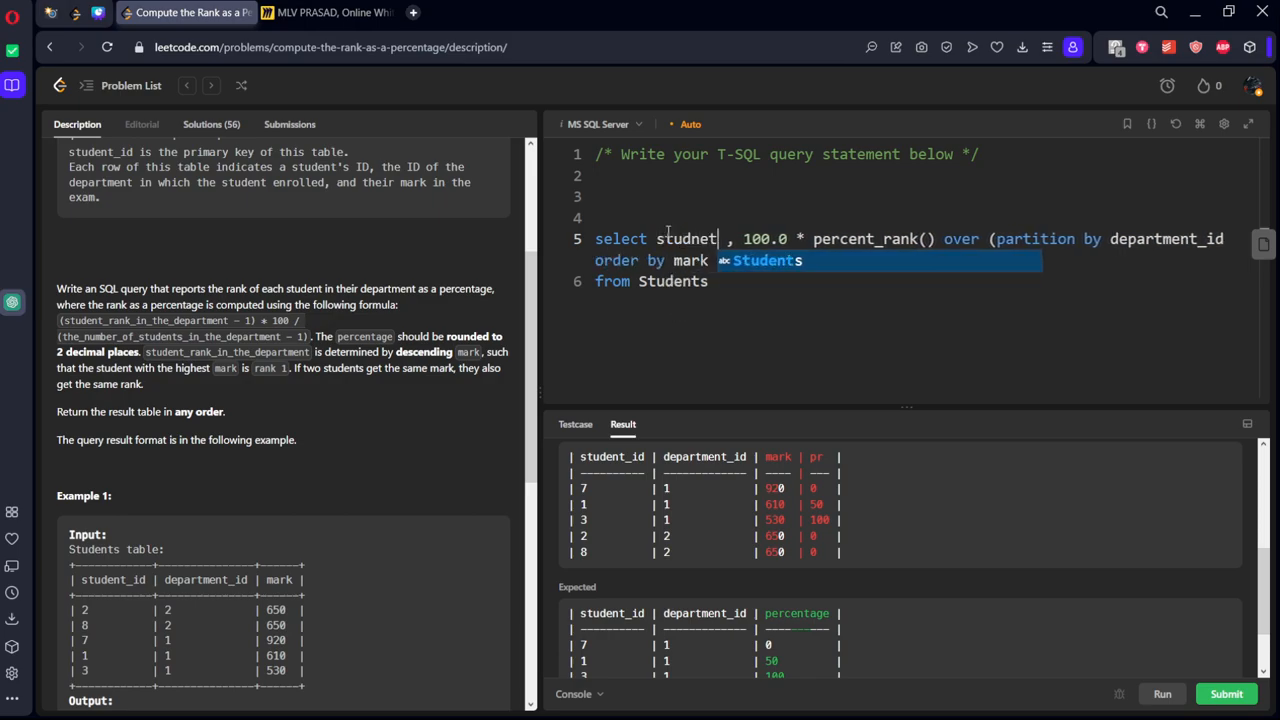
# Select student_id, department_id and rename the alias to percentage.
pyautogui.press('Backspace')
pyautogui.write('ent_id,')
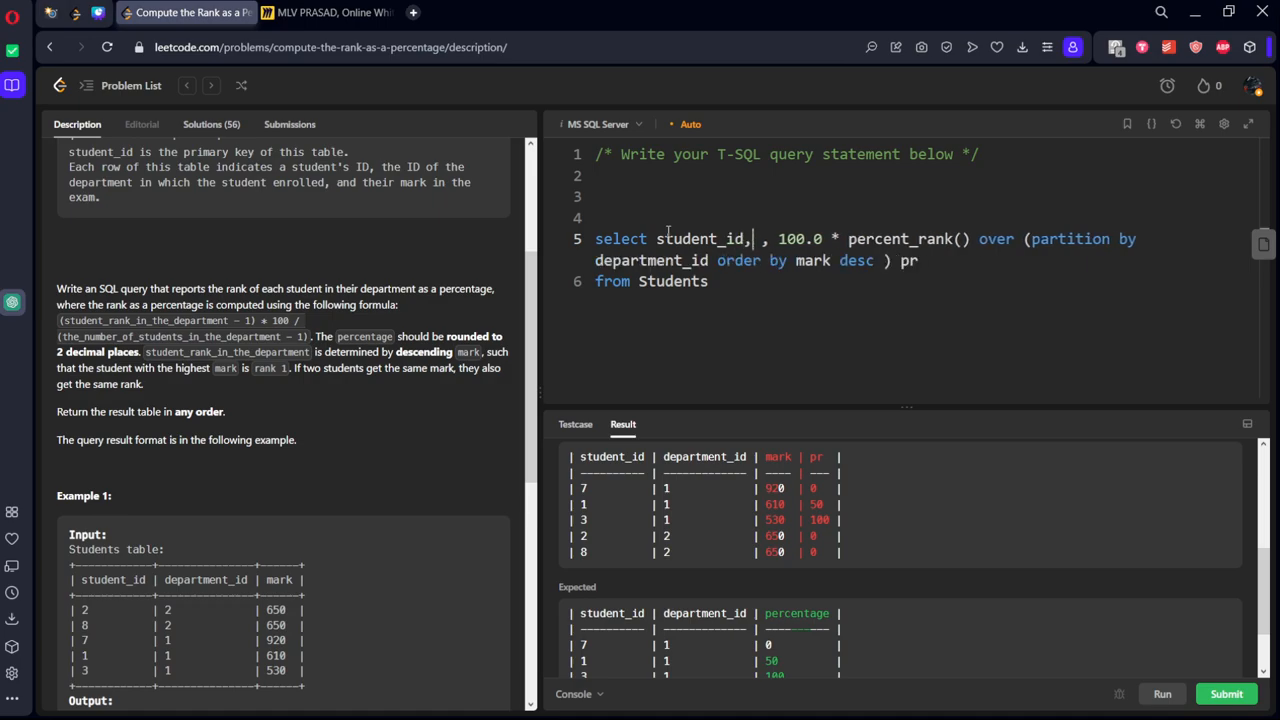
pyautogui.write('department_id')
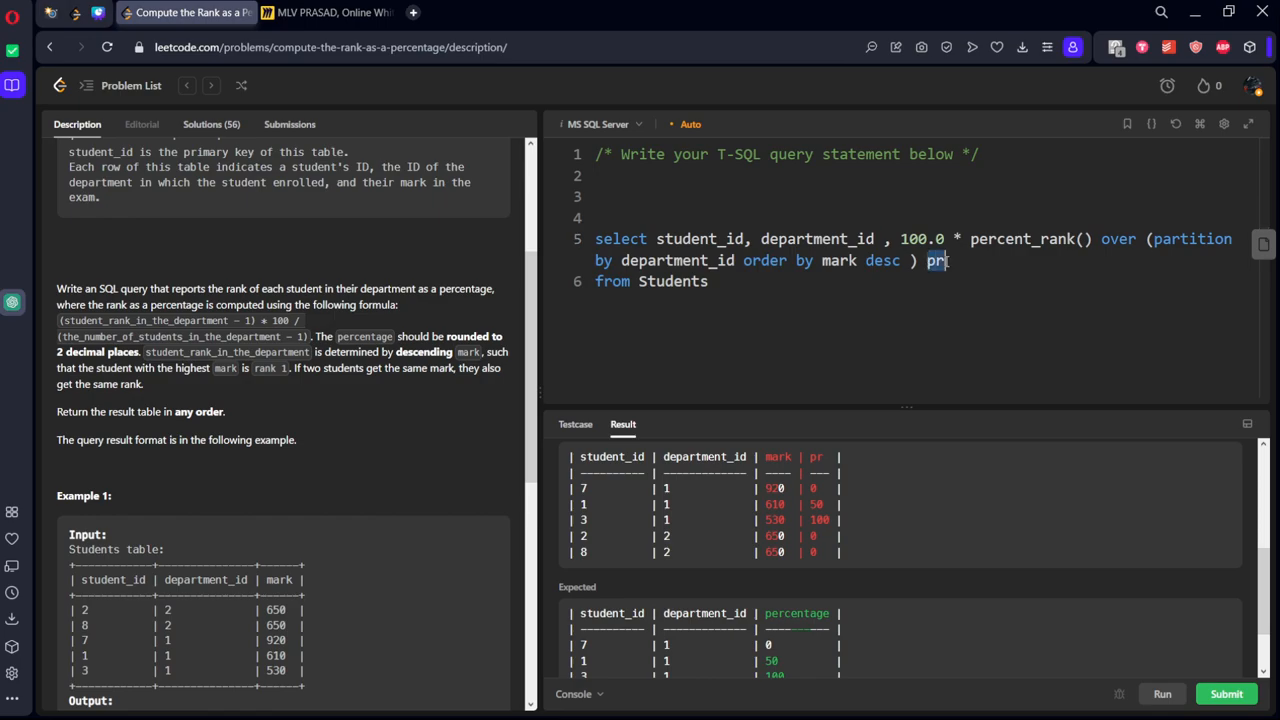
pyautogui.write('ercentage')
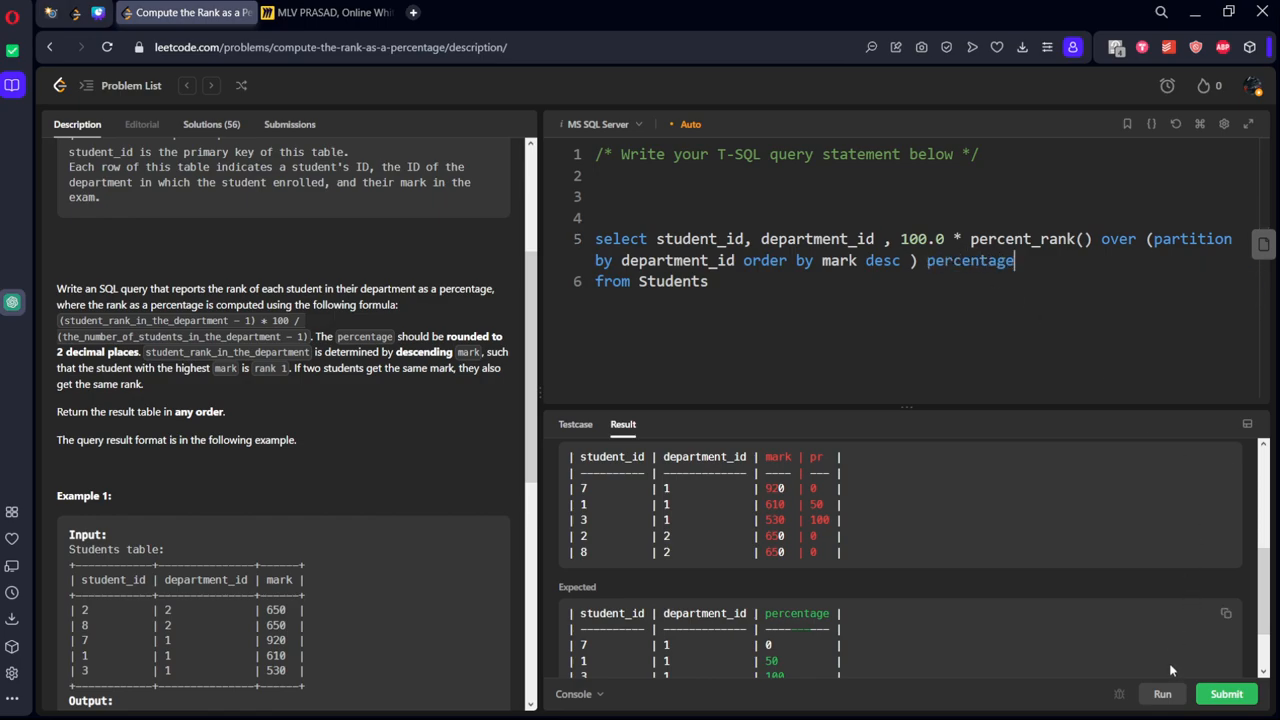
# Run the revised query and submit it, failing with 8/33 due to unrounded decimals.
pyautogui.click(1162, 693)
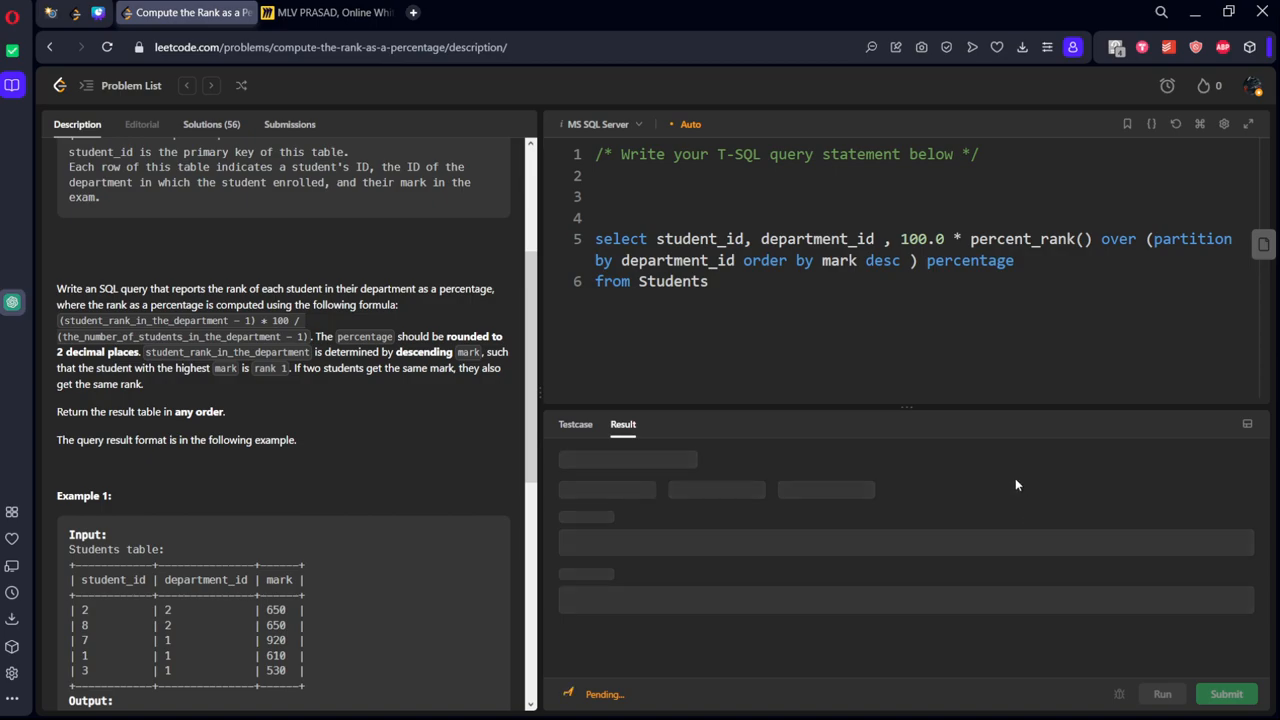
pyautogui.click(1226, 693)
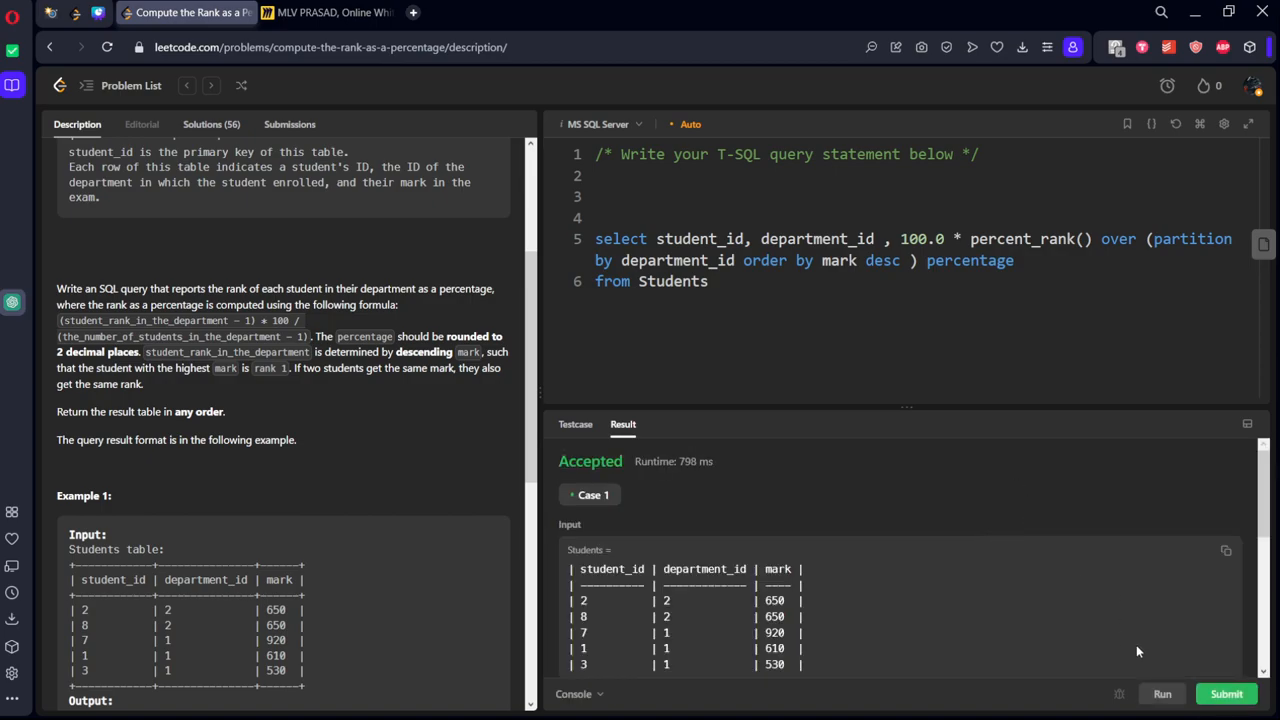
pyautogui.click(1226, 693)
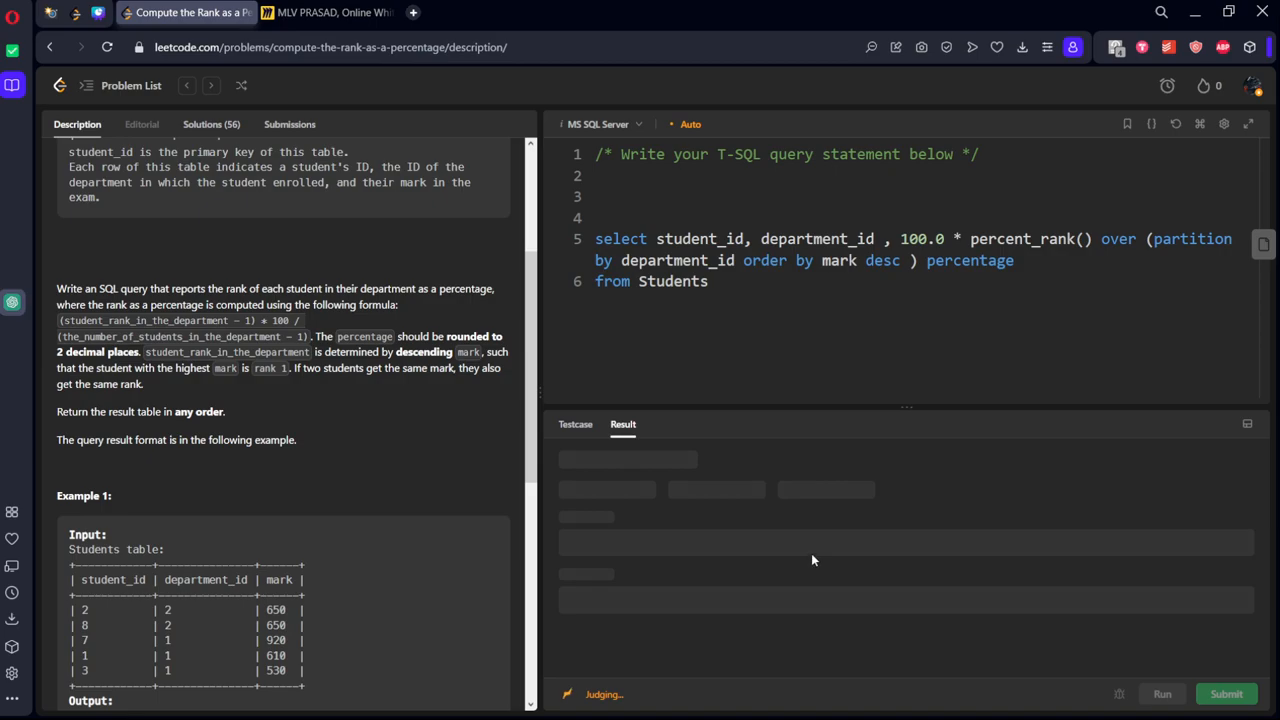
pyautogui.moveTo(810, 553)
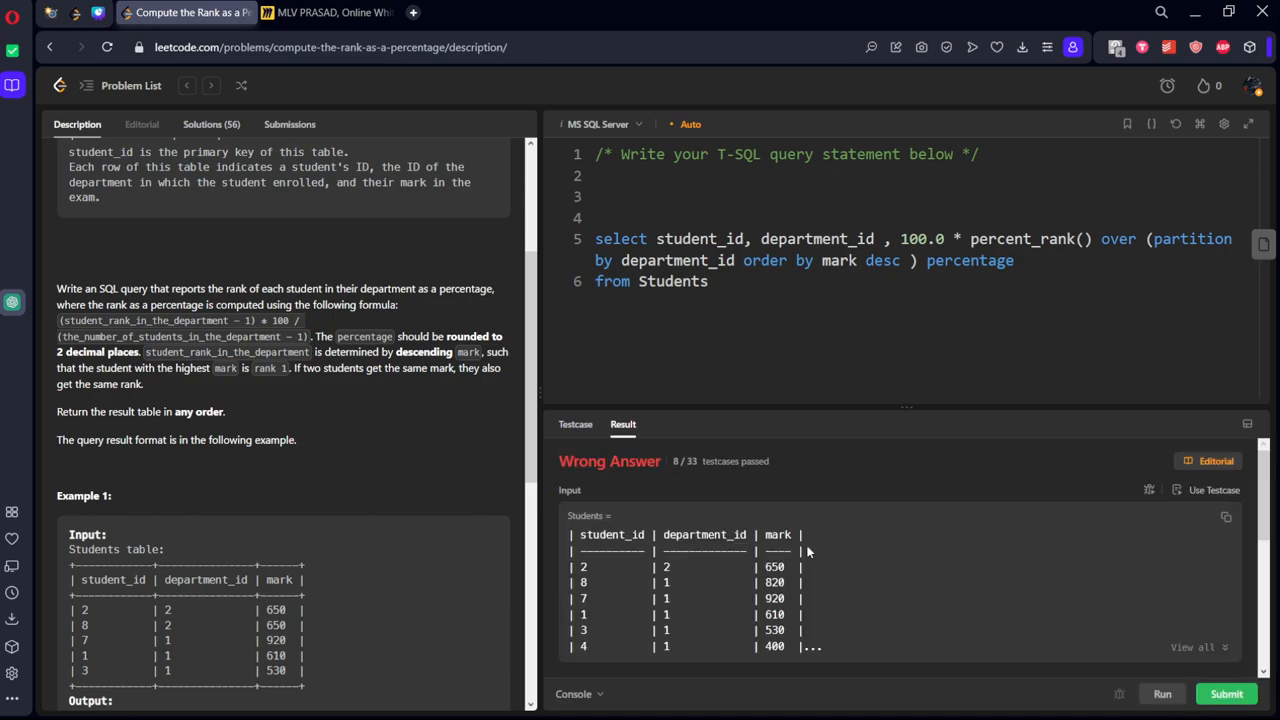
pyautogui.scroll(-3)
pyautogui.write('rp')
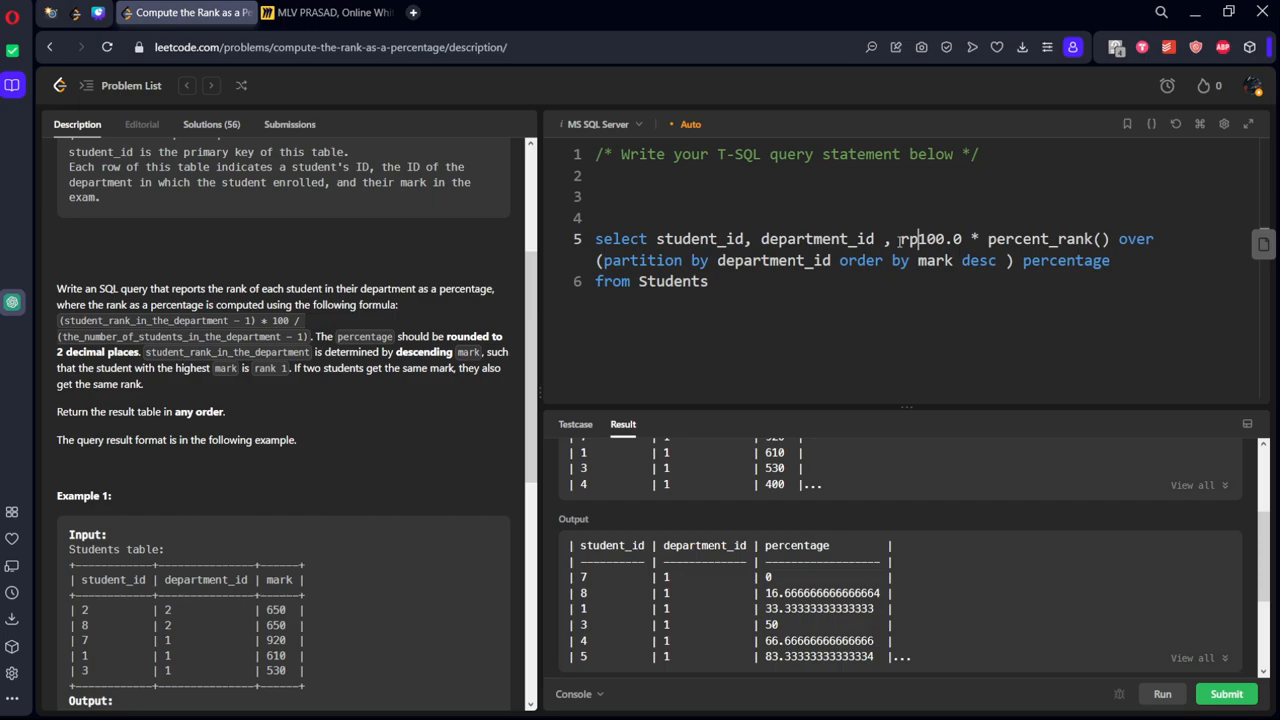
# Wrap the percentage expression in round(..., 2) and submit, getting Accepted.
pyautogui.write('round ()')
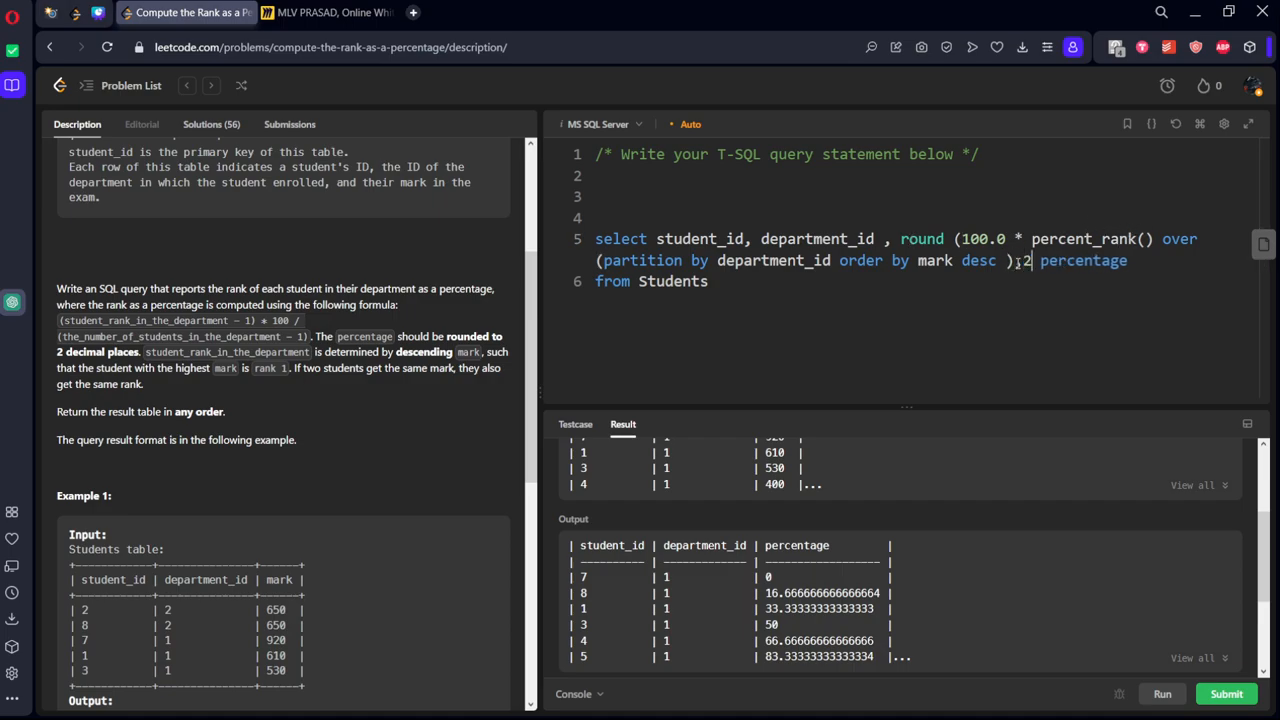
pyautogui.click(1226, 693)
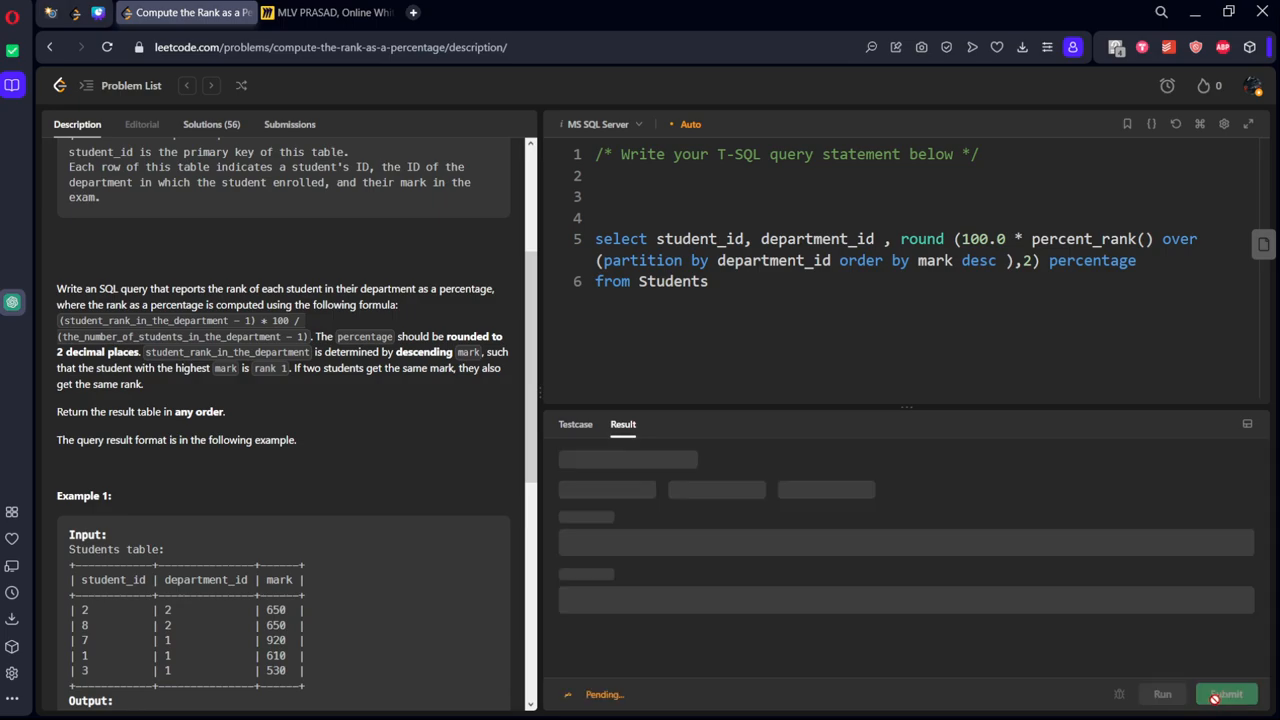
pyautogui.click(1226, 693)
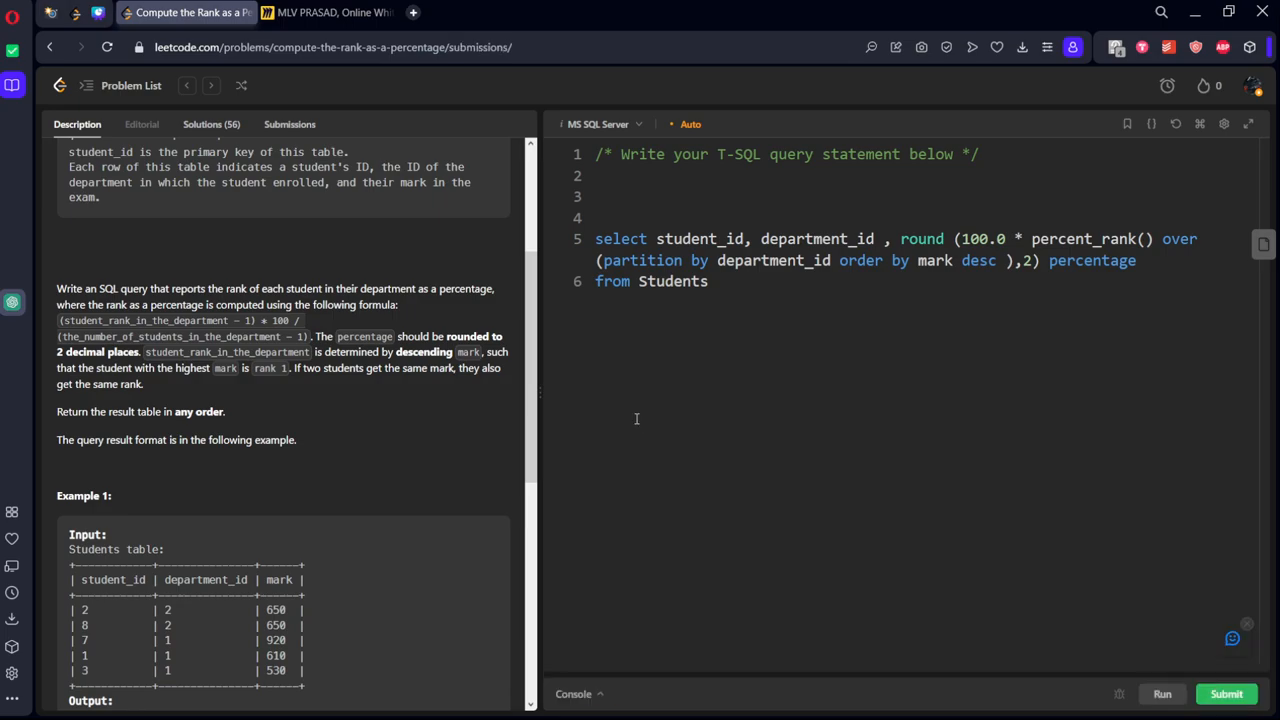
# View the Accepted result and return to the problem description.
pyautogui.click(289, 124)
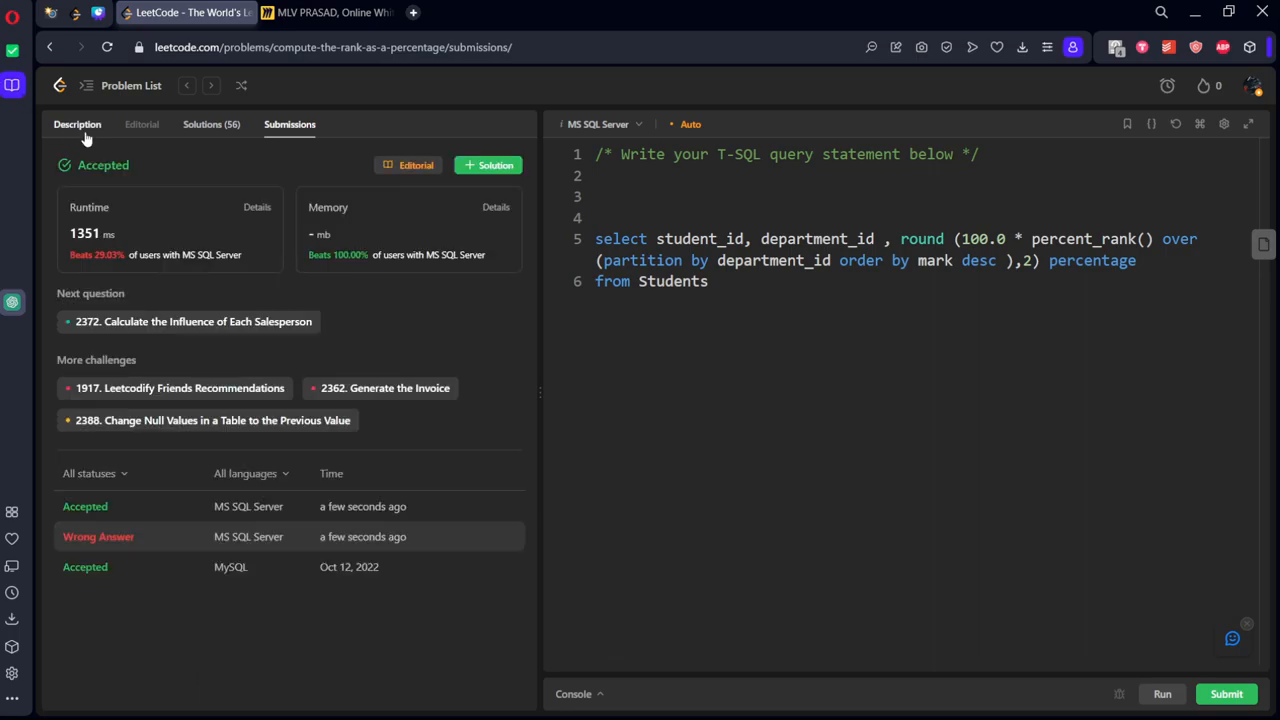
pyautogui.click(77, 124)
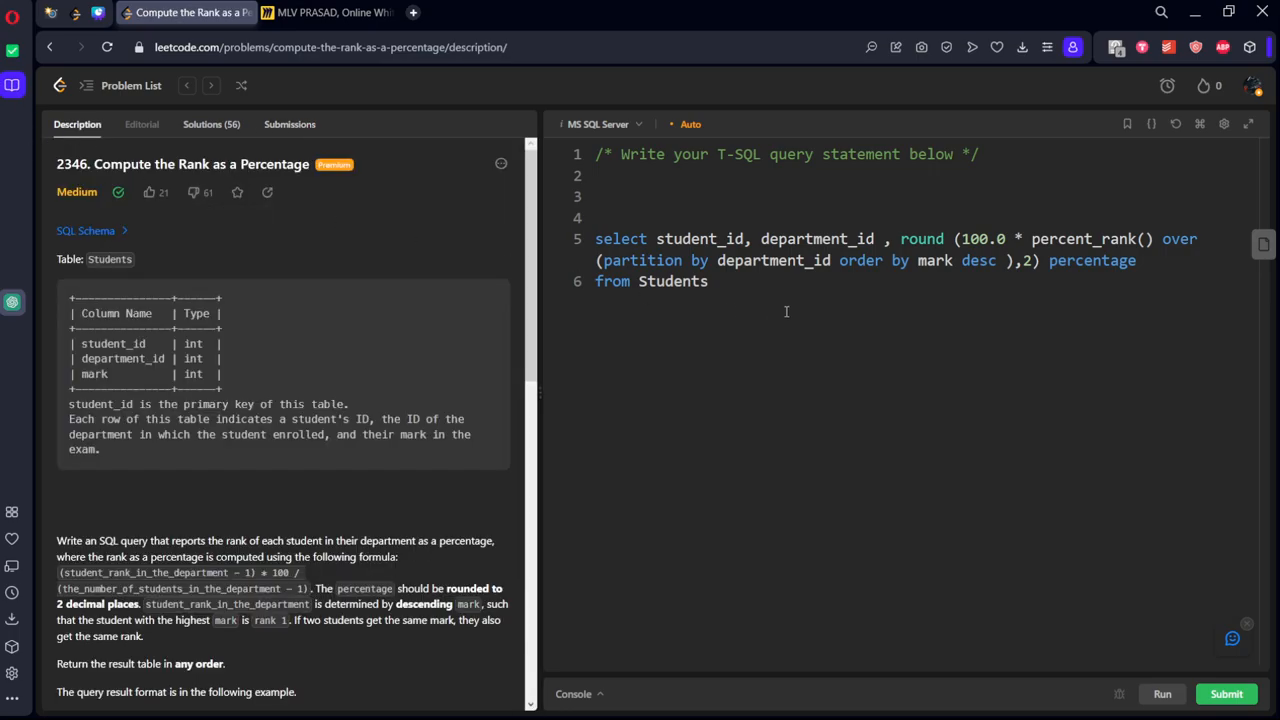